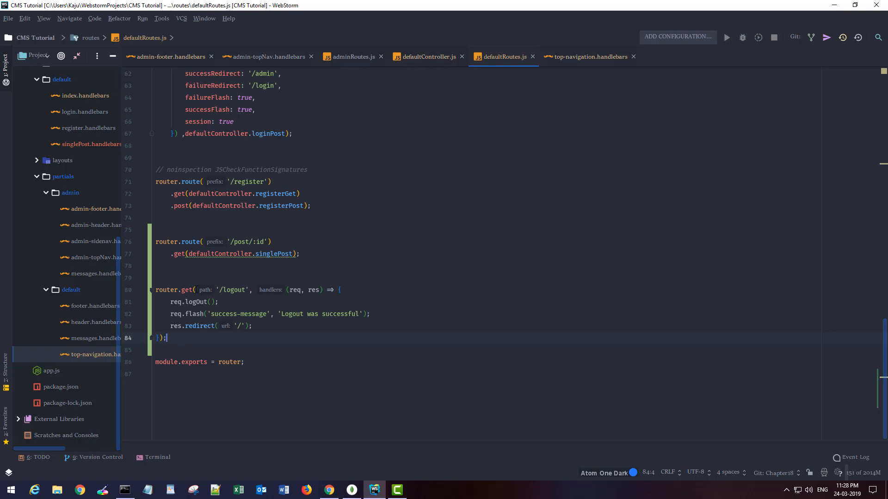
Adjust the cursor and selection in the logout route code in WebStorm.
{"action": "left_click", "coordinate": [167, 302]}
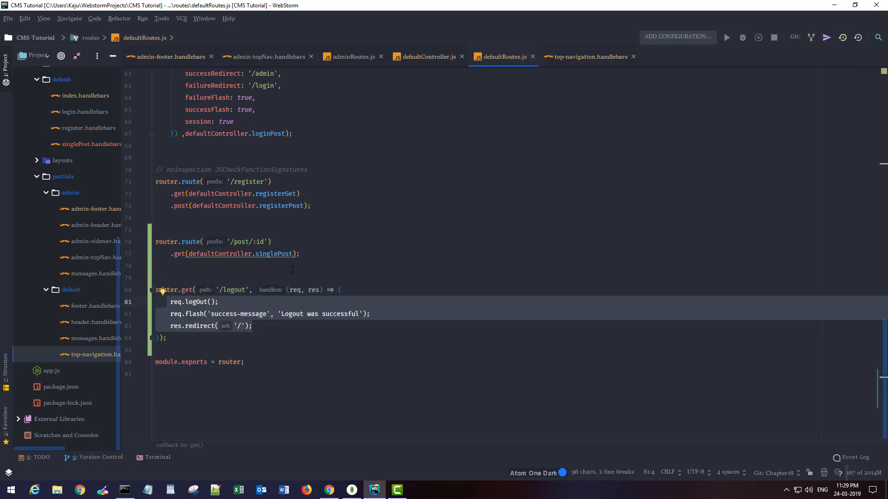
{"action": "left_click", "coordinate": [233, 326]}
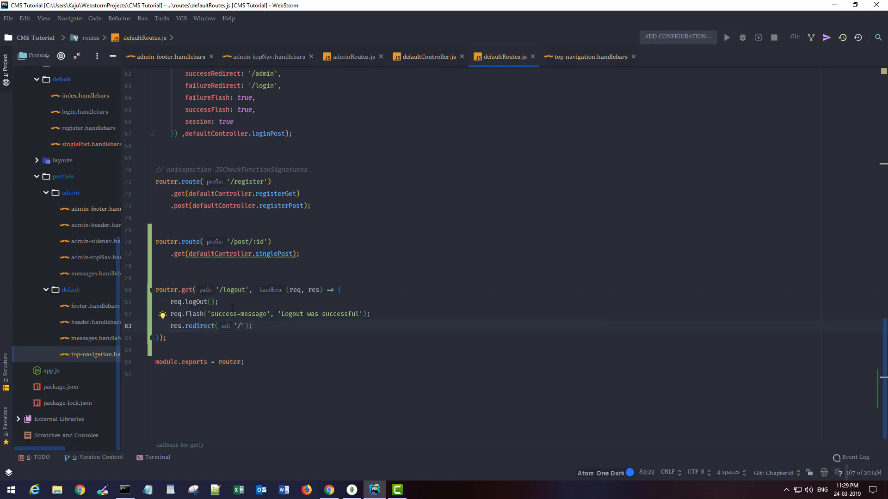
{"action": "left_click", "coordinate": [220, 301]}
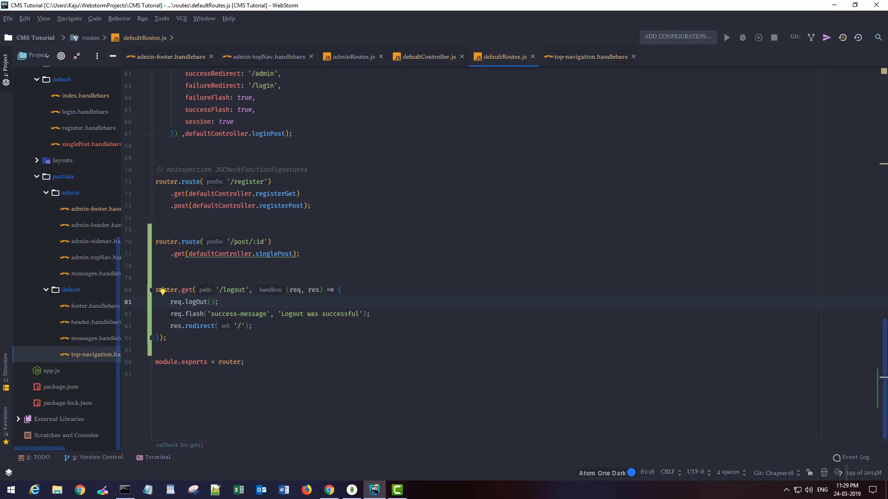
{"action": "mouse_move", "coordinate": [346, 464]}
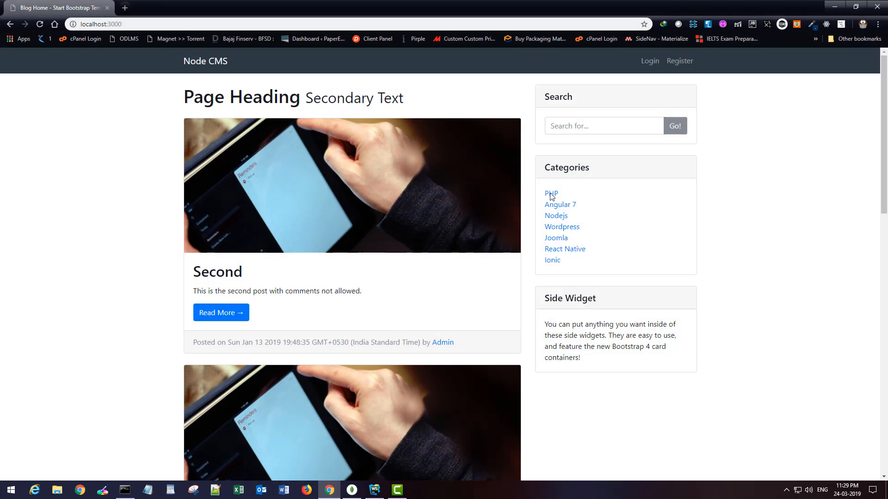
In Chrome, log in to the admin dashboard, then log out via the confirmation modal and return to WebStorm.
{"action": "left_click", "coordinate": [649, 61]}
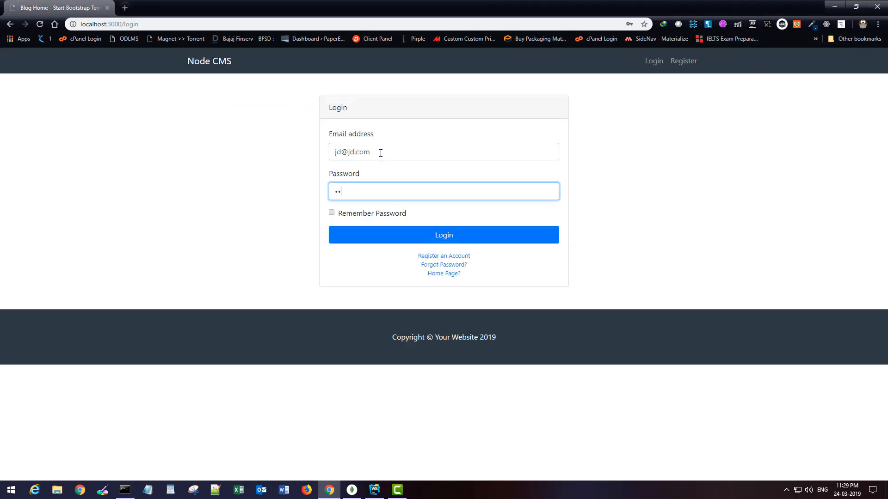
{"action": "left_click", "coordinate": [443, 235]}
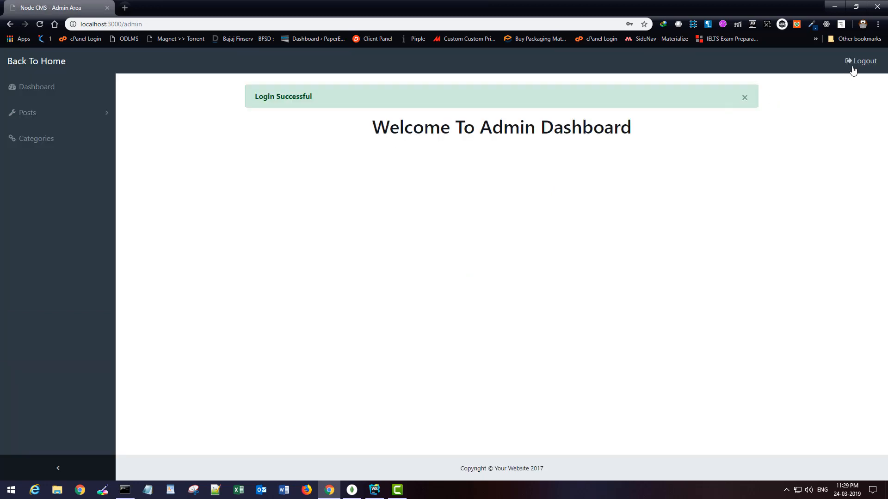
{"action": "left_click", "coordinate": [860, 61]}
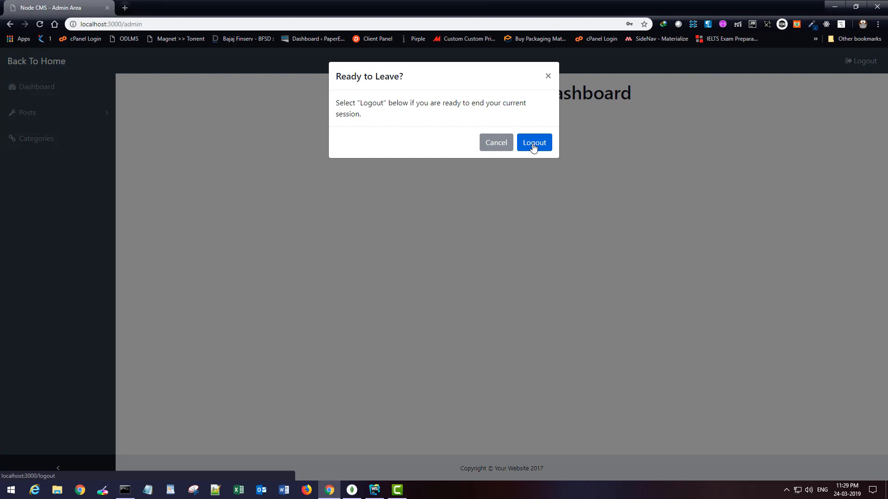
{"action": "left_click", "coordinate": [533, 142]}
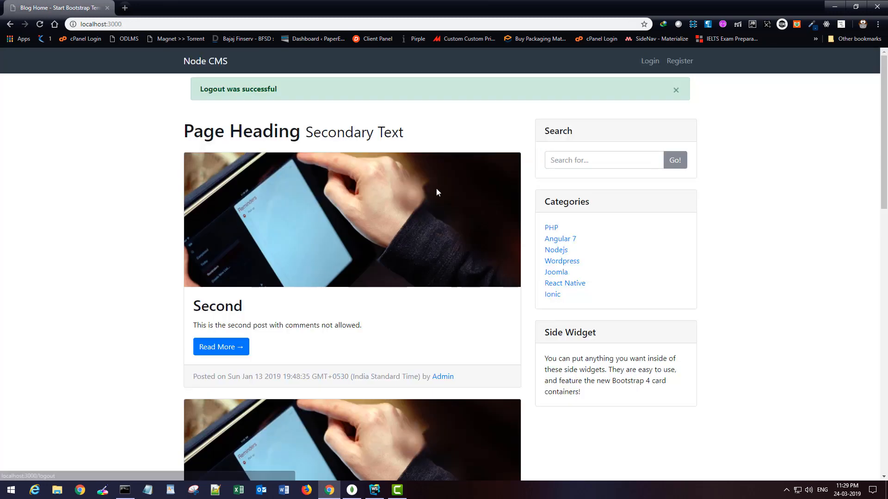
{"action": "left_click", "coordinate": [675, 90]}
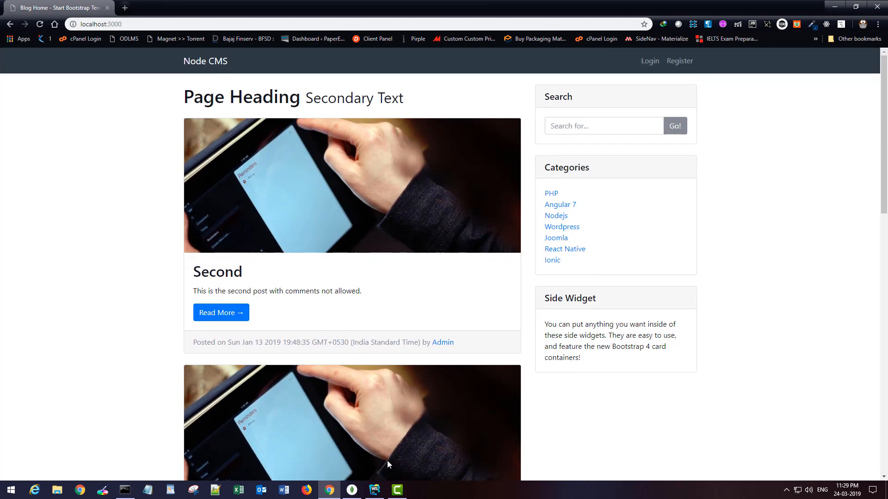
{"action": "left_click", "coordinate": [373, 490]}
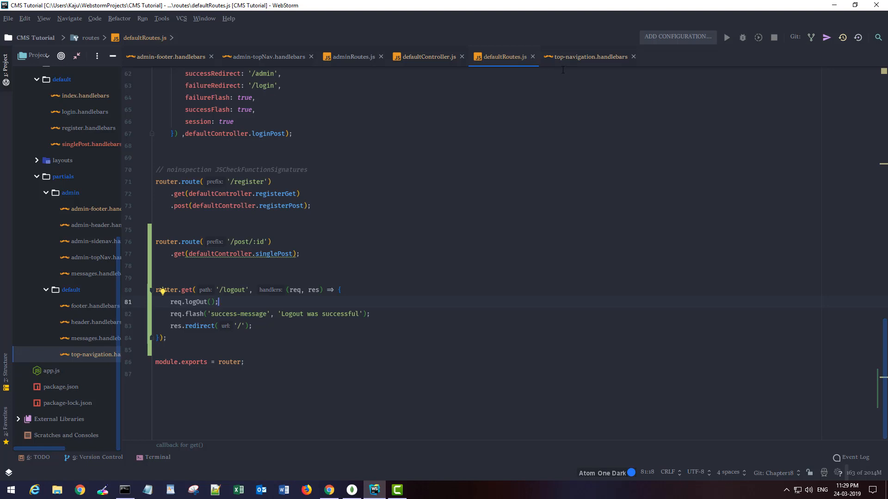
View the top-navigation template's {{#if user}} block with Admin and Logout links, then switch to Chrome.
{"action": "left_click", "coordinate": [589, 56]}
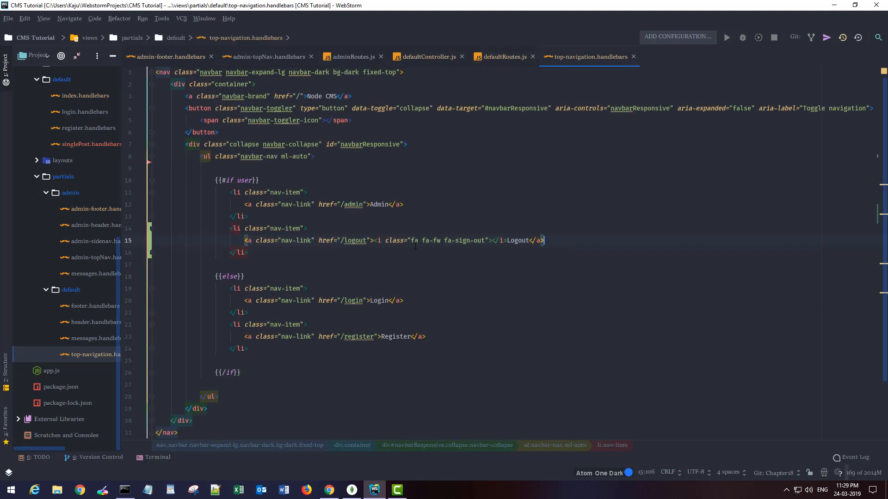
{"action": "double_click", "coordinate": [344, 241]}
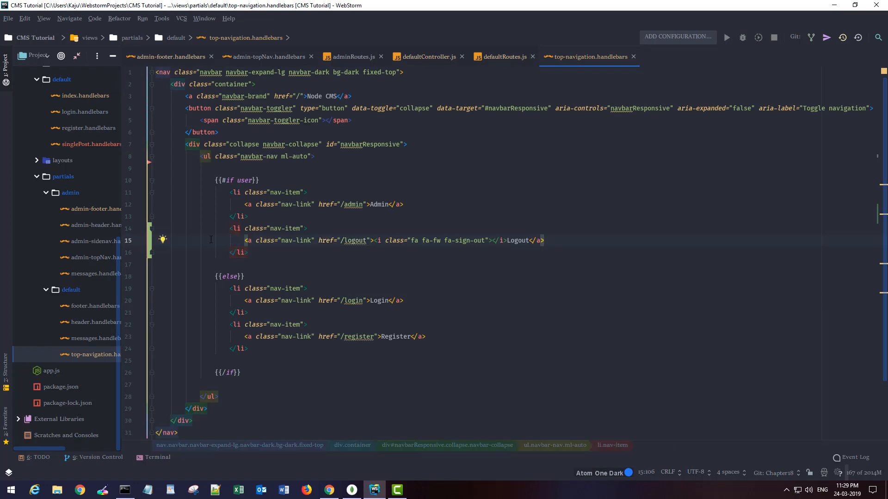
{"action": "left_click", "coordinate": [248, 253]}
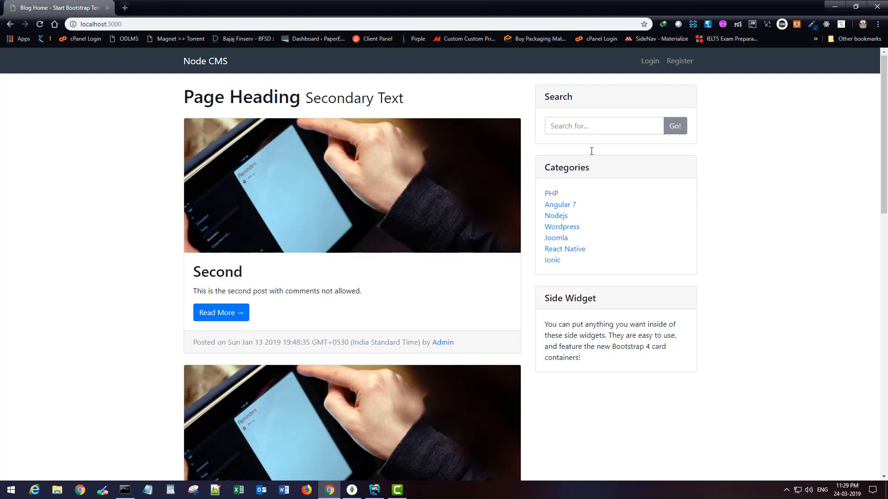
Log in so the home navbar shows Admin and Logout, log out from the home page, and return to WebStorm.
{"action": "left_click", "coordinate": [649, 61]}
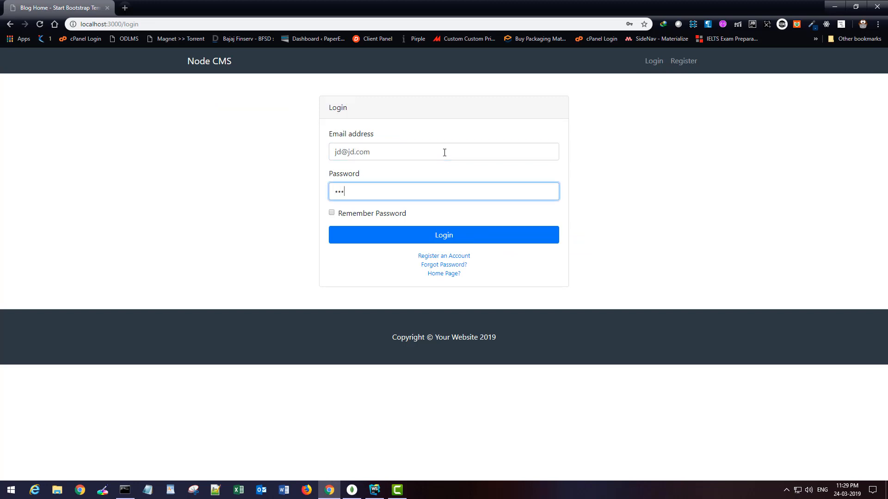
{"action": "left_click", "coordinate": [443, 234]}
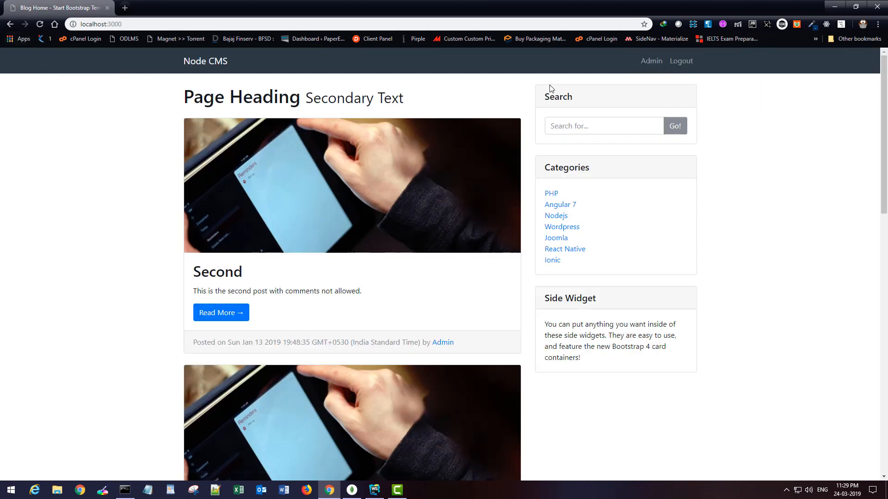
{"action": "mouse_move", "coordinate": [682, 61]}
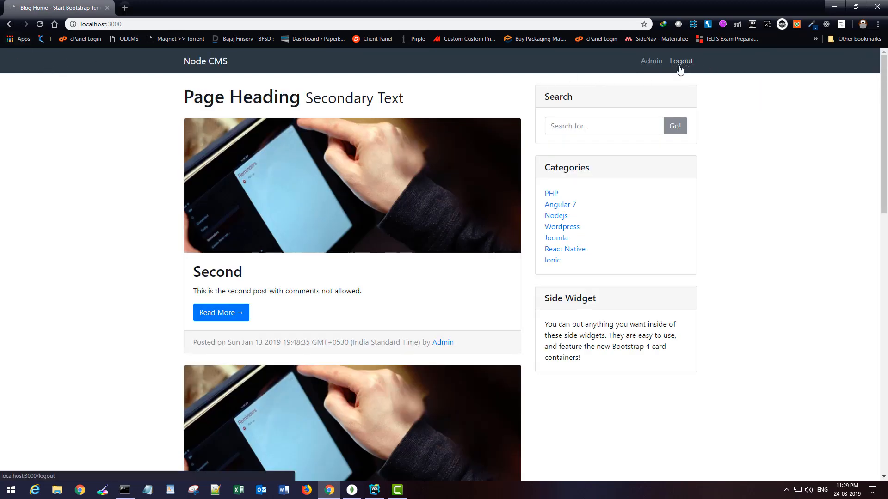
{"action": "left_click", "coordinate": [682, 61]}
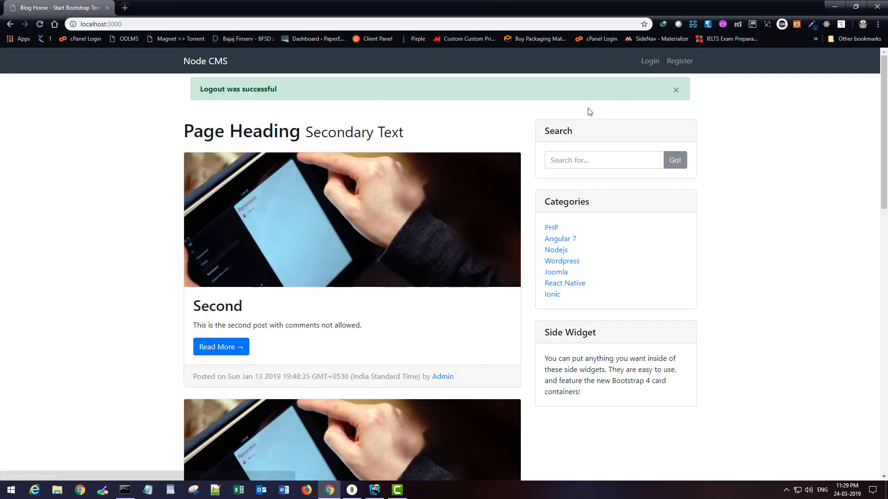
{"action": "left_click", "coordinate": [675, 90]}
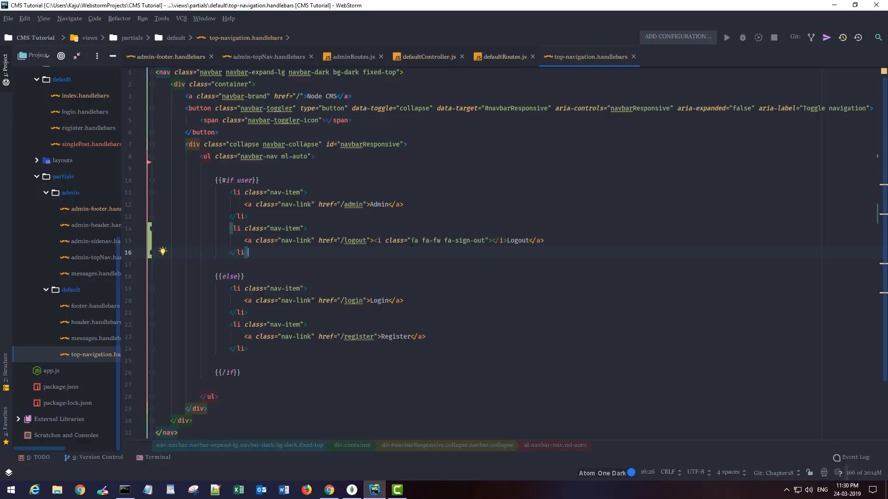
{"action": "mouse_move", "coordinate": [96, 297]}
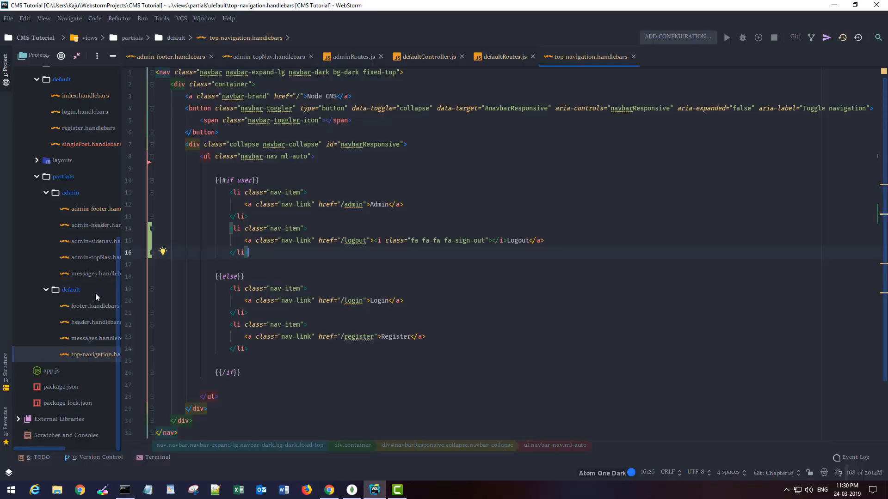
{"action": "mouse_move", "coordinate": [101, 224]}
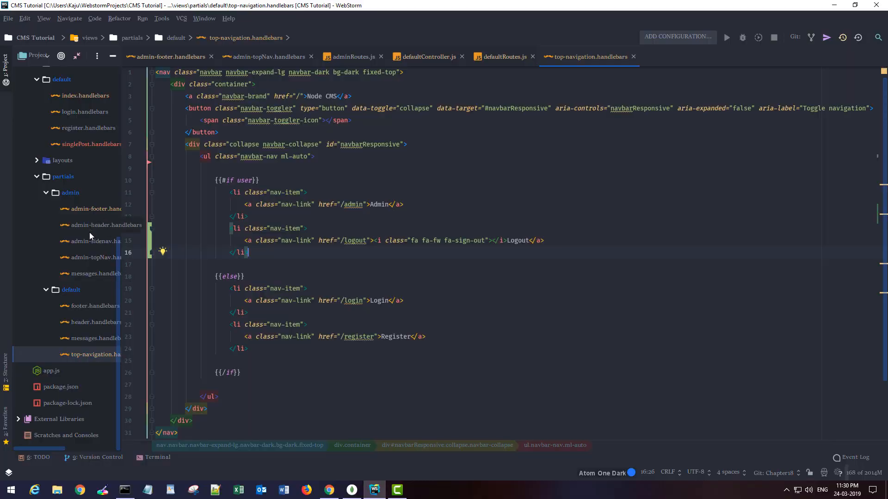
Check the empty admin-sidenav.handlebars template and close it again.
{"action": "left_click", "coordinate": [94, 240]}
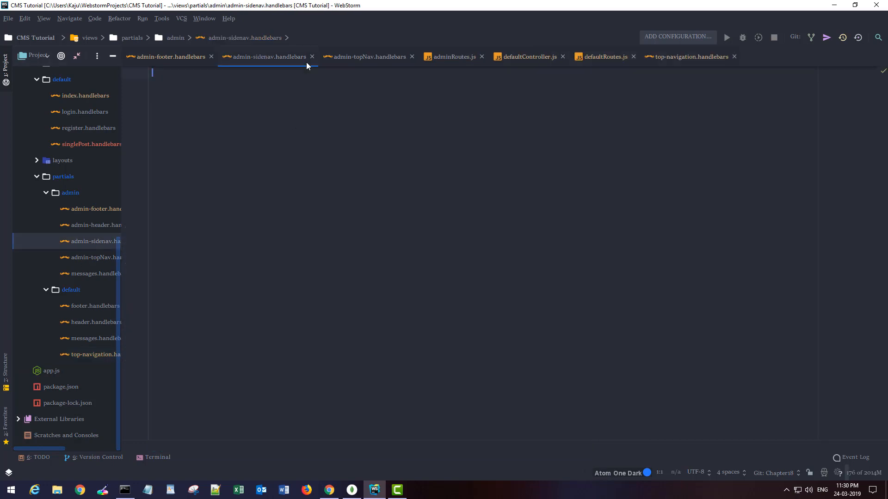
{"action": "left_click", "coordinate": [168, 57]}
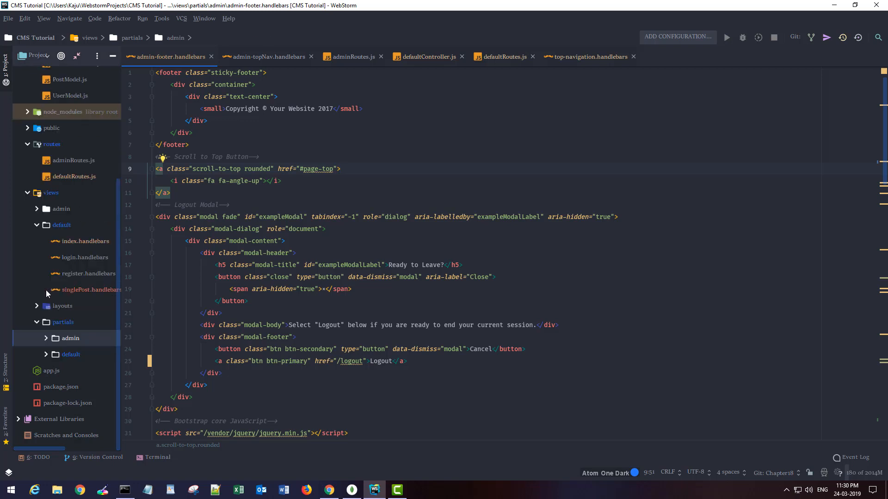
{"action": "mouse_move", "coordinate": [101, 274]}
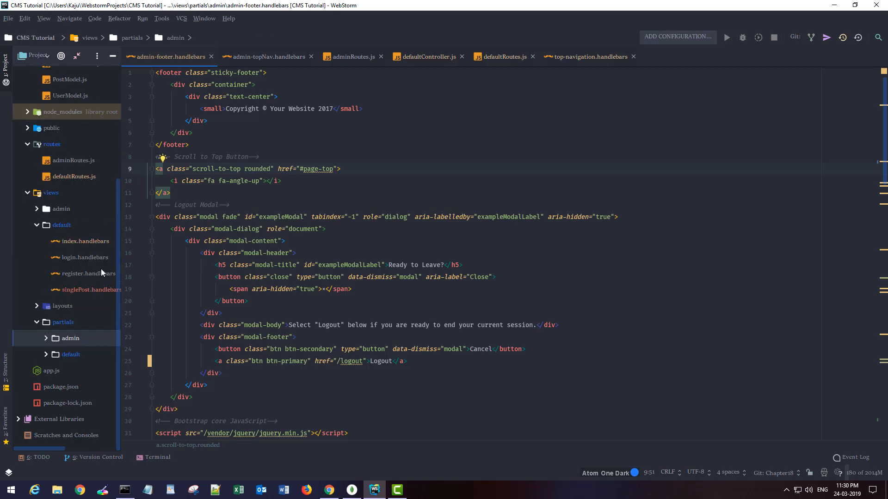
{"action": "mouse_move", "coordinate": [134, 256]}
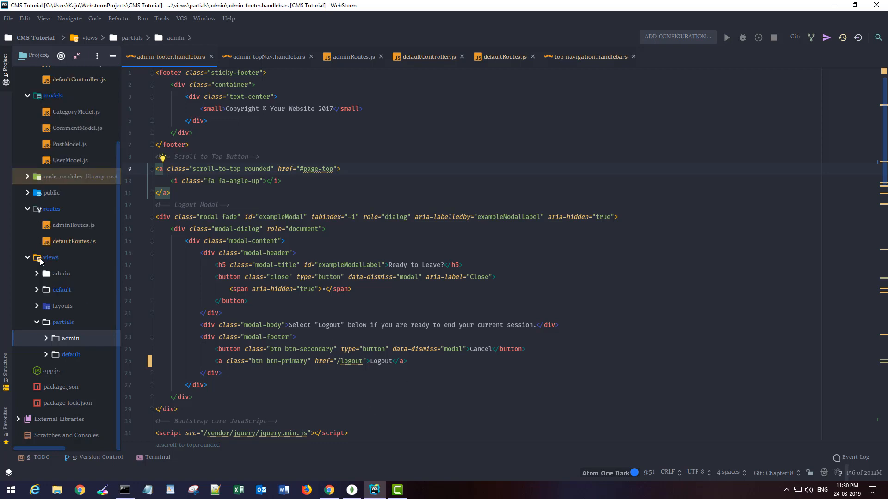
Expand views/admin and partials/admin in the Project tree and bring up admin-topNav.handlebars.
{"action": "left_click", "coordinate": [61, 274]}
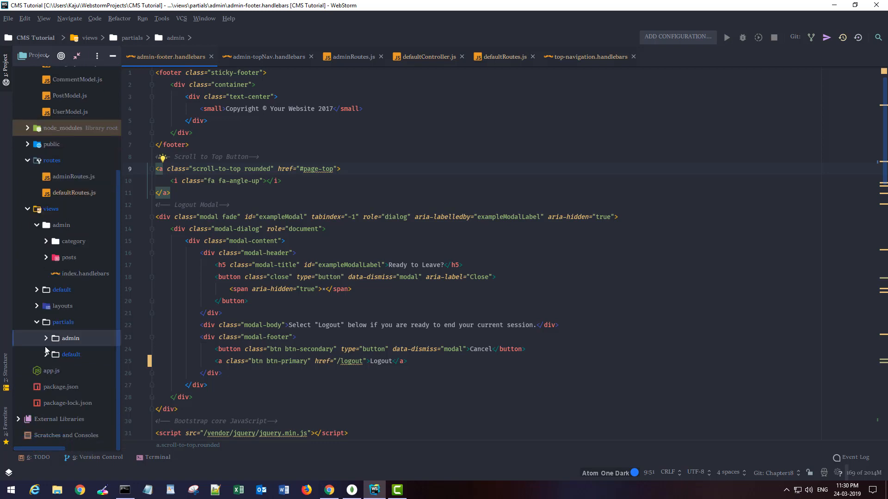
{"action": "left_click", "coordinate": [46, 339]}
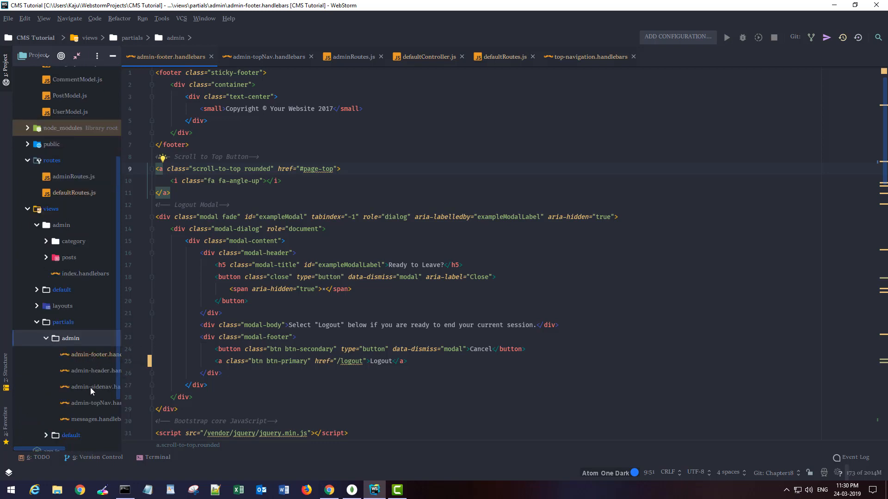
{"action": "left_click", "coordinate": [266, 57]}
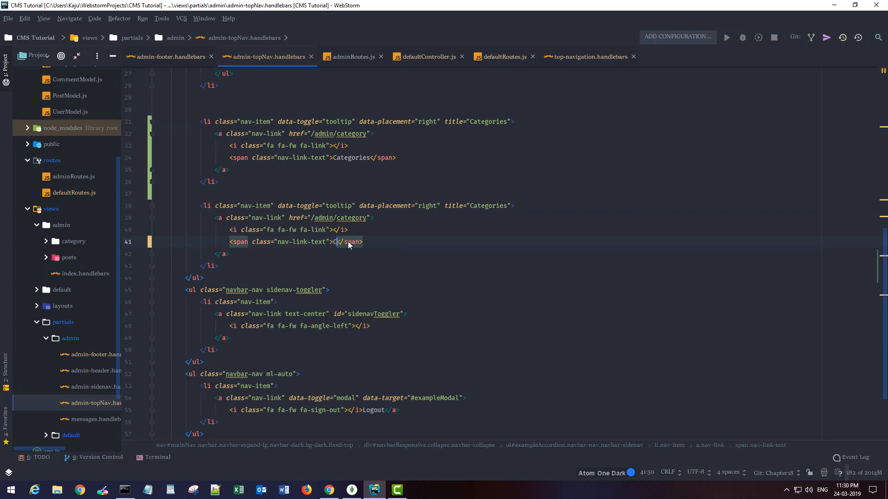
Label the duplicated nav item 'Comments' and set its href to /admin/comment.
{"action": "type", "text": "omments"}
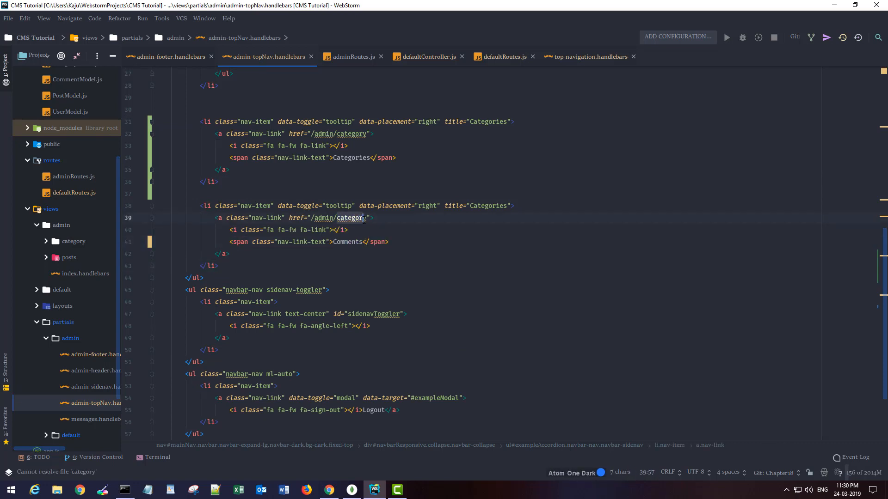
{"action": "type", "text": "comm"}
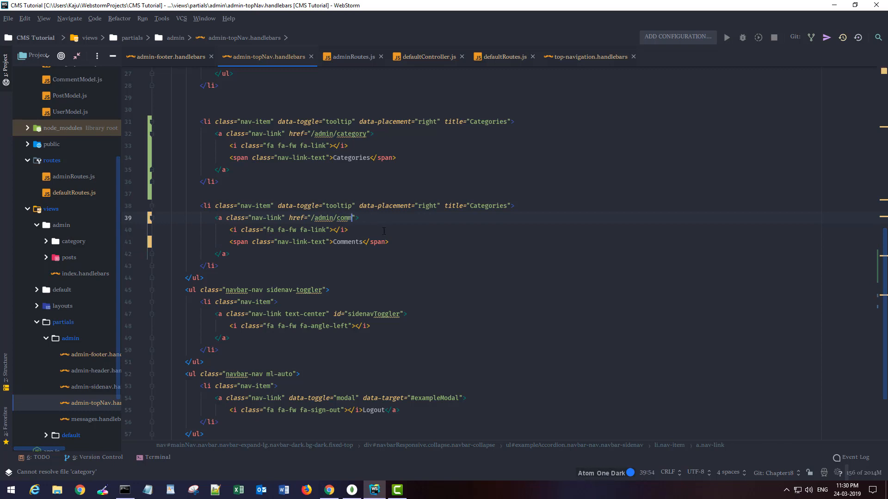
{"action": "type", "text": "ent"}
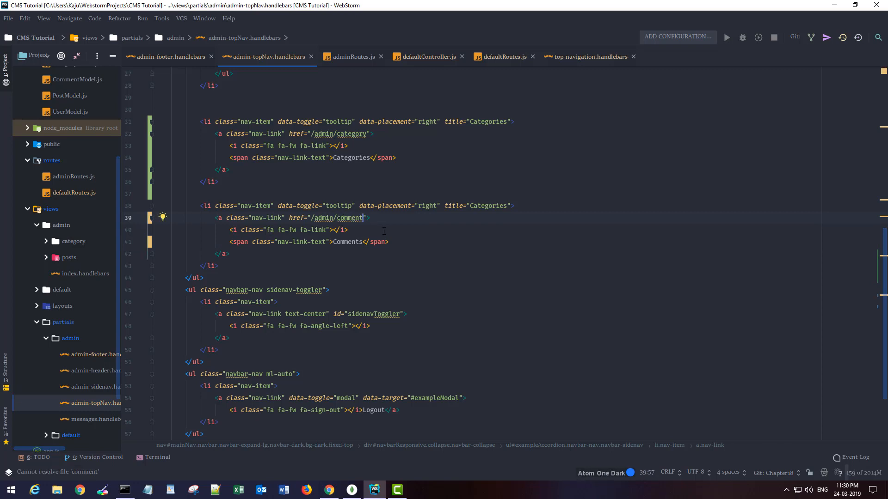
{"action": "mouse_move", "coordinate": [276, 67]}
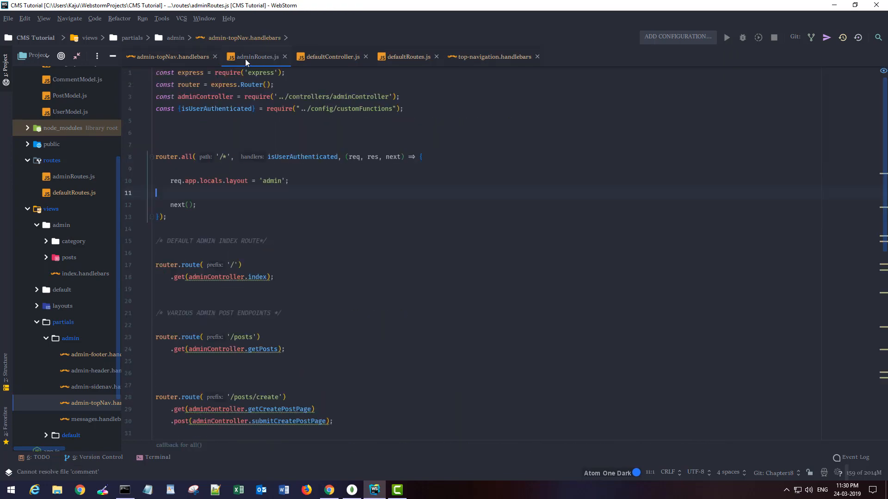
Close defaultController.js, defaultRoutes.js and top-navigation tabs, and show the end of adminRoutes.js.
{"action": "left_click", "coordinate": [331, 57]}
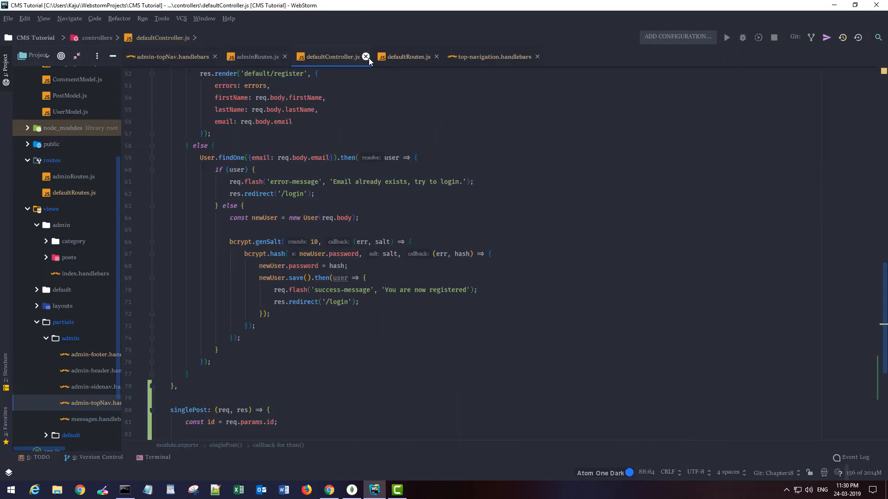
{"action": "left_click", "coordinate": [365, 56]}
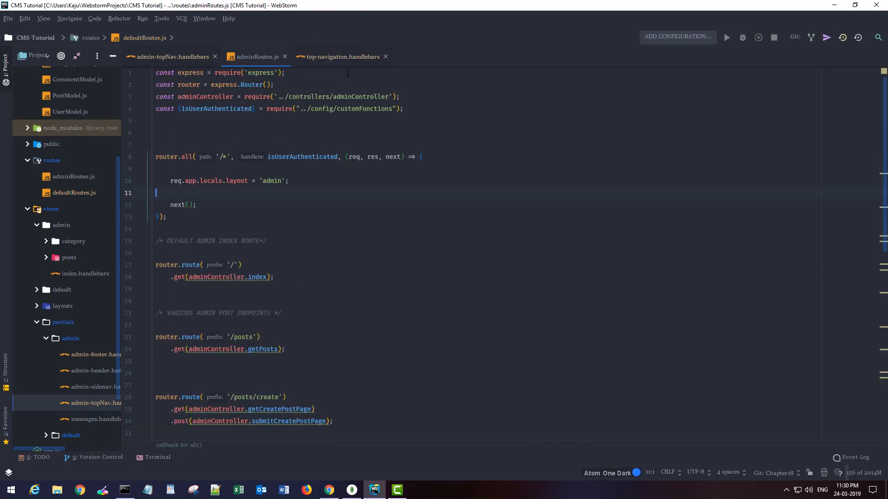
{"action": "left_click", "coordinate": [386, 56]}
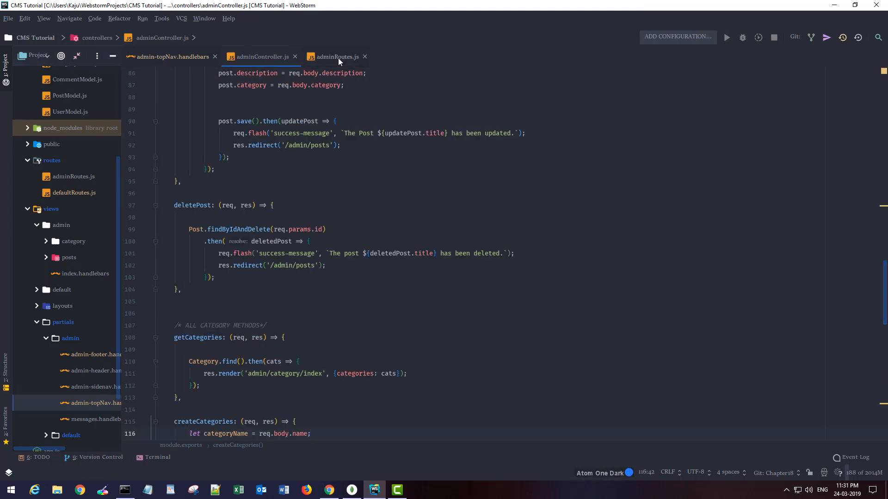
{"action": "left_click", "coordinate": [335, 57]}
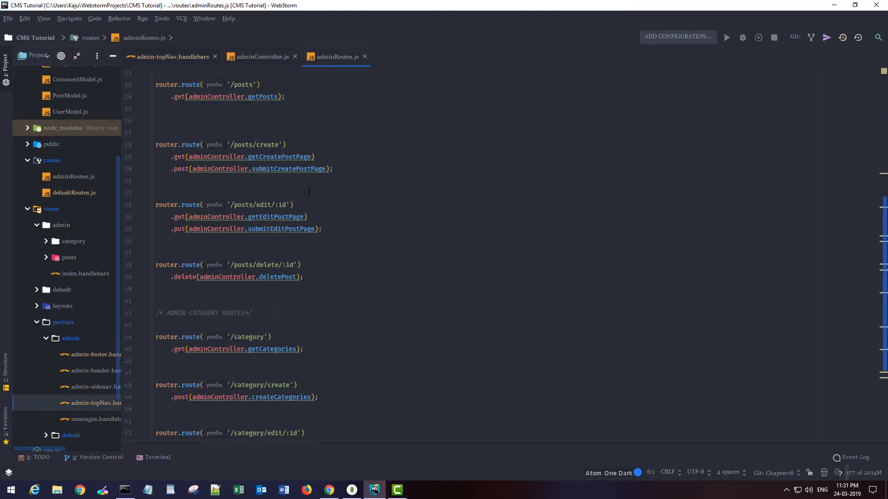
{"action": "scroll", "scroll_direction": "down", "scroll_amount": 3}
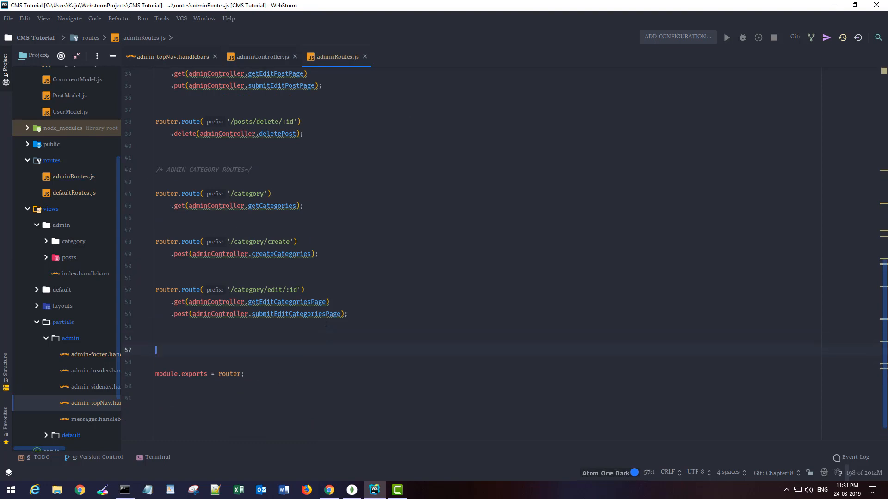
Add an ADMIN COMMENT ROUTES section with router.route('/comment').get(adminController.getComments).
{"action": "type", "text": "/* */"}
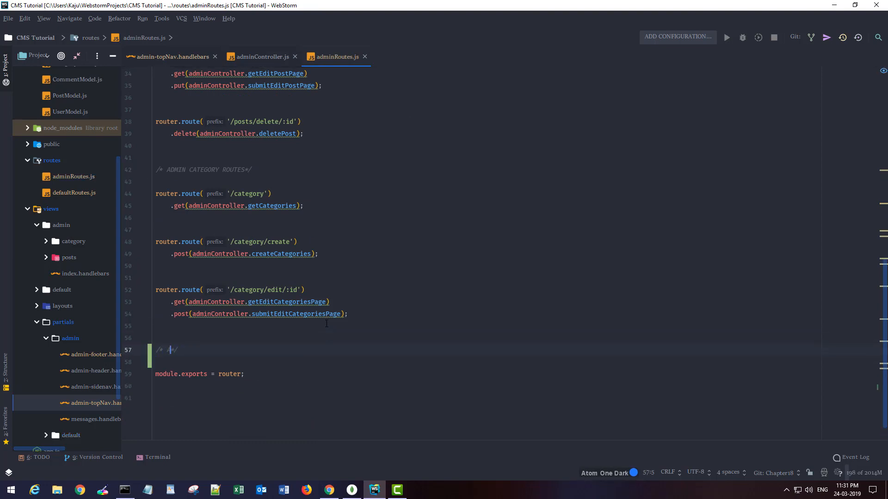
{"action": "type", "text": "DMIN COMMENT ROUTES"}
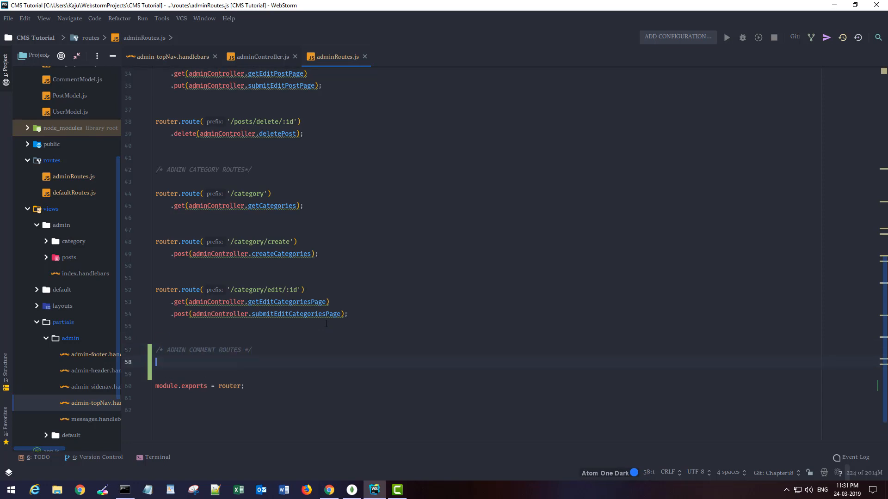
{"action": "type", "text": "route"}
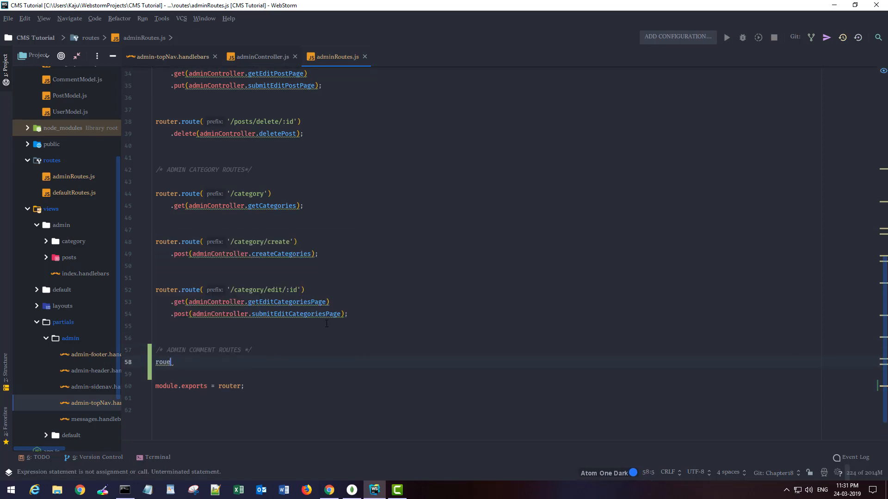
{"action": "type", "text": "router.route('')"}
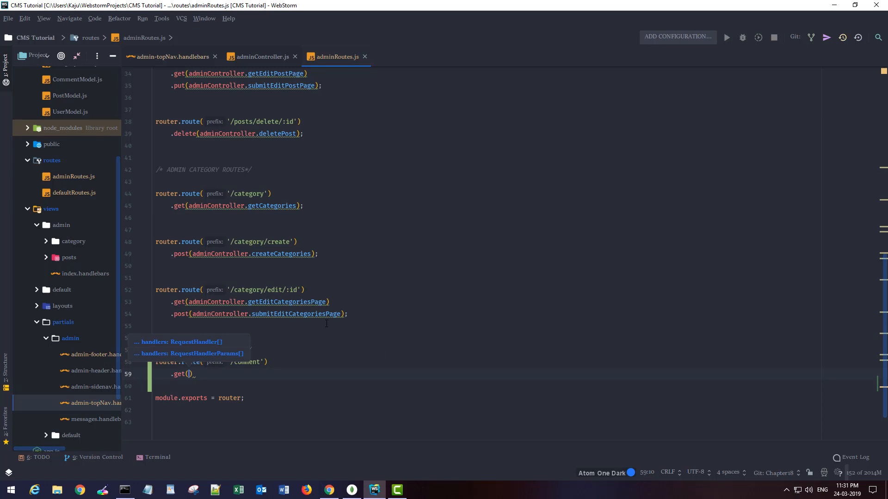
{"action": "type", "text": "adminController.getComments"}
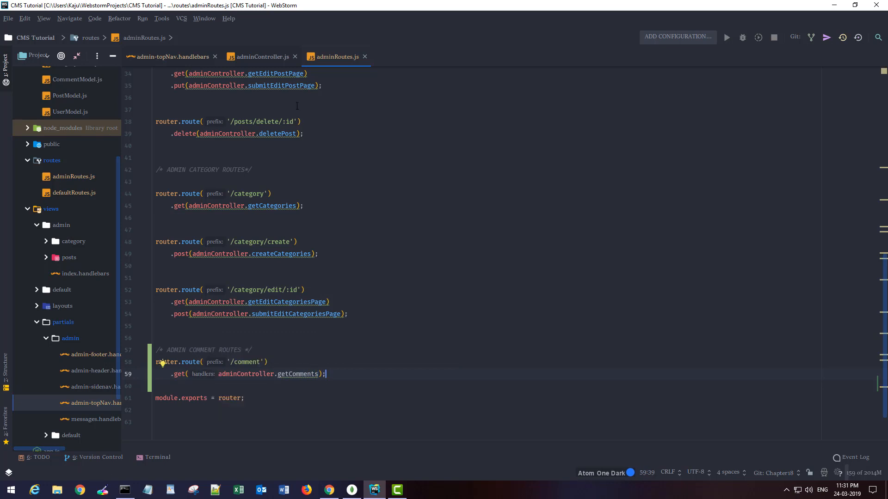
Switch to adminController.js and scroll to its end.
{"action": "left_click", "coordinate": [261, 56]}
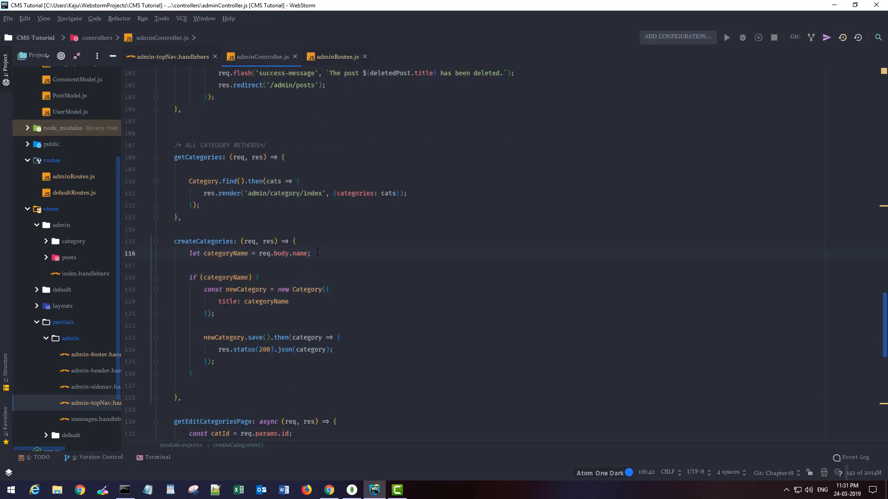
{"action": "scroll", "scroll_direction": "down", "scroll_amount": 3}
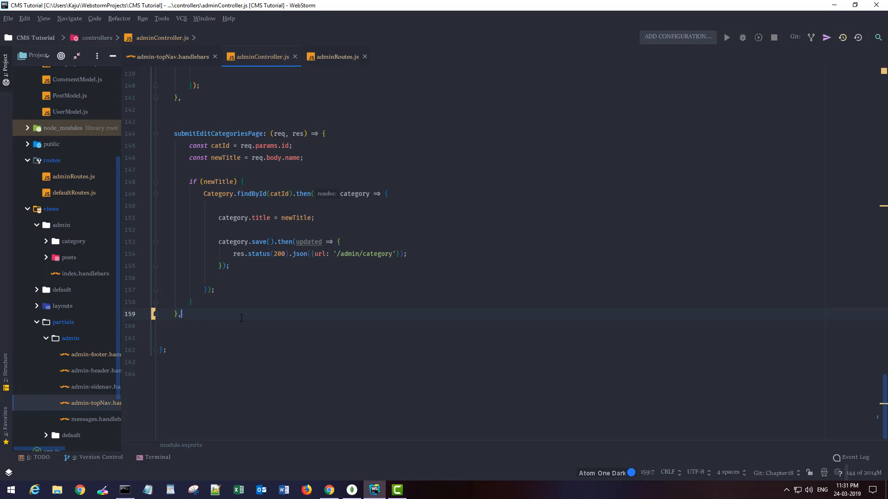
Add a COMMENT ROUTE SECTION heading with an empty getComments: (req, res) => { } handler, then open CommentModel.js.
{"action": "type", "text": "/* */"}
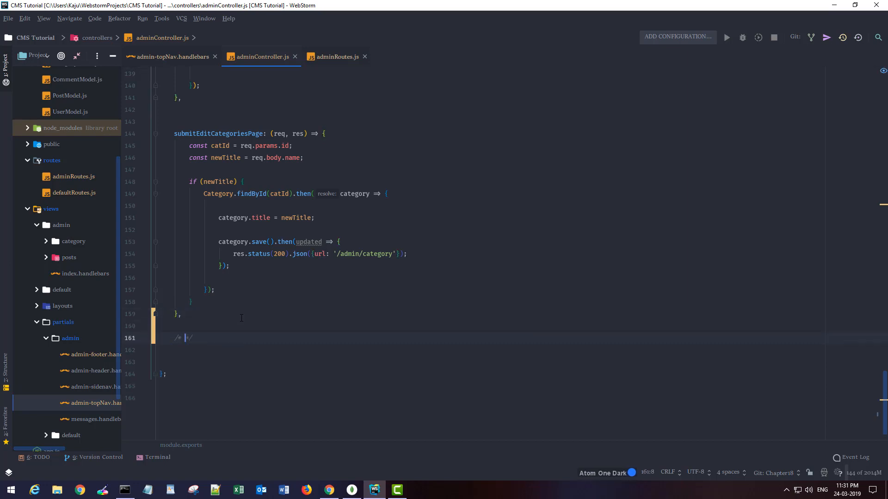
{"action": "type", "text": "COMMENT"}
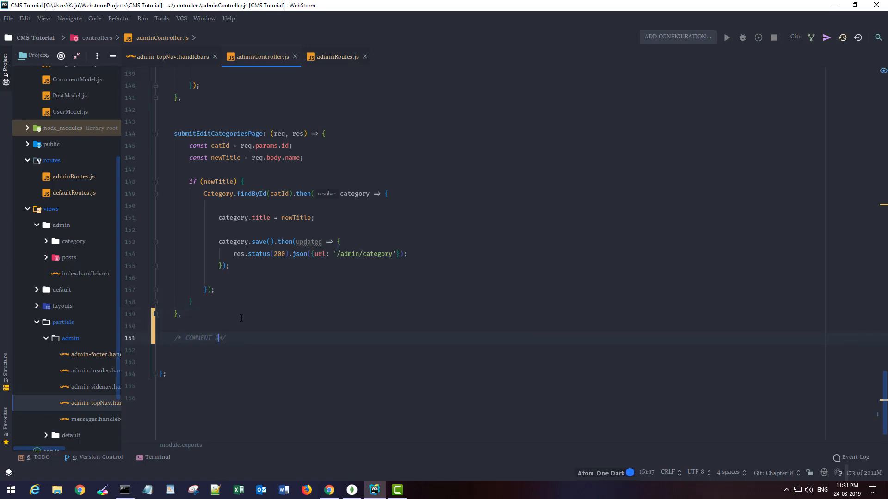
{"action": "type", "text": "ROUTE SECTION"}
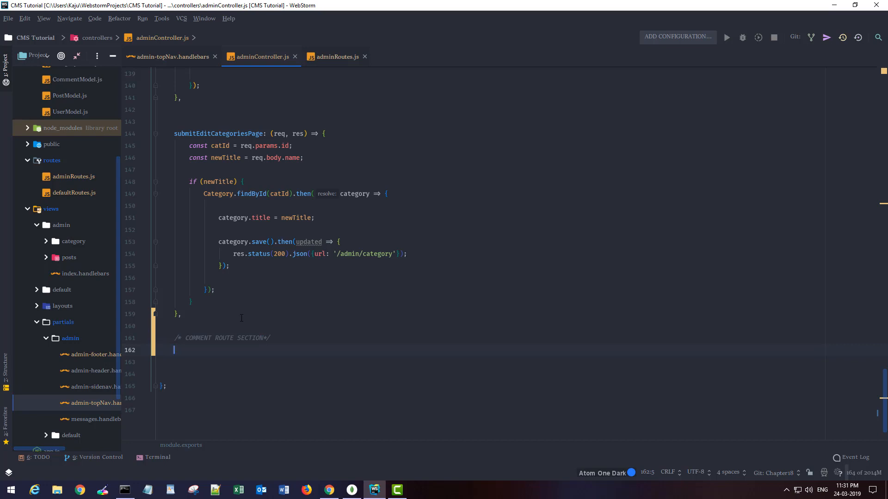
{"action": "type", "text": "getComments"}
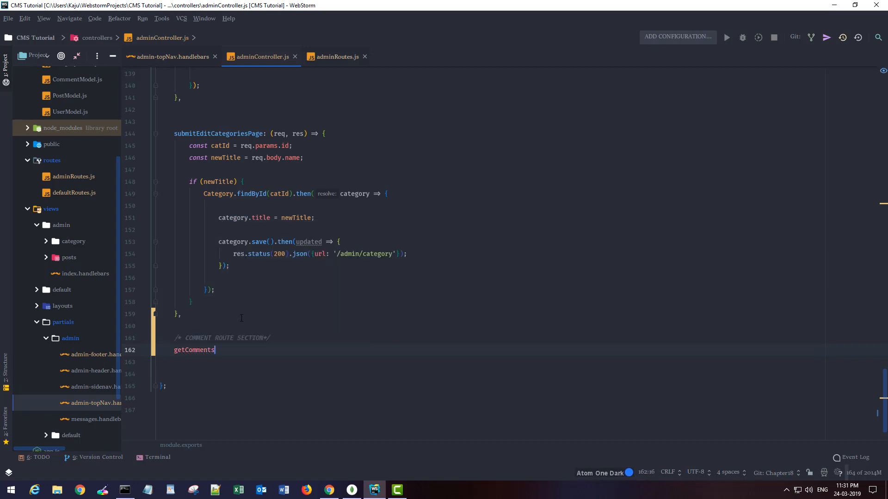
{"action": "type", "text": ": (req,"}
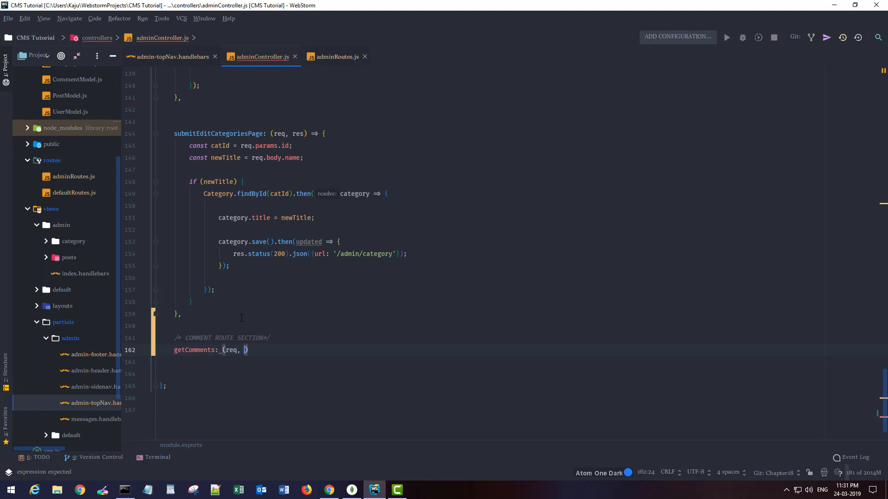
{"action": "type", "text": "res) => {"}
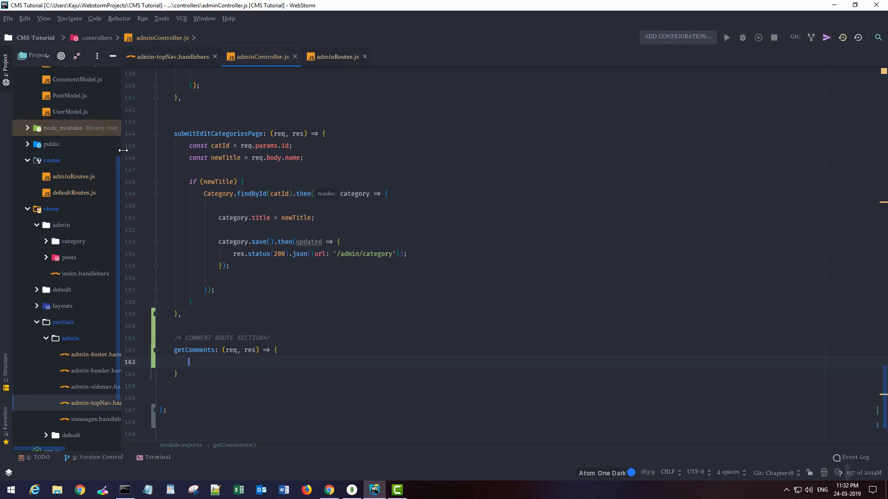
{"action": "left_click", "coordinate": [78, 79]}
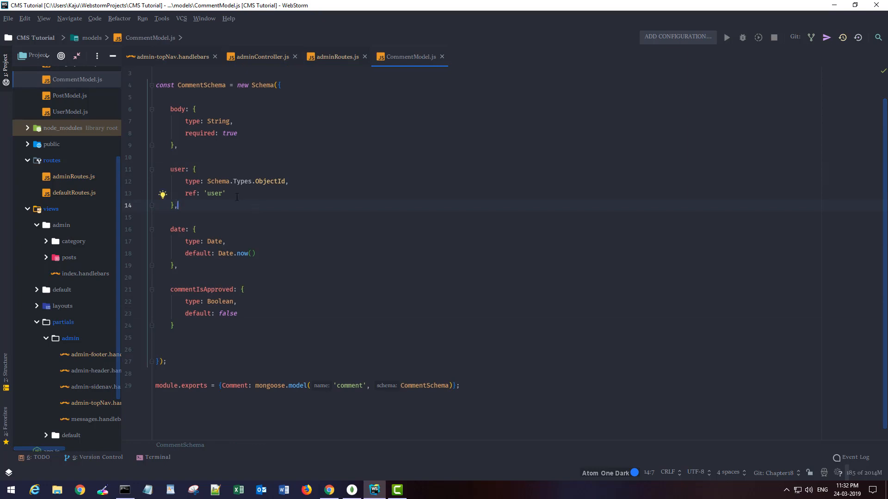
Check the /comment route in adminRoutes.js and return to the imports at the top of adminController.js.
{"action": "left_click", "coordinate": [336, 56]}
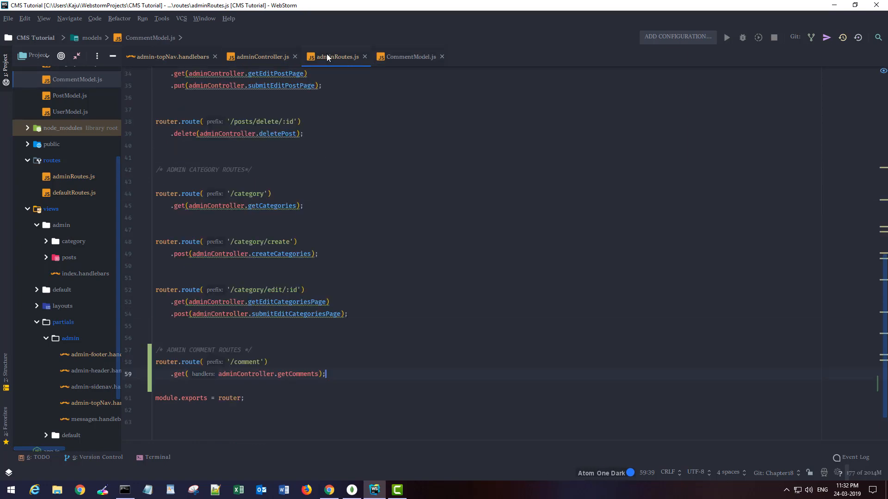
{"action": "left_click", "coordinate": [262, 57]}
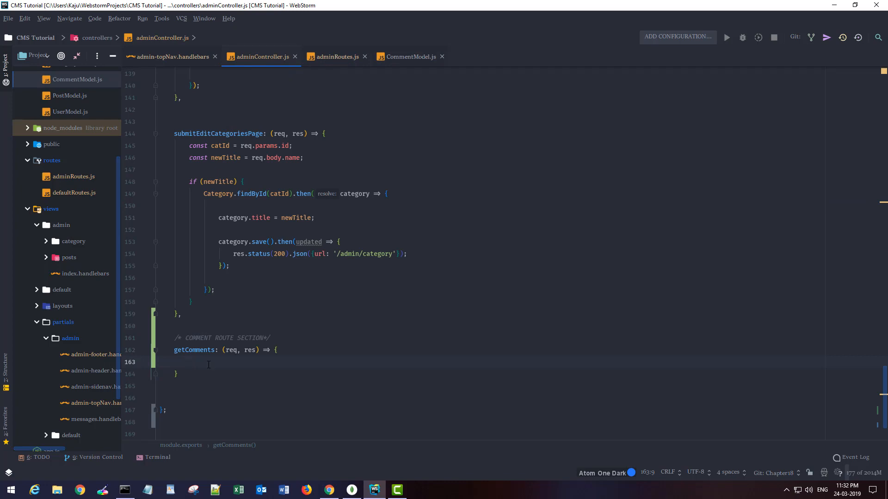
{"action": "scroll", "scroll_direction": "up", "scroll_amount": 3}
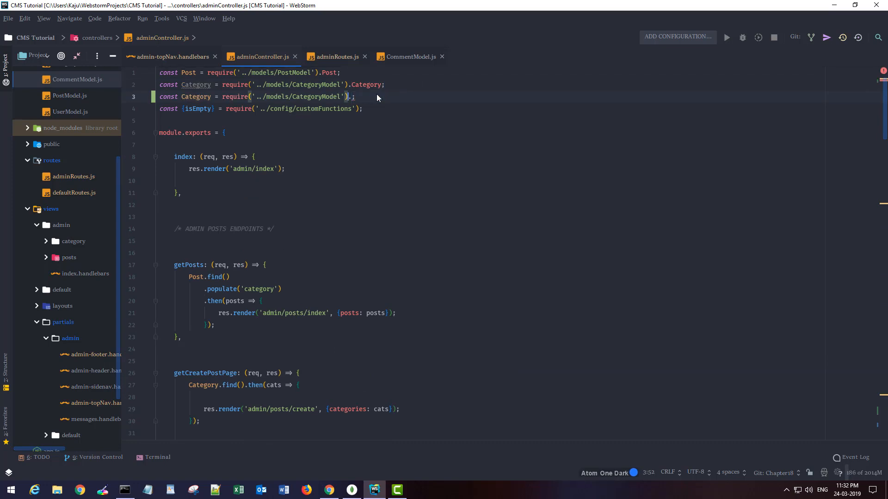
Change the third require to const Comment = require('../models/CommentModel').Comment.
{"action": "double_click", "coordinate": [316, 96]}
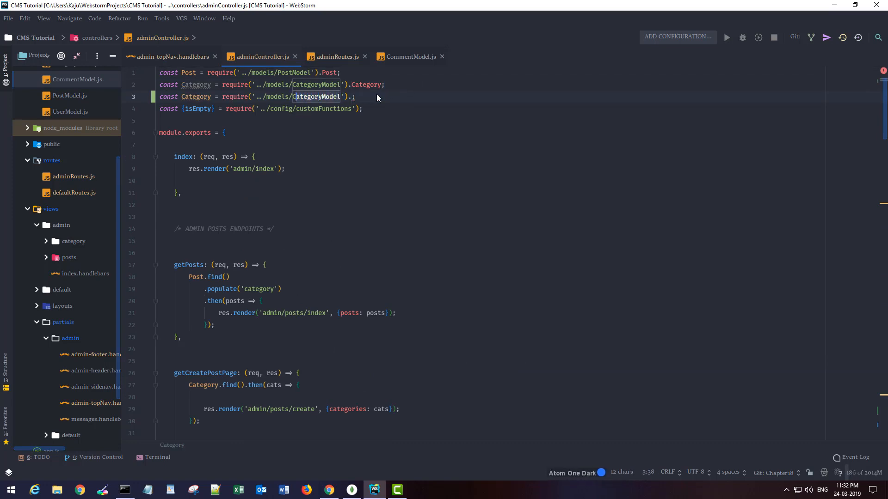
{"action": "type", "text": "CommentModel"}
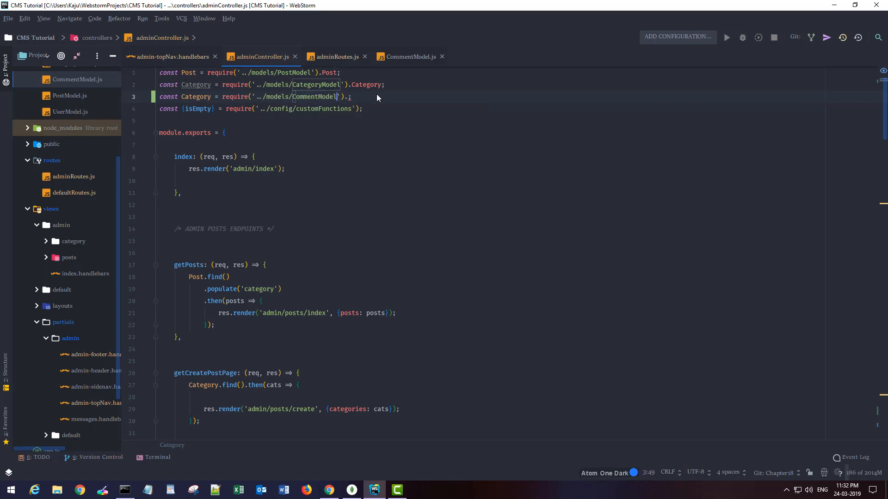
{"action": "type", "text": ".Comment"}
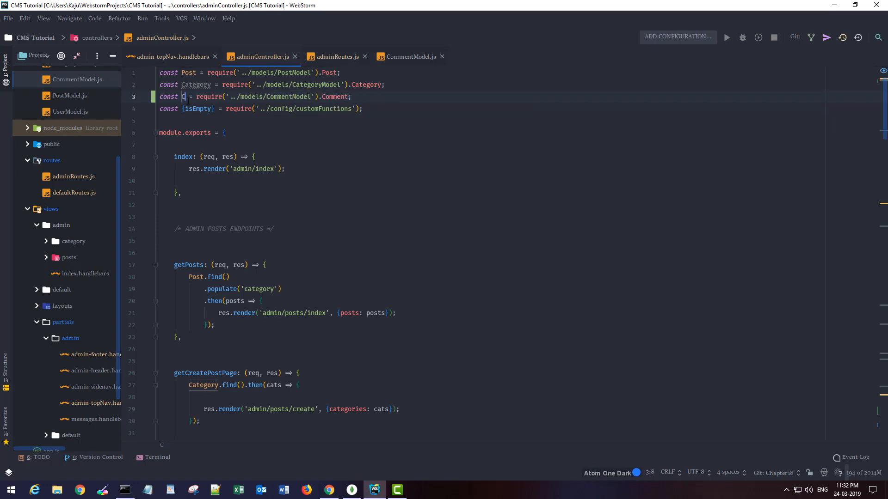
{"action": "scroll", "scroll_direction": "down", "scroll_amount": 3}
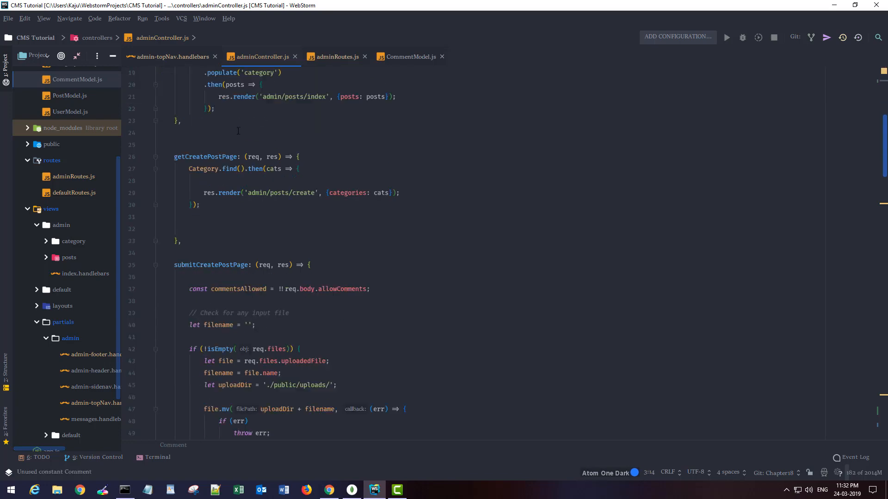
{"action": "scroll", "scroll_direction": "down", "scroll_amount": 3}
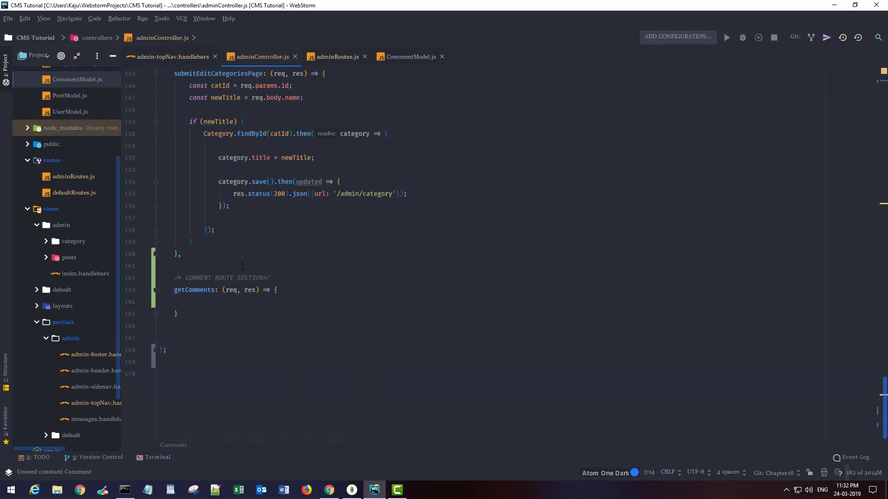
Write Comment.find().populate('user').then(comments => ...) inside getComments.
{"action": "left_click", "coordinate": [222, 302]}
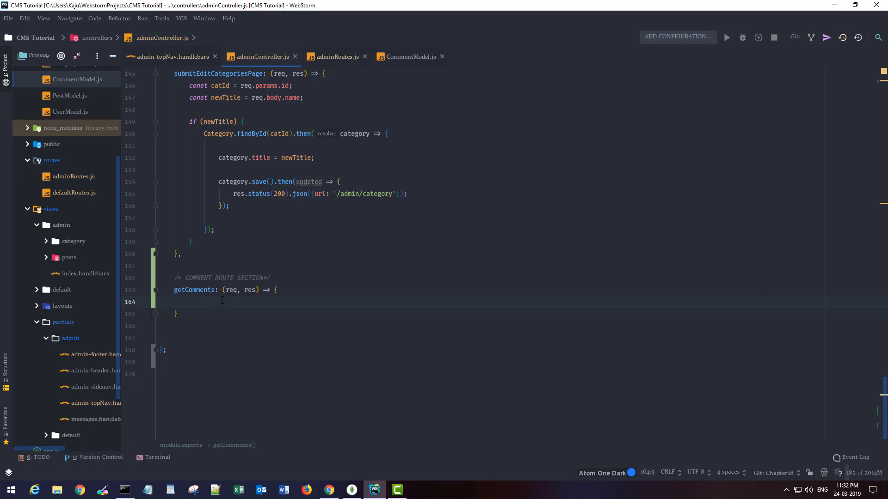
{"action": "type", "text": "Comment.find("}
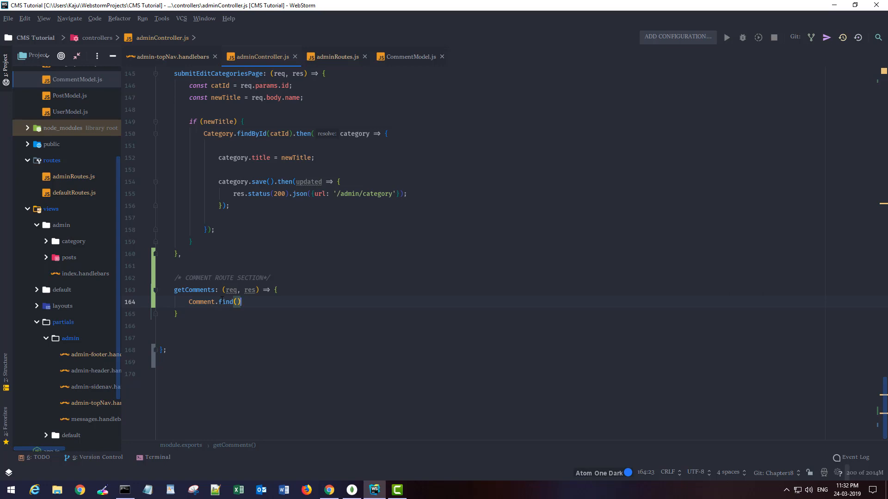
{"action": "type", "text": ".populate('user"}
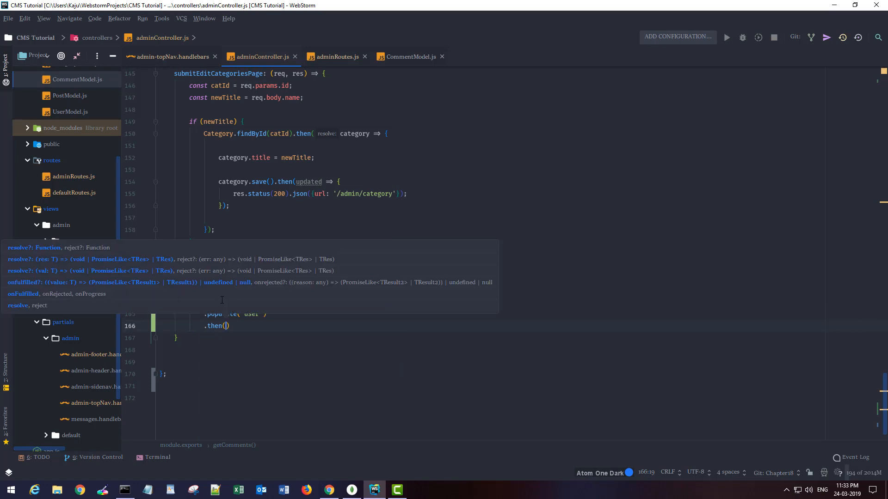
{"action": "type", "text": "comments => {"}
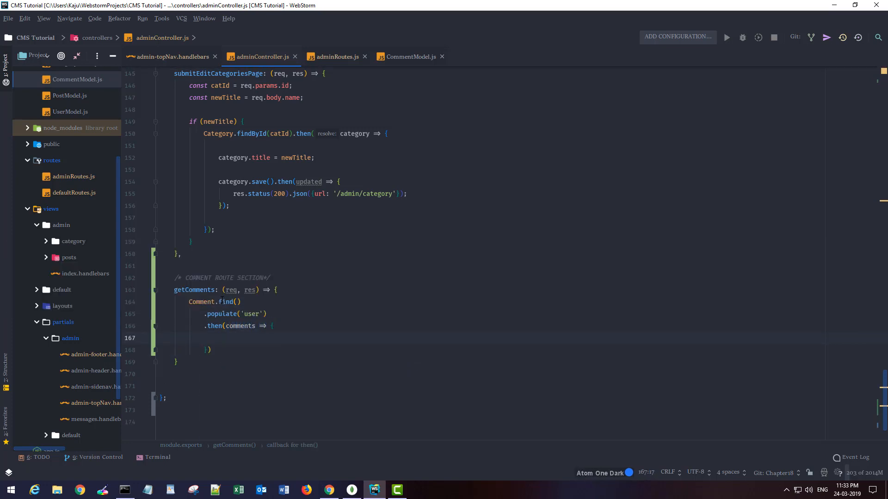
Render 'admin/comments/index' with {comments: comments} in the then callback.
{"action": "type", "text": "res.render('admin/"}
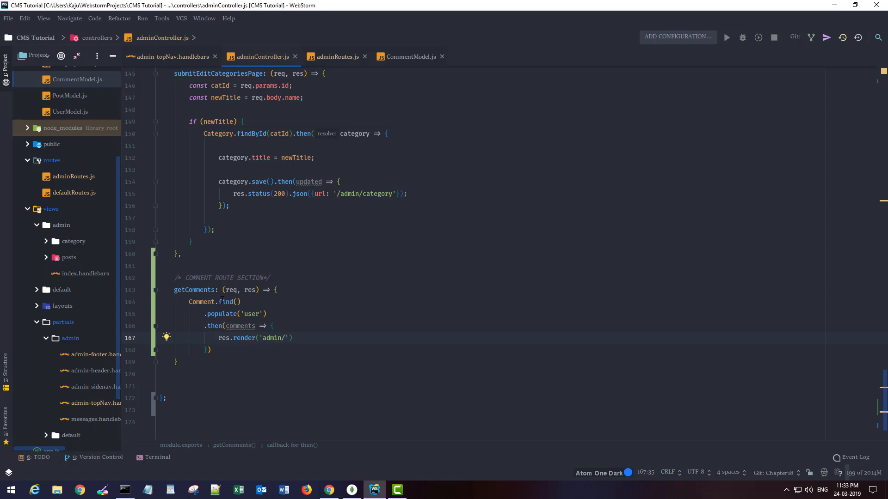
{"action": "type", "text": "comments/in"}
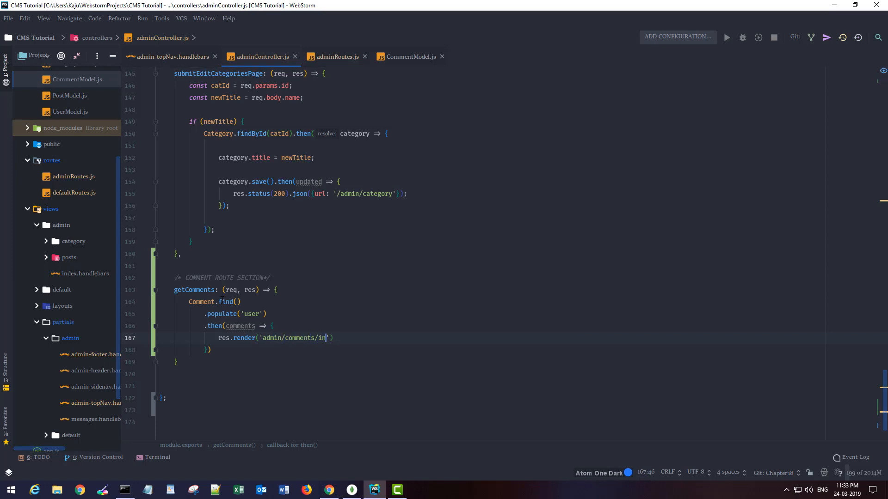
{"action": "type", "text": "dex"}
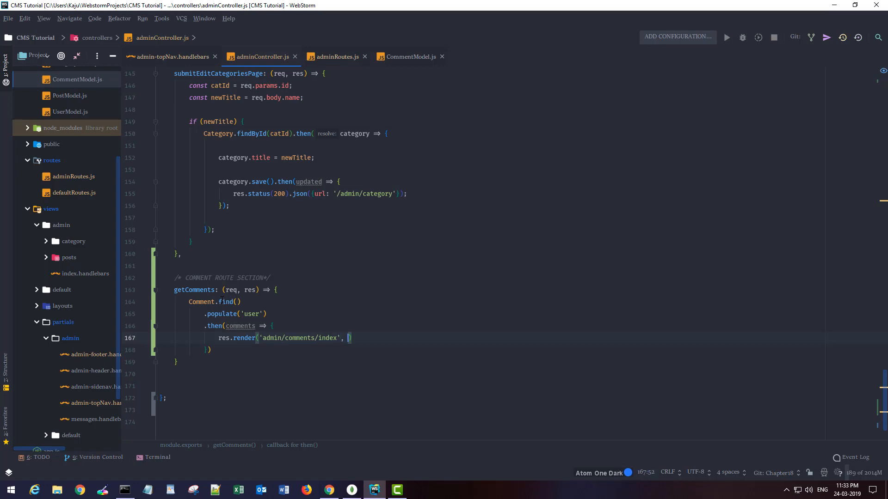
{"action": "type", "text": "{"}
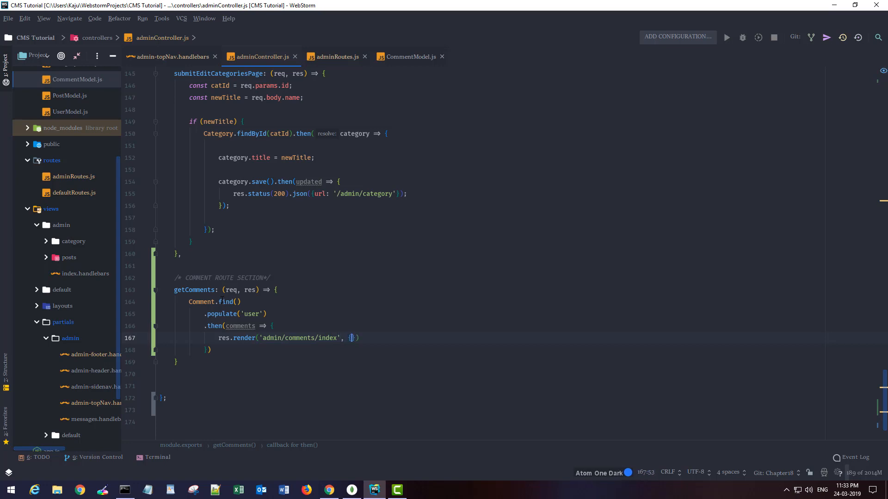
{"action": "type", "text": "comments: dcom"}
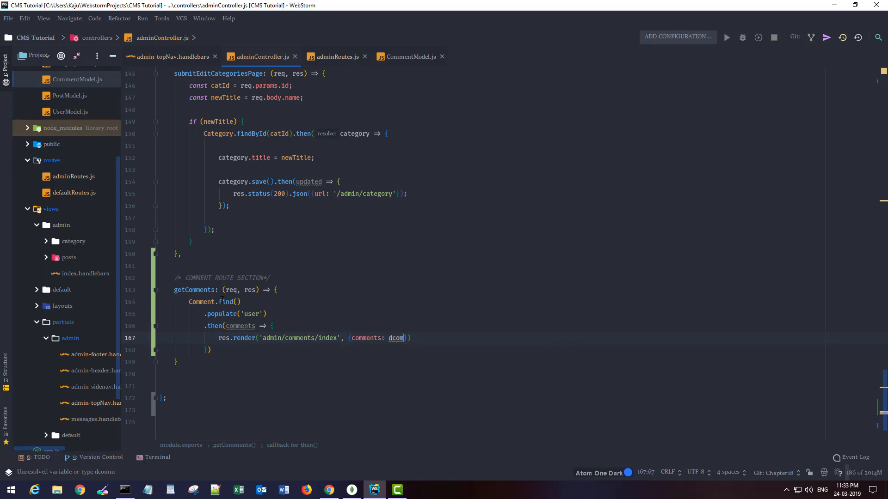
{"action": "type", "text": "comments"}
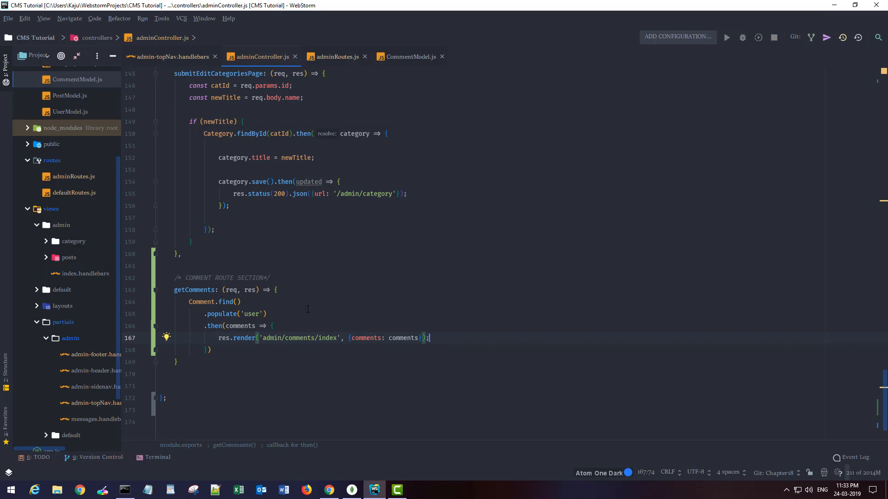
{"action": "left_click", "coordinate": [61, 225]}
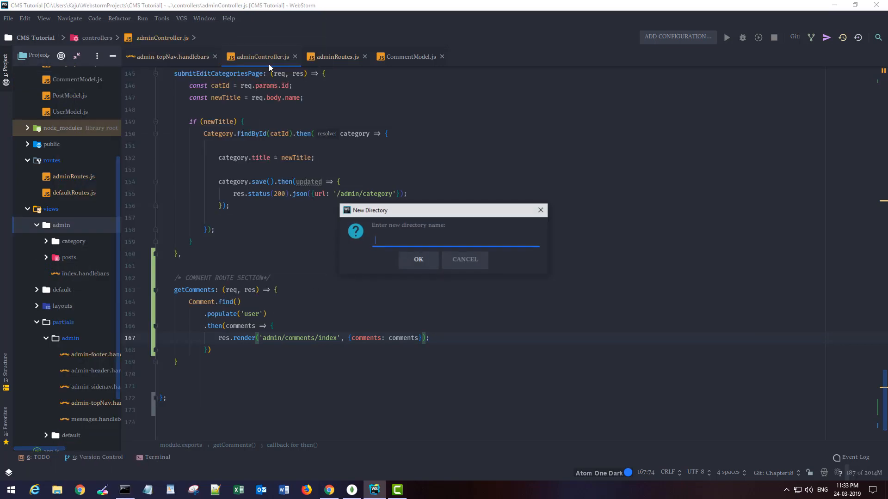
Create a 'comments' folder under admin views with a new index.handlebars file and open it.
{"action": "type", "text": "comments"}
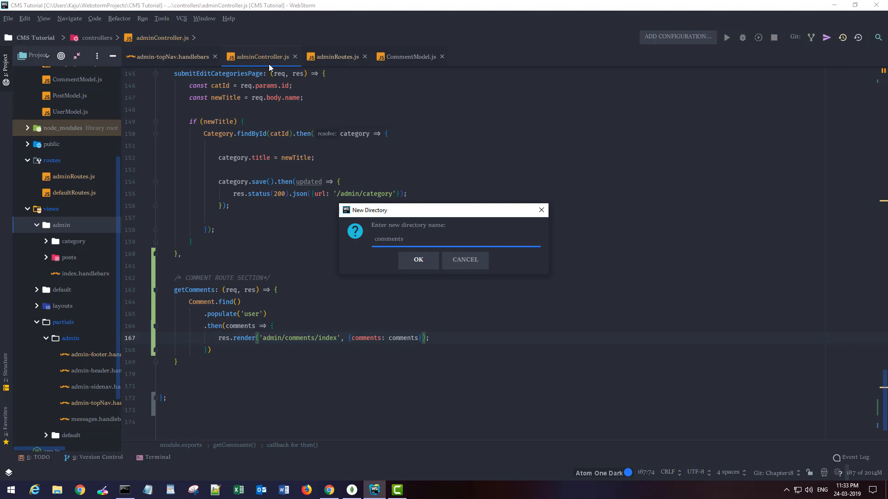
{"action": "right_click", "coordinate": [72, 257]}
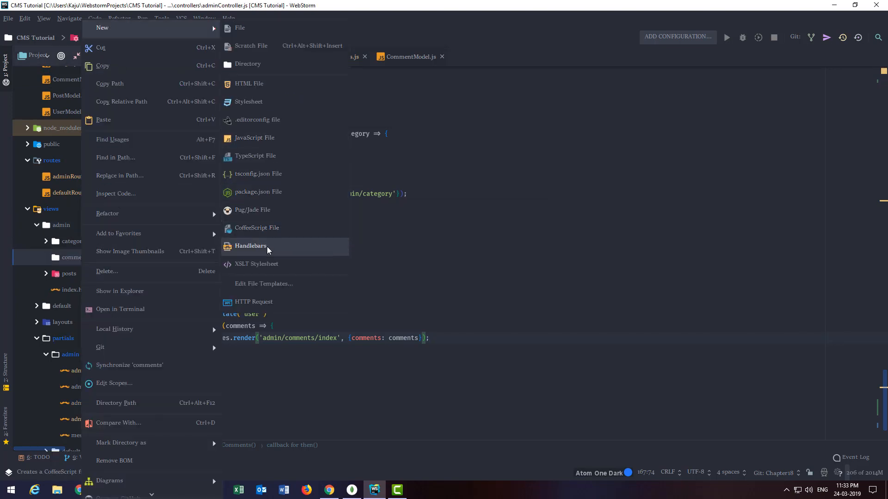
{"action": "left_click", "coordinate": [250, 246]}
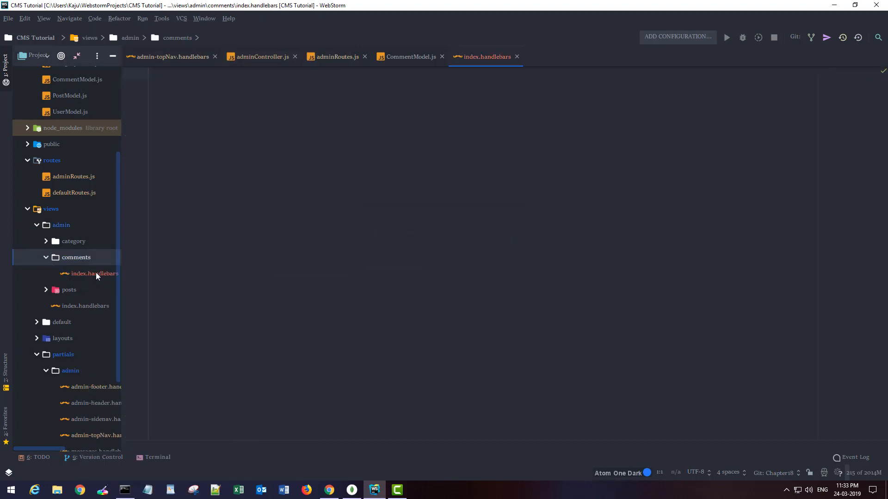
{"action": "left_click", "coordinate": [94, 273]}
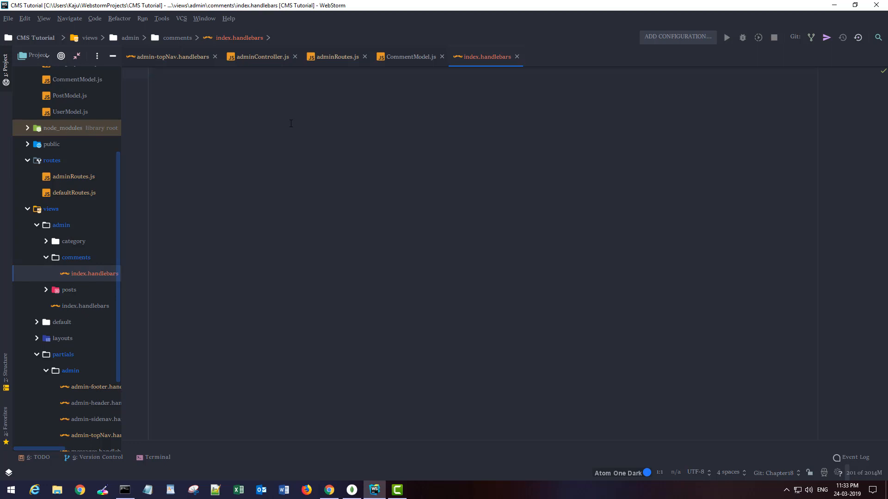
Build a row div with a col-md-10 column holding a bordered table with thead and tr.
{"action": "type", "text": "<div class=\"row\"></div>"}
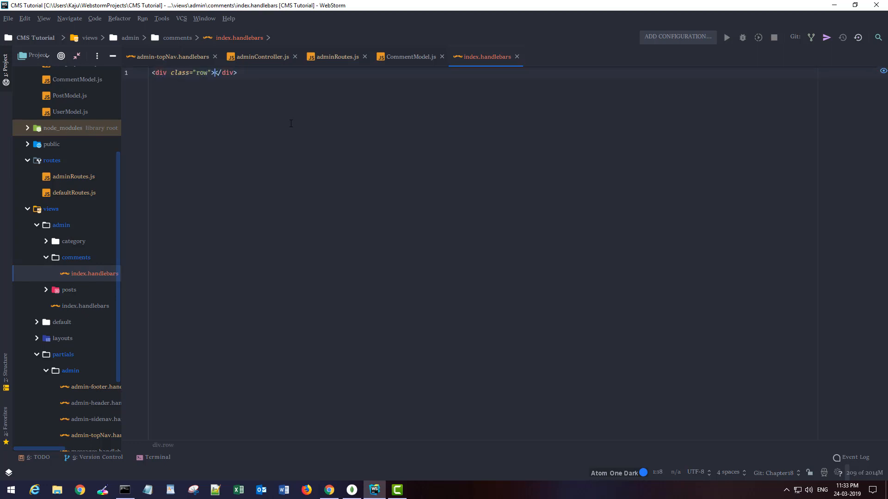
{"action": "key", "text": "Return"}
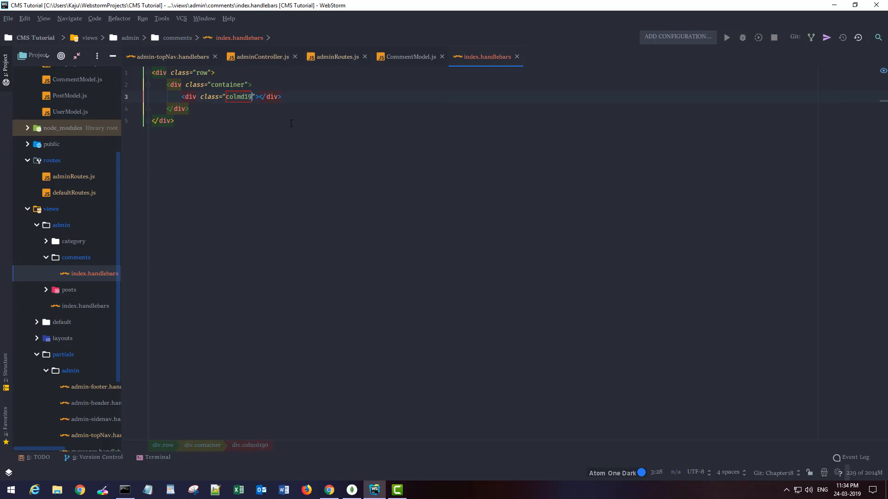
{"action": "type", "text": "col-md-10"}
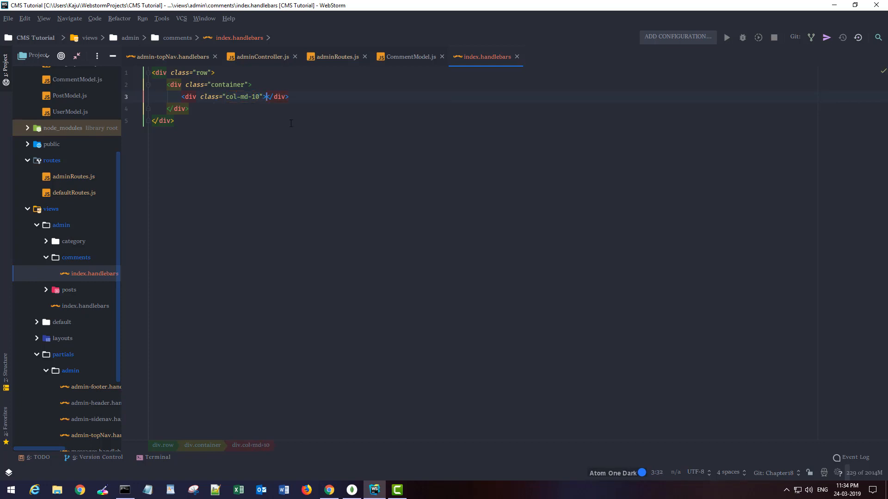
{"action": "key", "text": "Enter"}
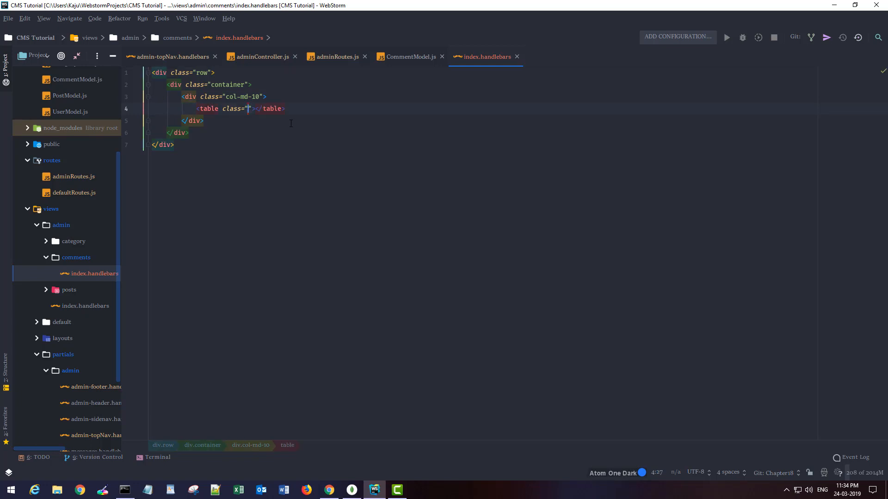
{"action": "type", "text": "table table-bordered ta"}
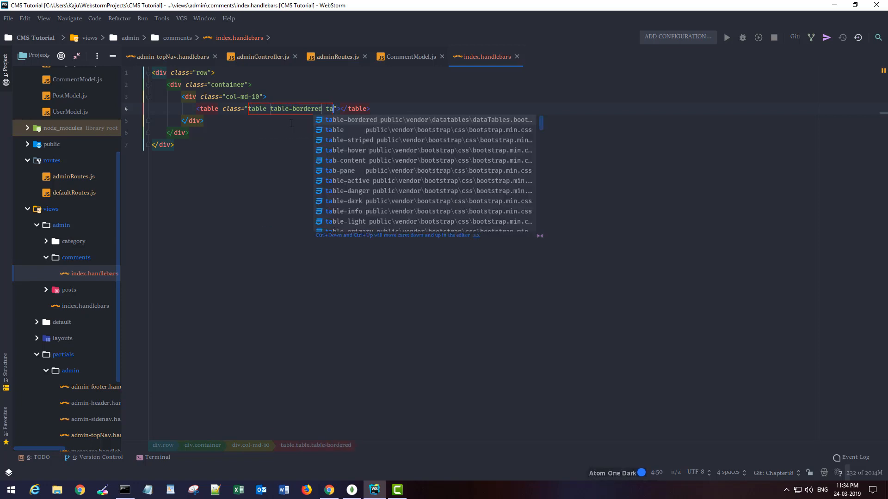
{"action": "type", "text": "b"}
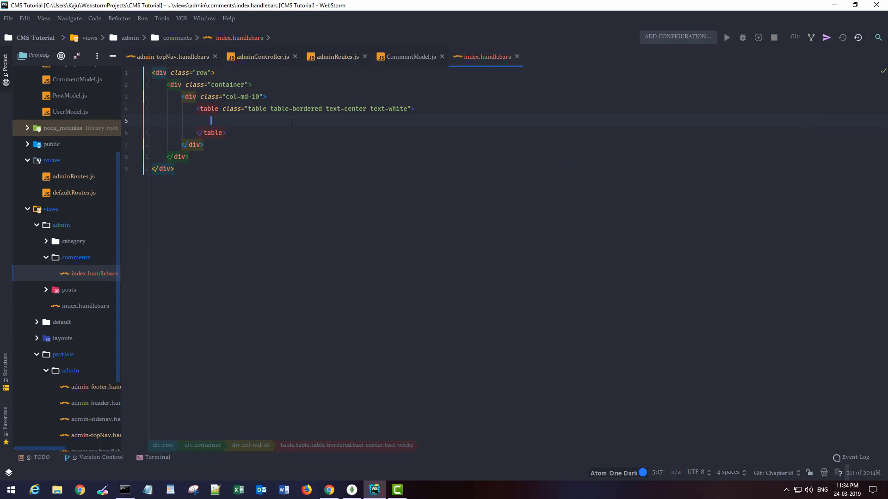
{"action": "type", "text": "thead."}
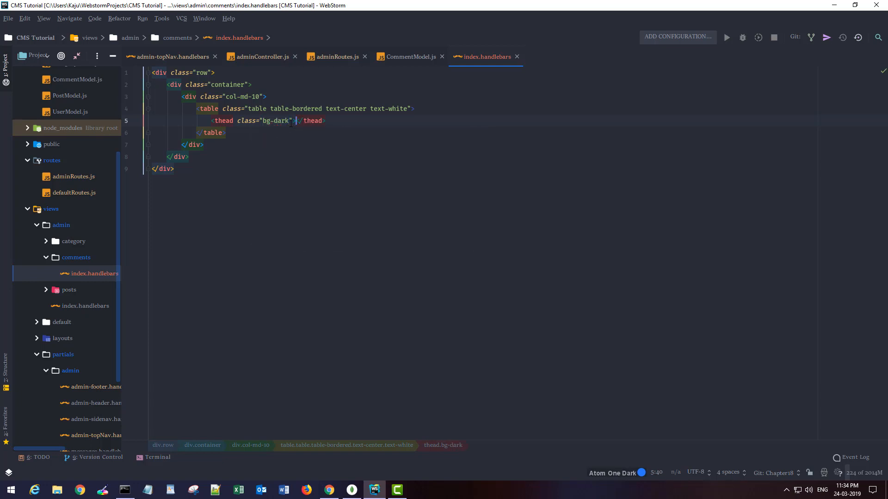
{"action": "type", "text": "tr>"}
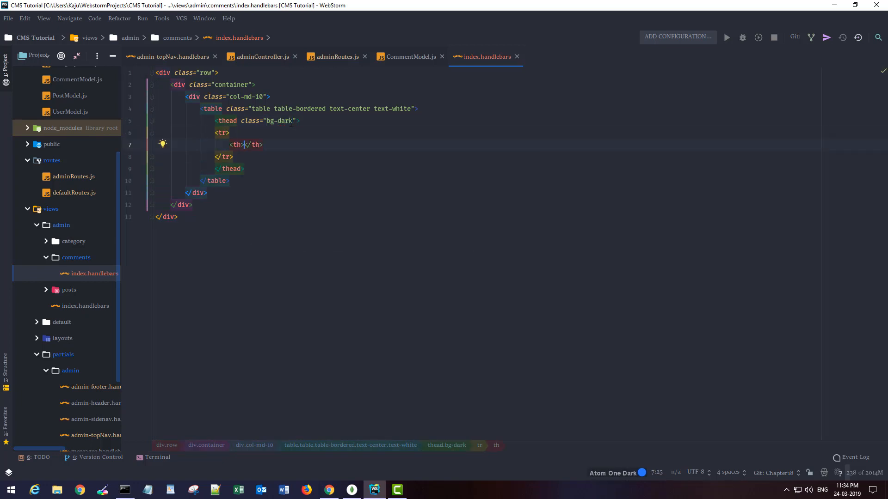
Set the header columns to Id, Publisher, Approve Comments, Date and Comment Body.
{"action": "type", "text": "Co"}
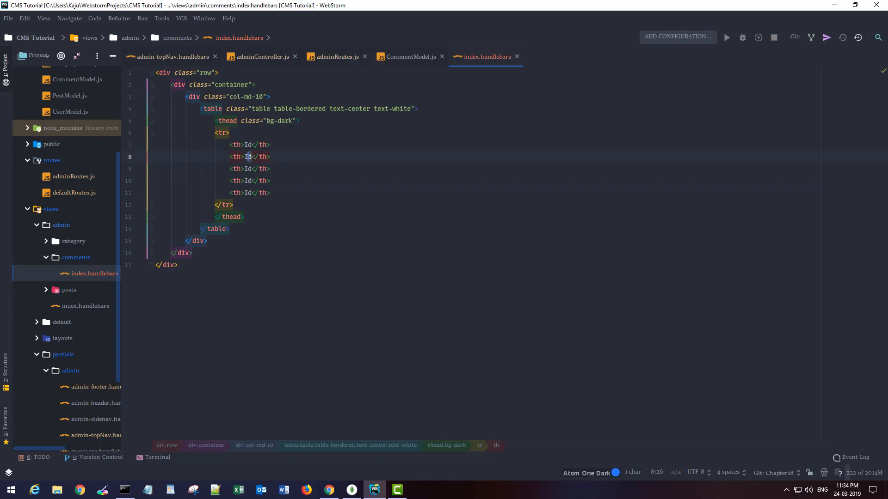
{"action": "type", "text": "Owner"}
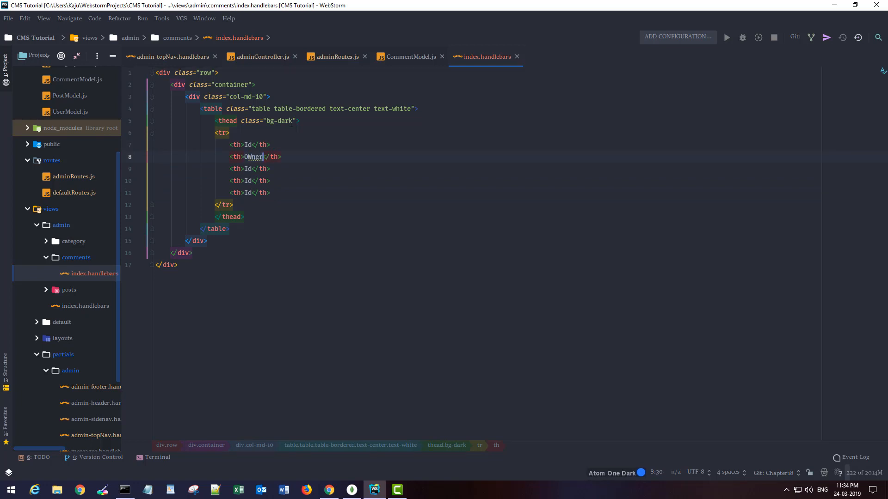
{"action": "type", "text": "Auth"}
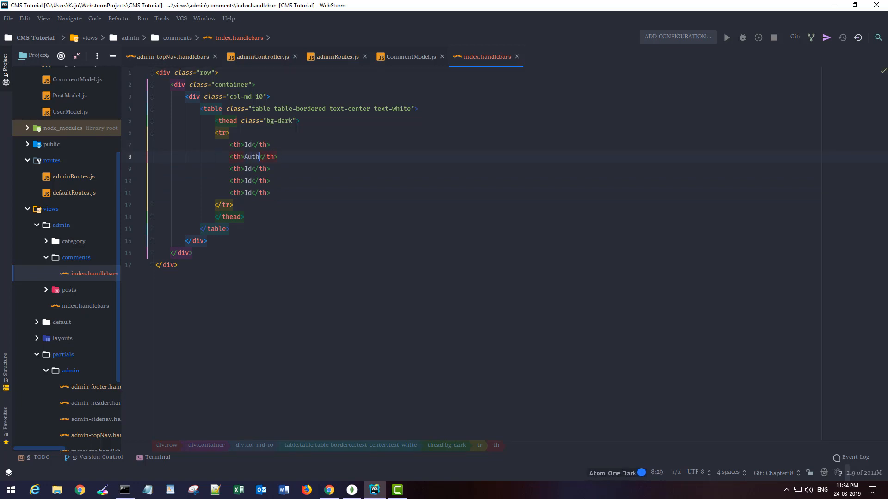
{"action": "key", "text": "Backspace"}
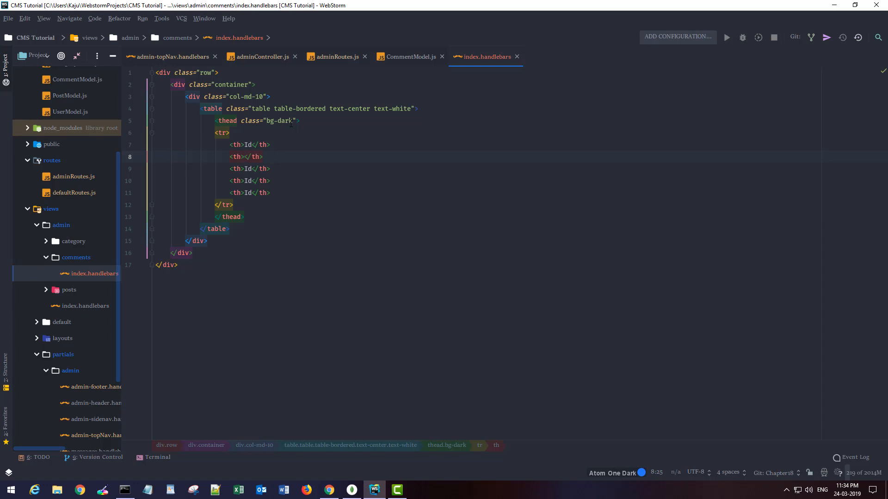
{"action": "type", "text": "Publisher"}
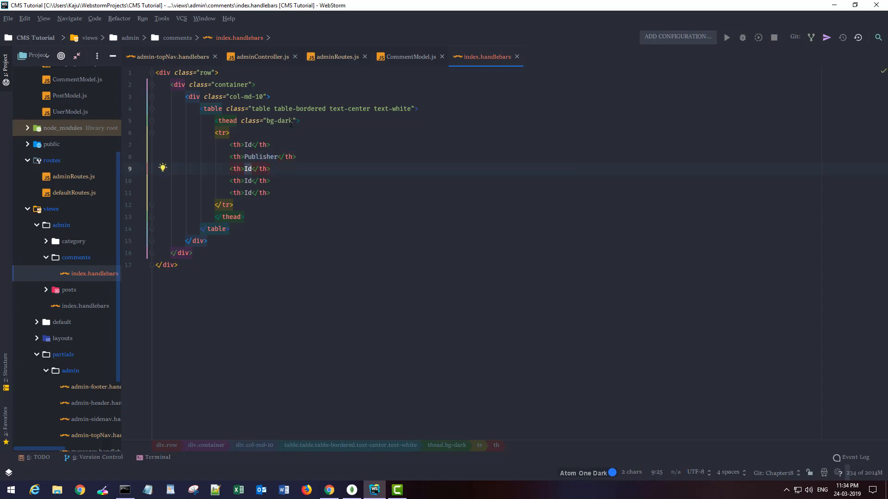
{"action": "type", "text": "Approve Comments"}
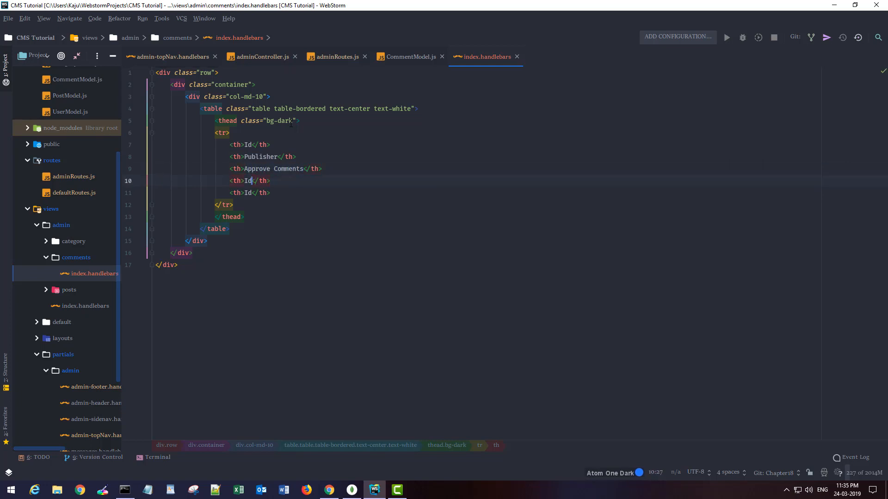
{"action": "type", "text": "Date"}
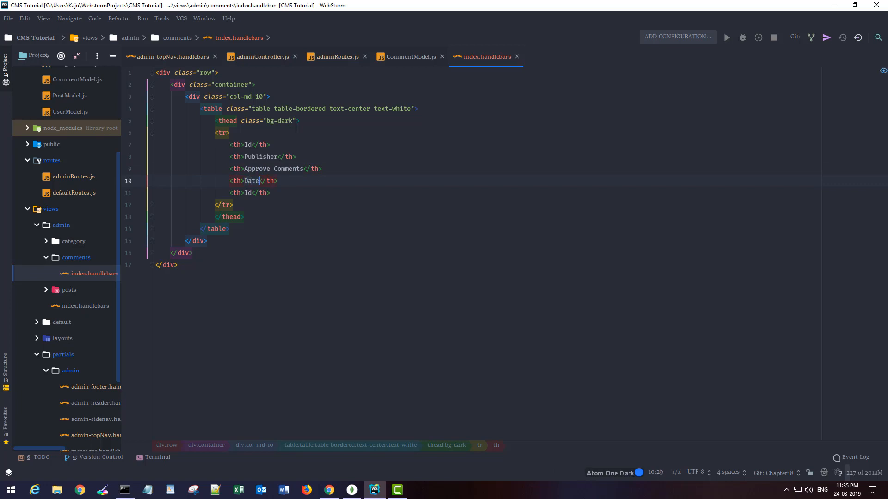
{"action": "double_click", "coordinate": [247, 192]}
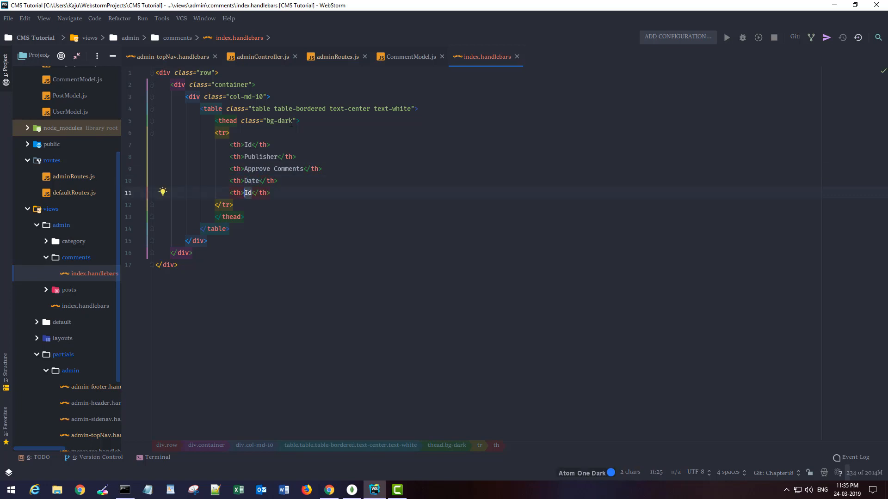
{"action": "type", "text": "Comment Body"}
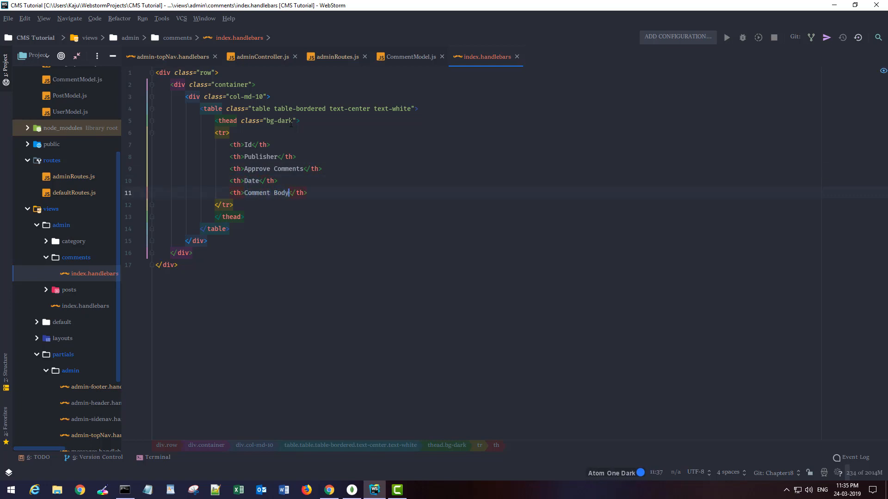
{"action": "left_click", "coordinate": [233, 205]}
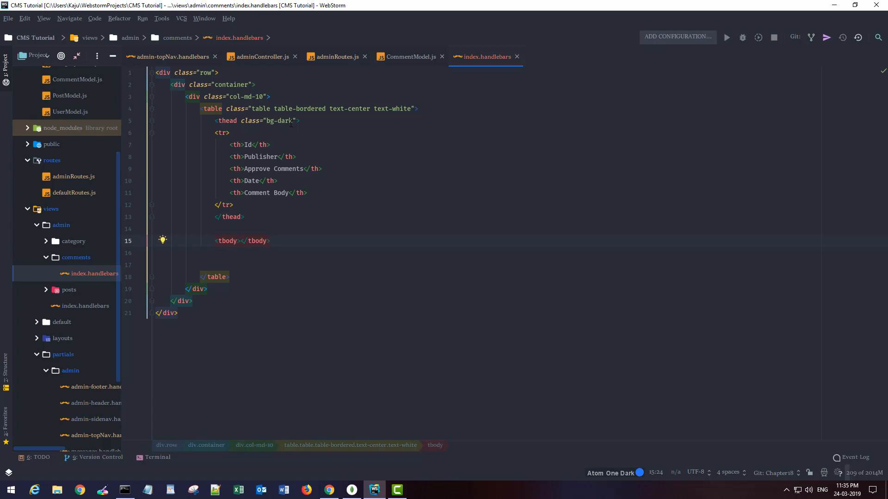
Add a tbody class text-dark wrapping an {{#each comments}} … {{/each}} block and reformat the code.
{"action": "type", "text": "class=\"text-dark\">"}
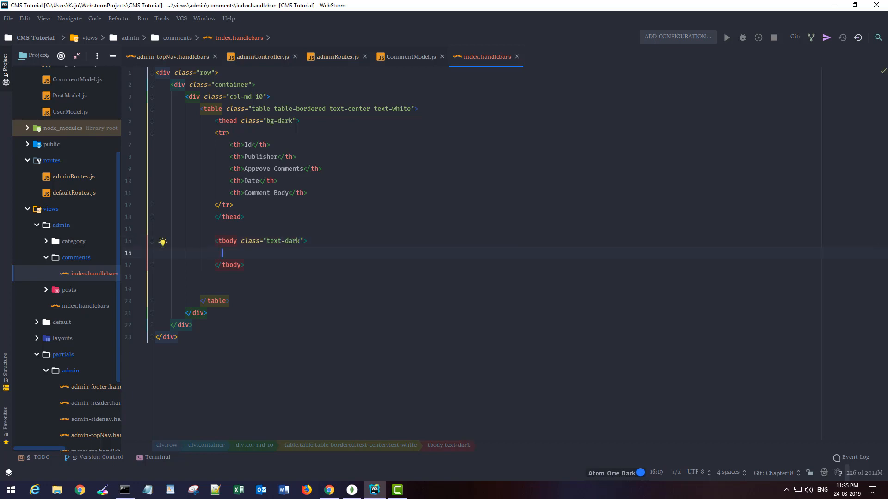
{"action": "type", "text": "{{each comments"}
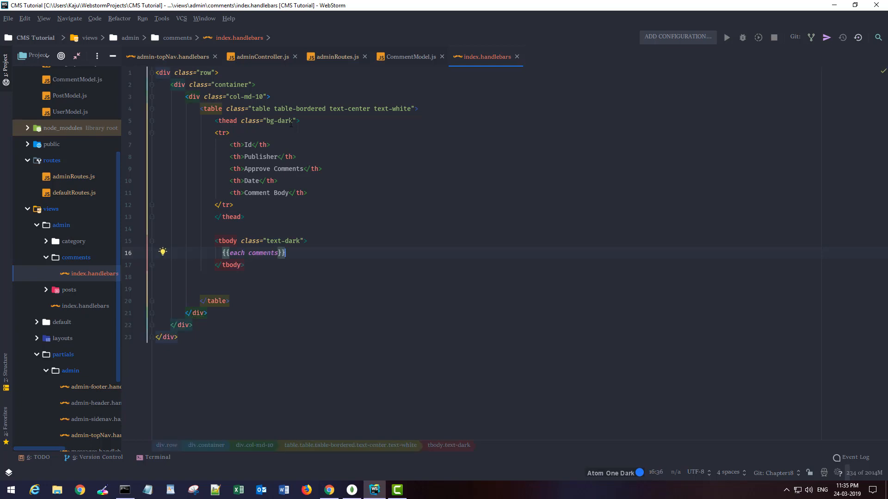
{"action": "key", "text": "Enter"}
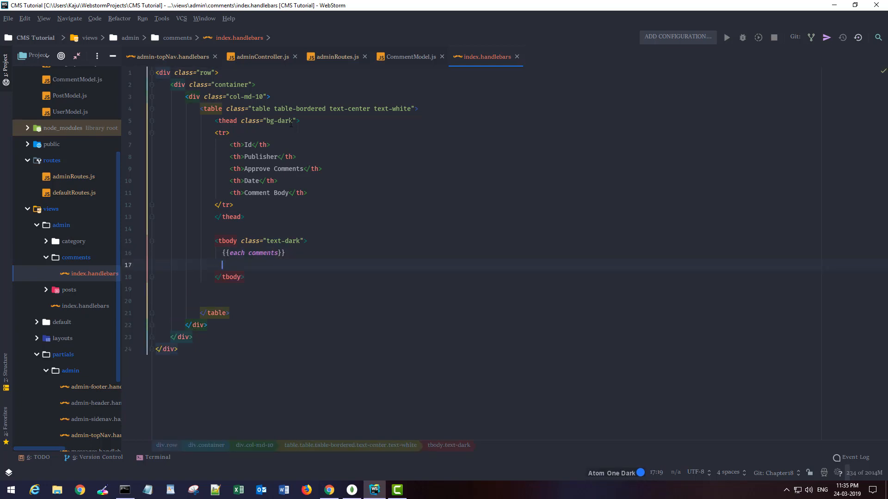
{"action": "key", "text": "enter"}
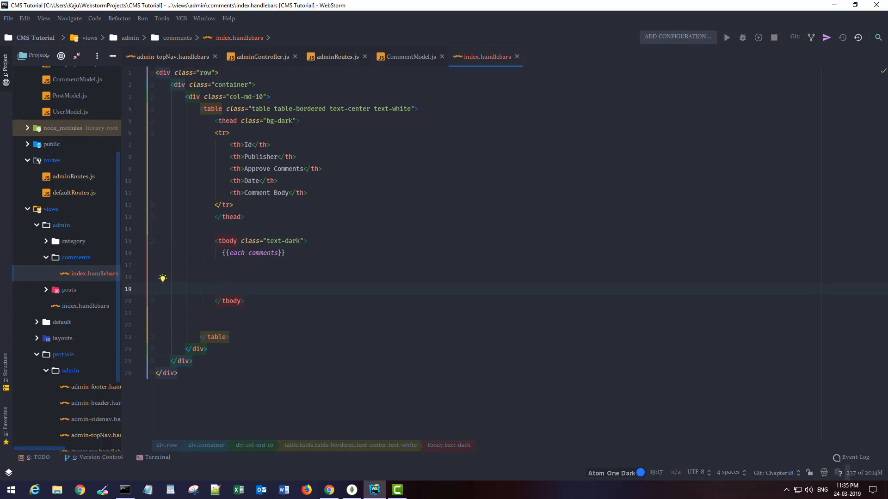
{"action": "type", "text": "{{/each"}
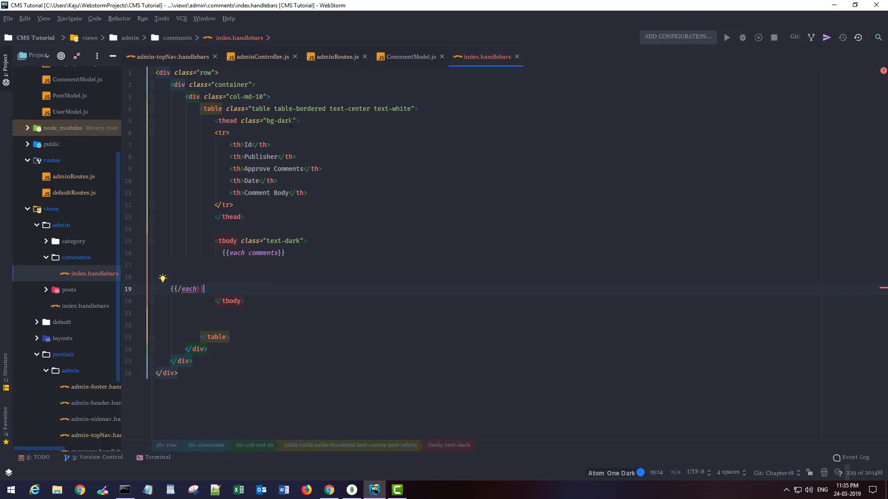
{"action": "left_click", "coordinate": [226, 253]}
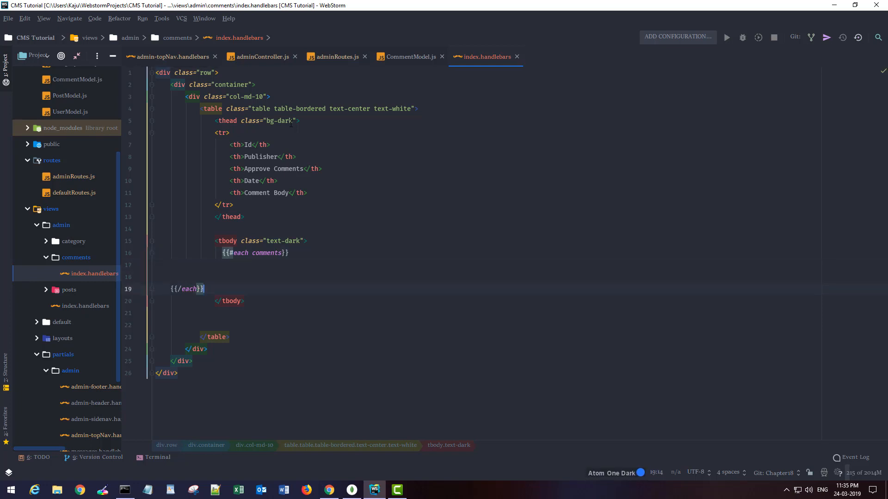
{"action": "key", "text": "ctrl+alt+l"}
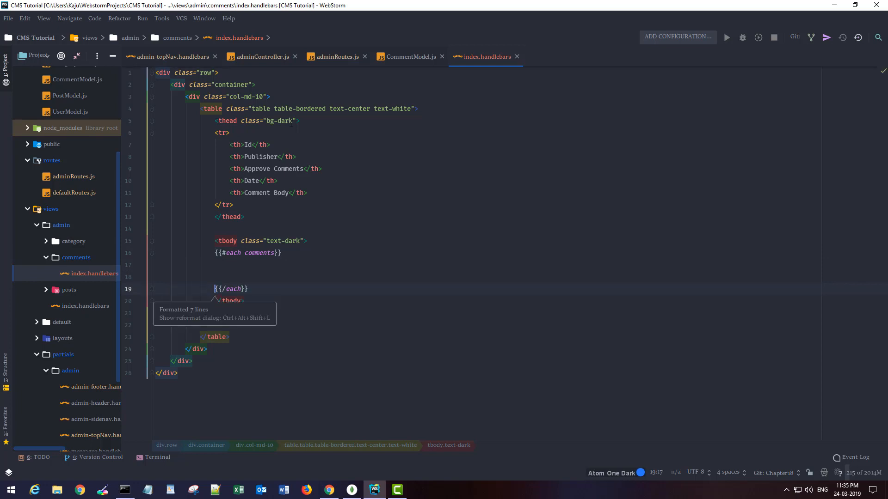
{"action": "left_click", "coordinate": [229, 264]}
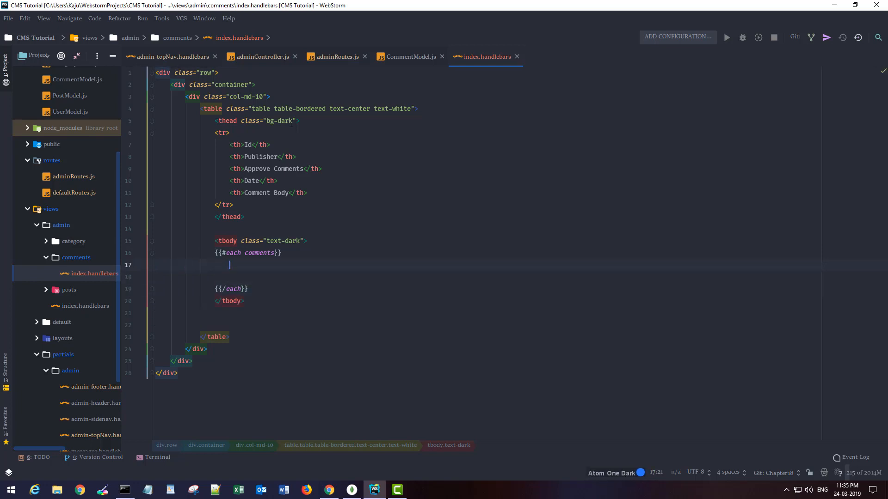
Add a tr with td cells for {{id}} and {{user.firstName}} {{user.lastName}}.
{"action": "type", "text": "<tr></tr>"}
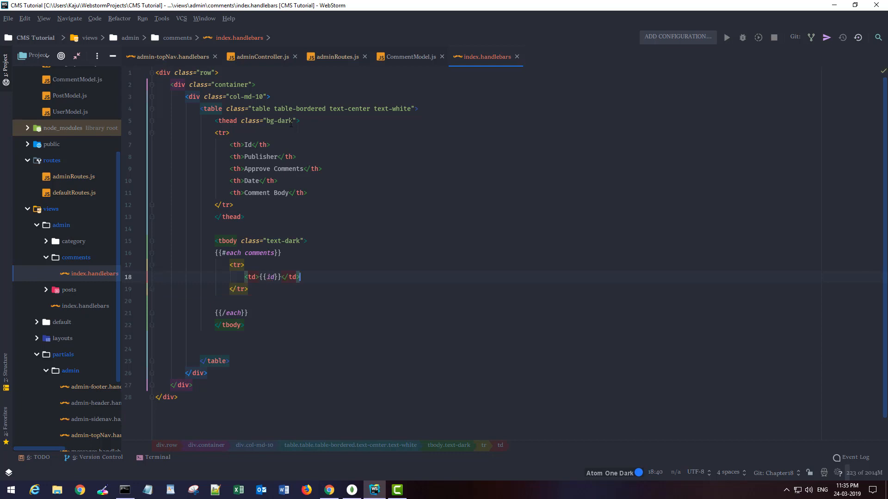
{"action": "type", "text": "{{"}
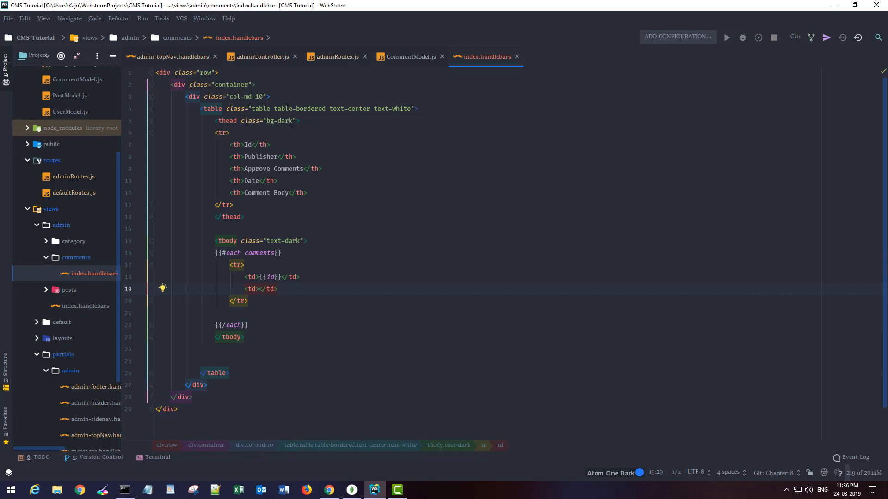
{"action": "type", "text": "{{user.k"}
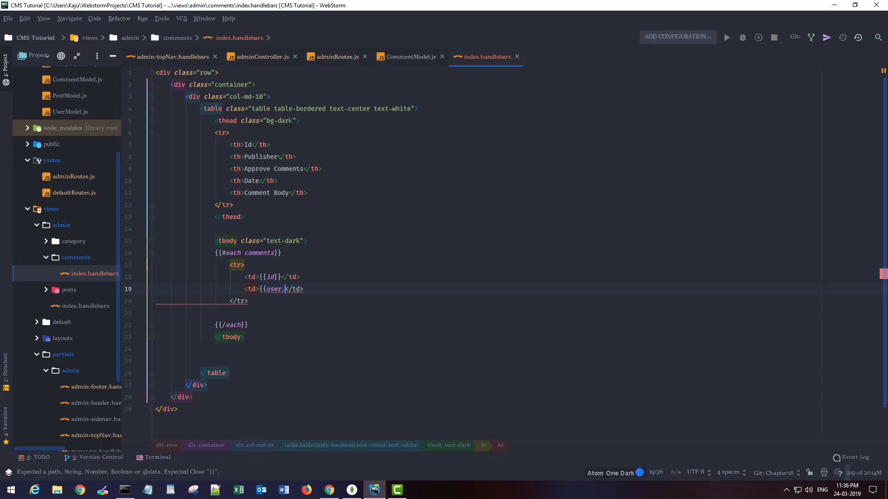
{"action": "type", "text": "fi"}
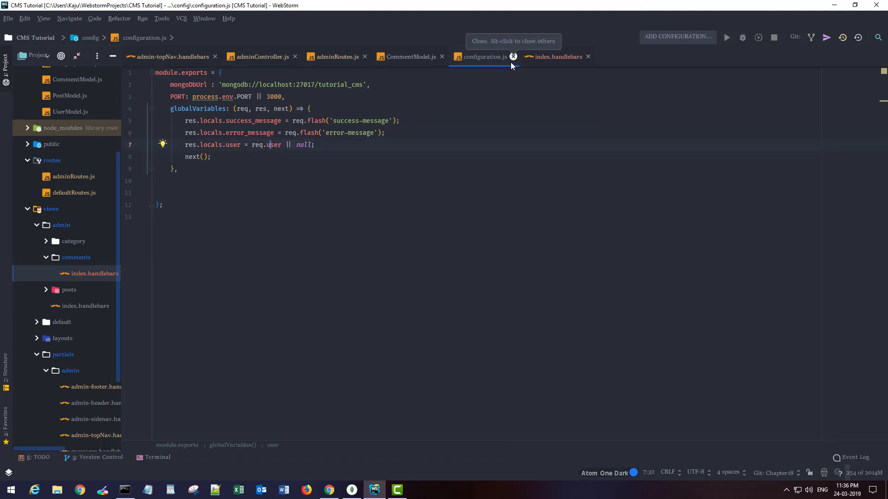
{"action": "left_click", "coordinate": [513, 57]}
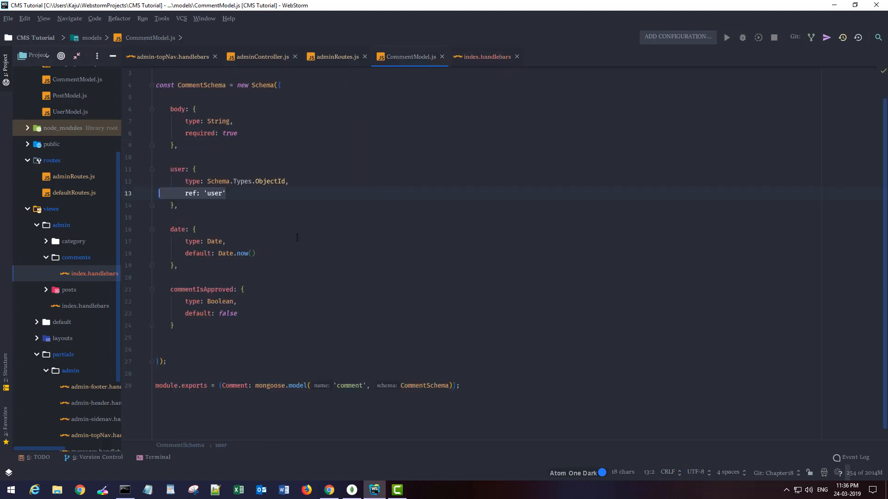
{"action": "left_click", "coordinate": [486, 56]}
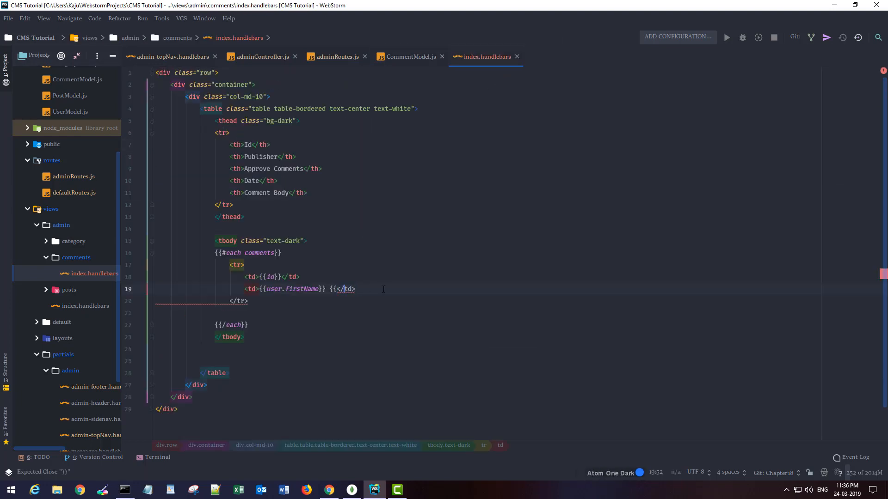
{"action": "type", "text": "user.La"}
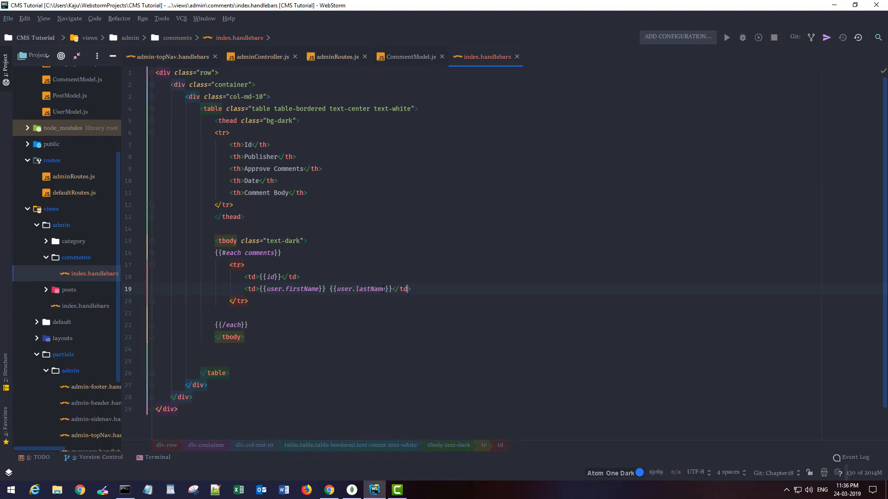
Give the publisher cell style width: auto, then add an empty td, {{date}} and {{body}} cells.
{"action": "left_click", "coordinate": [256, 288]}
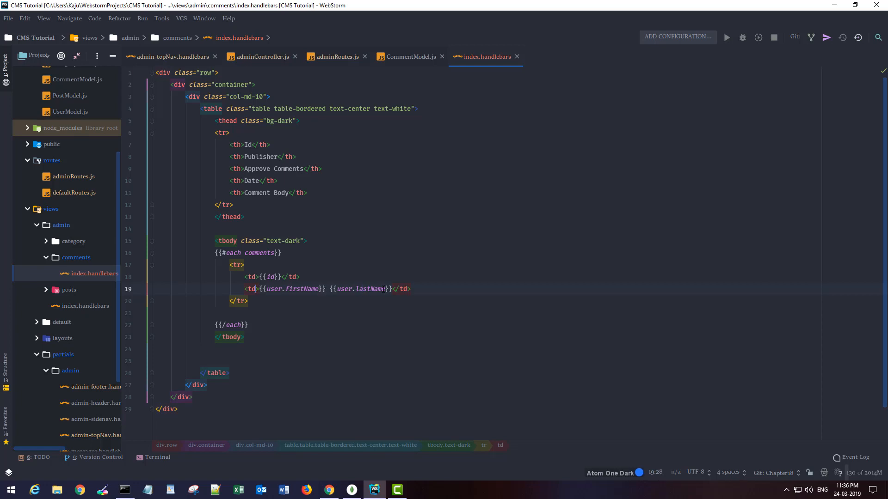
{"action": "type", "text": "style=\"width: ;"}
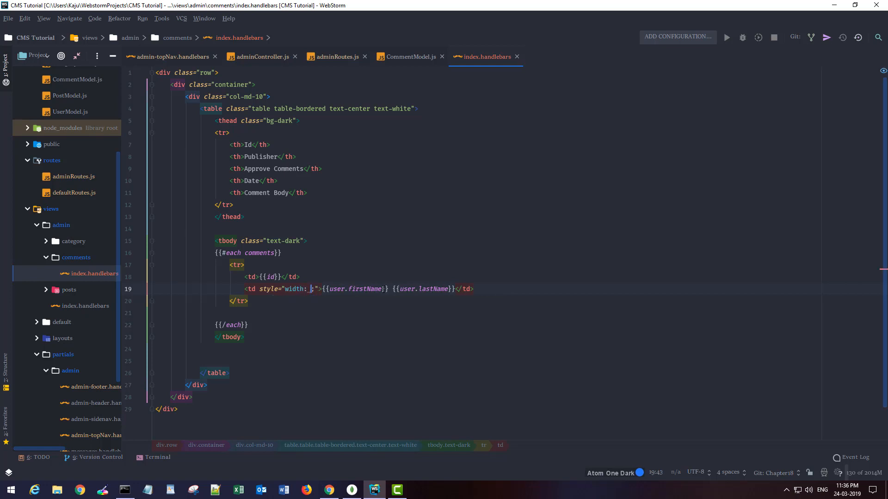
{"action": "type", "text": "auto"}
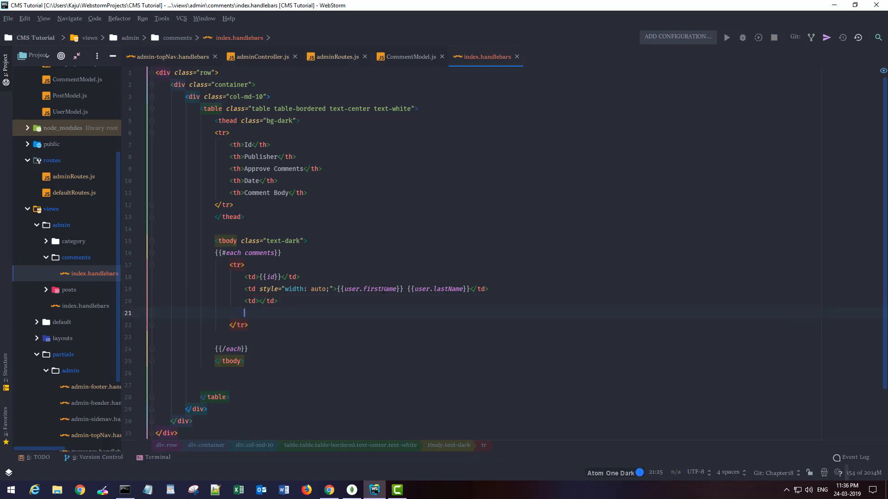
{"action": "type", "text": "<td></td>"}
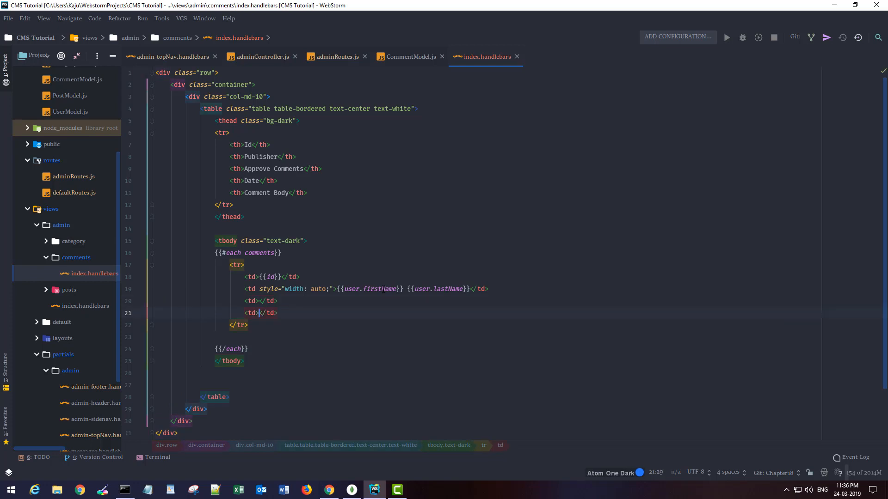
{"action": "type", "text": "{{d"}
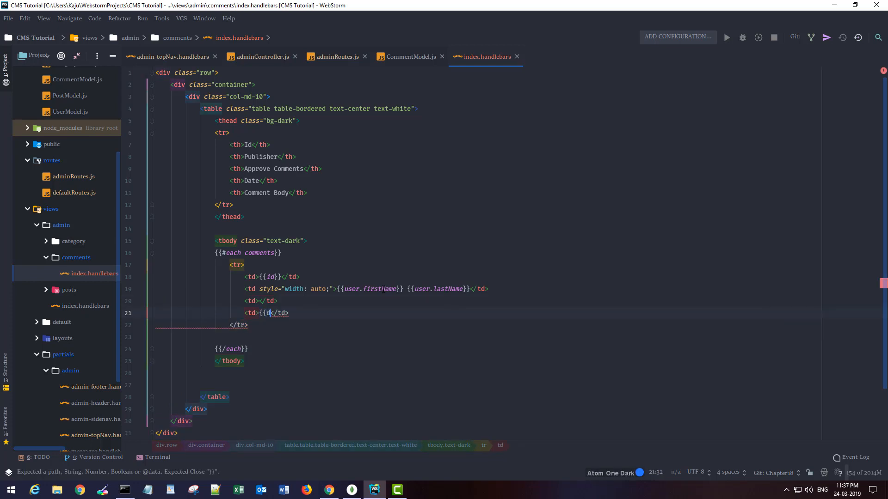
{"action": "type", "text": "ate}}"}
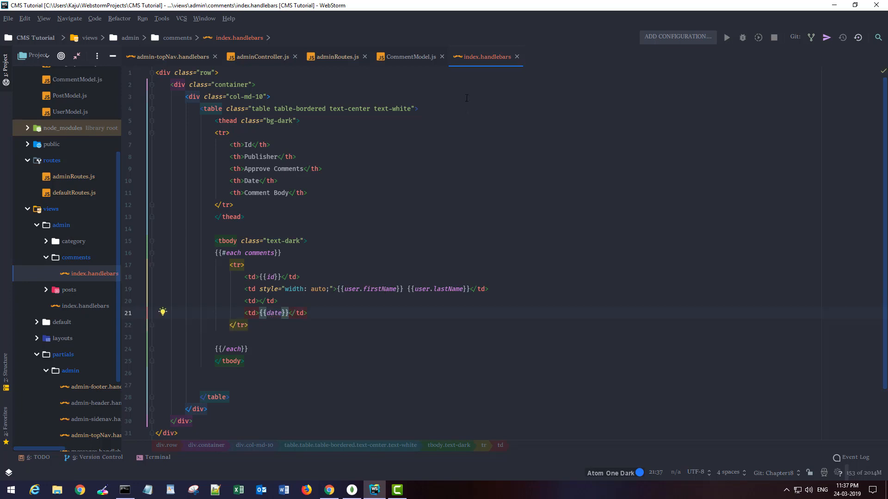
{"action": "left_click", "coordinate": [409, 57]}
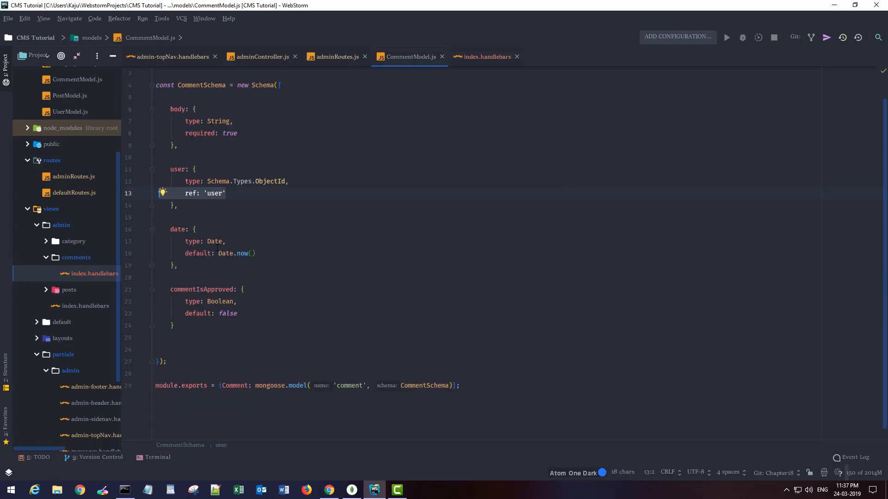
{"action": "left_click", "coordinate": [485, 56]}
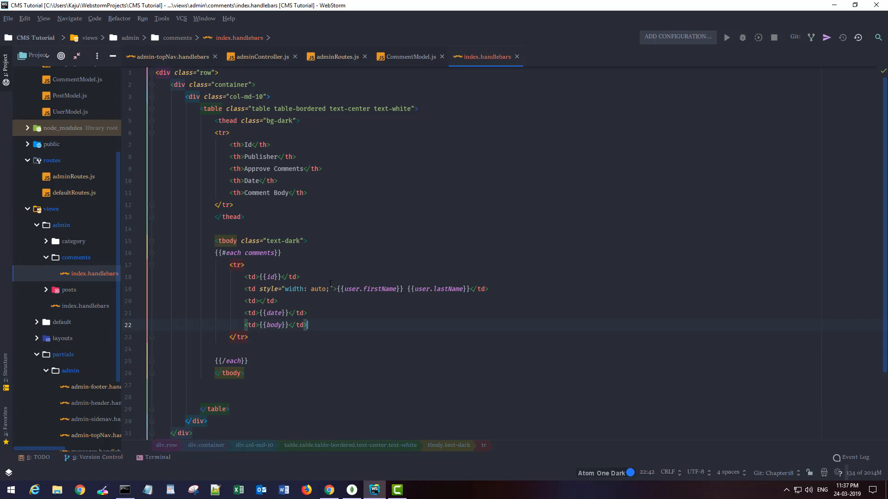
{"action": "mouse_move", "coordinate": [342, 451]}
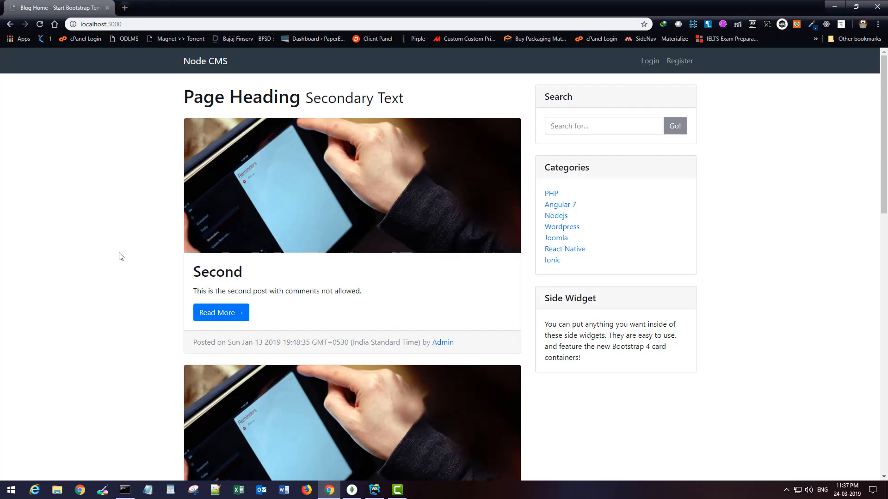
Log in to Node CMS with the admin email and password and load the admin comments page.
{"action": "left_click", "coordinate": [220, 313]}
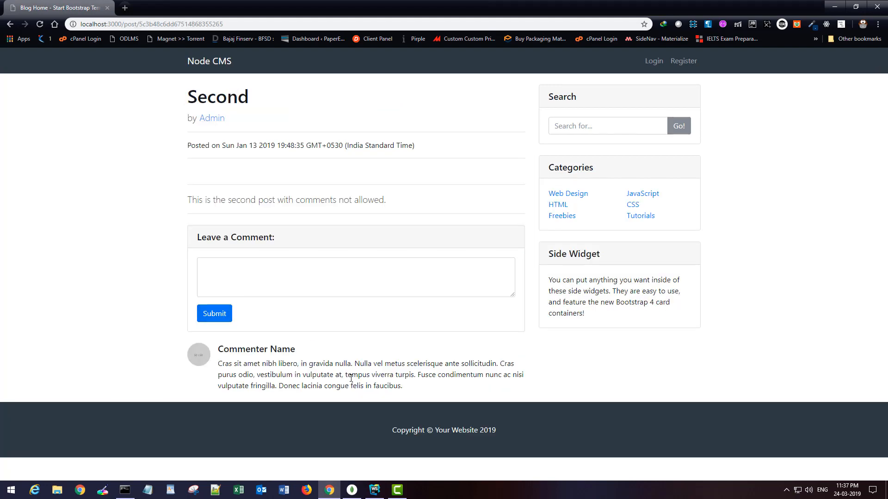
{"action": "mouse_move", "coordinate": [298, 176]}
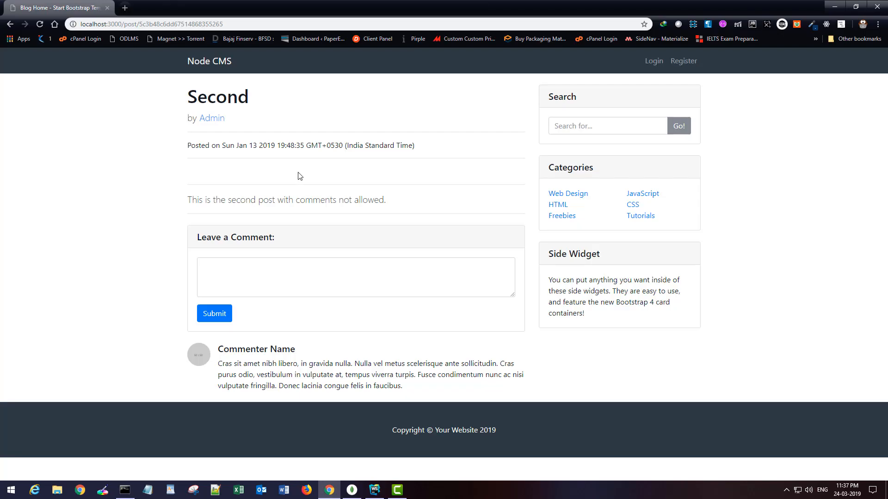
{"action": "left_click", "coordinate": [653, 61]}
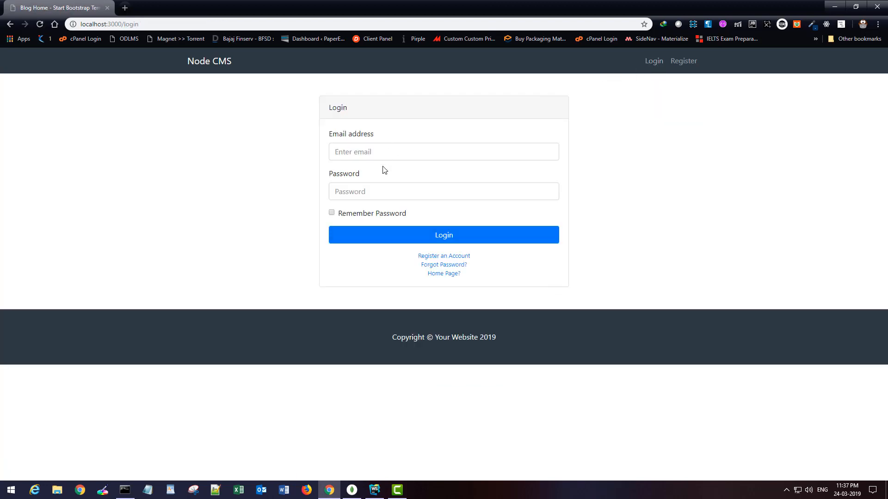
{"action": "type", "text": "jd@jd/.com"}
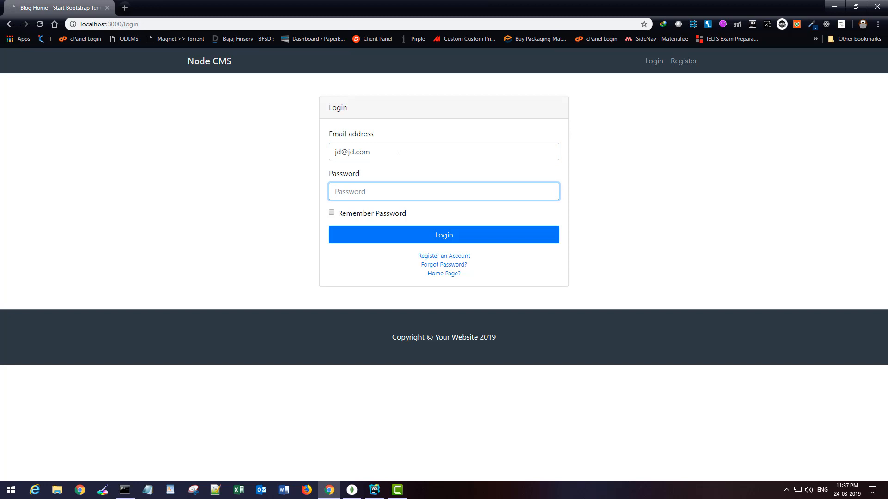
{"action": "left_click", "coordinate": [443, 234]}
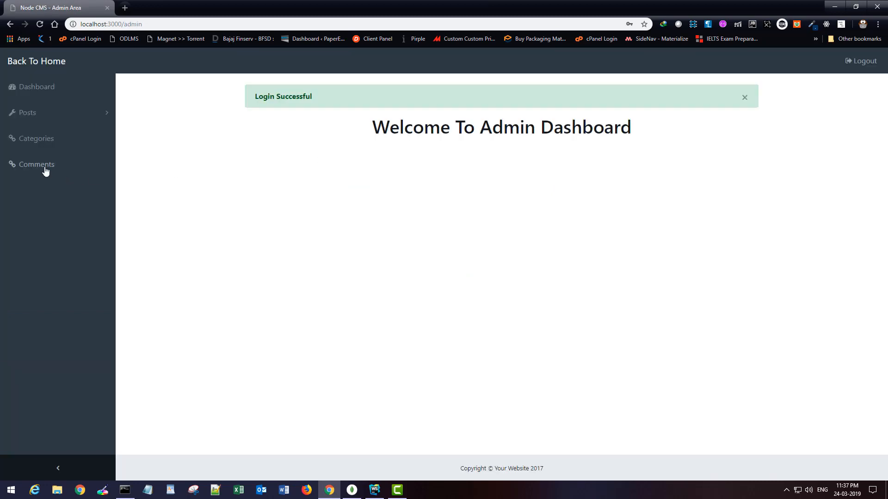
{"action": "left_click", "coordinate": [36, 164]}
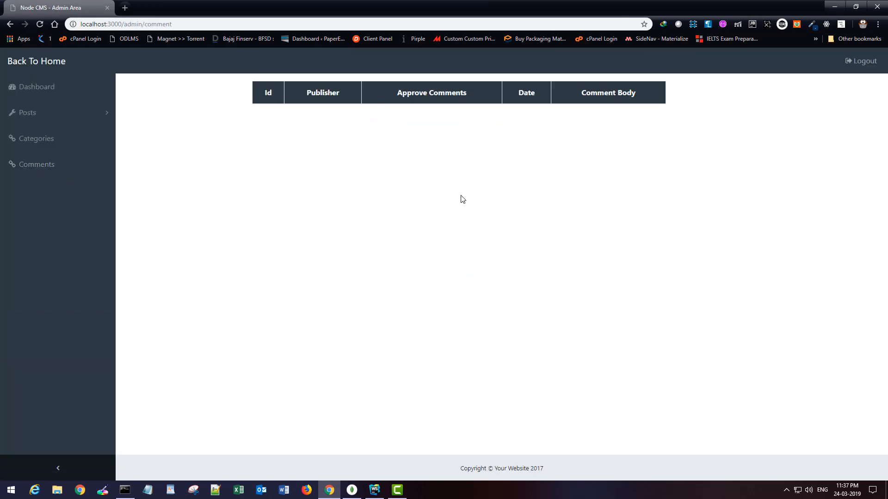
{"action": "mouse_move", "coordinate": [374, 415]}
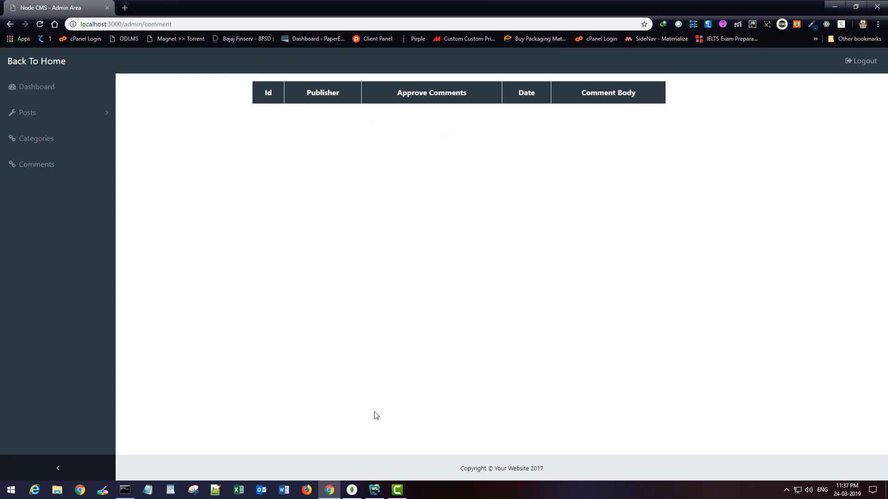
{"action": "left_click", "coordinate": [395, 490]}
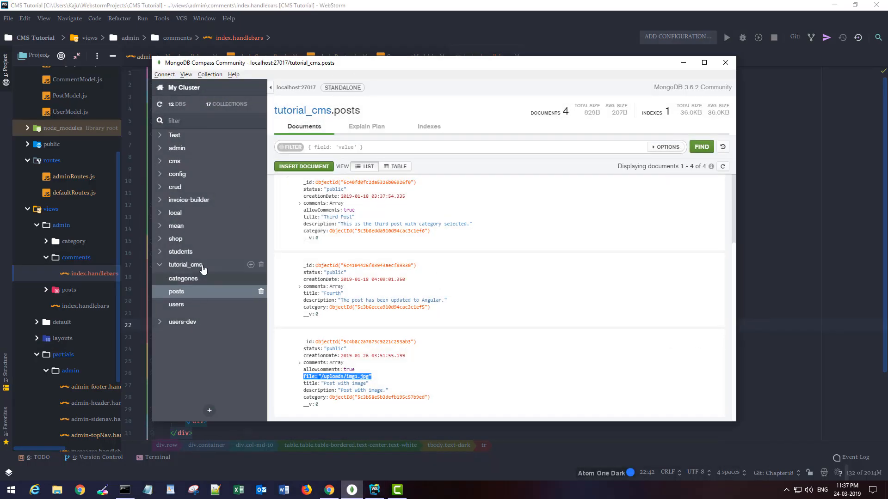
{"action": "mouse_move", "coordinate": [195, 261]}
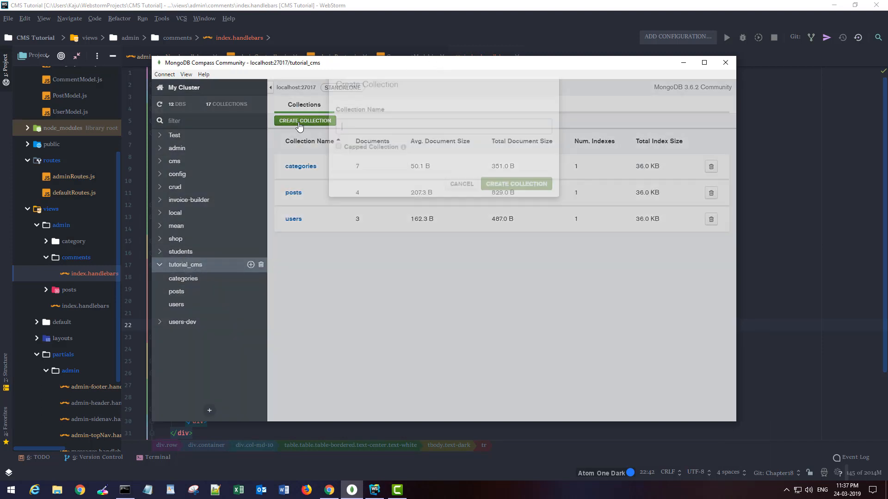
Create the comments collection and start a document with body 'This is a test comment'.
{"action": "type", "text": "comments"}
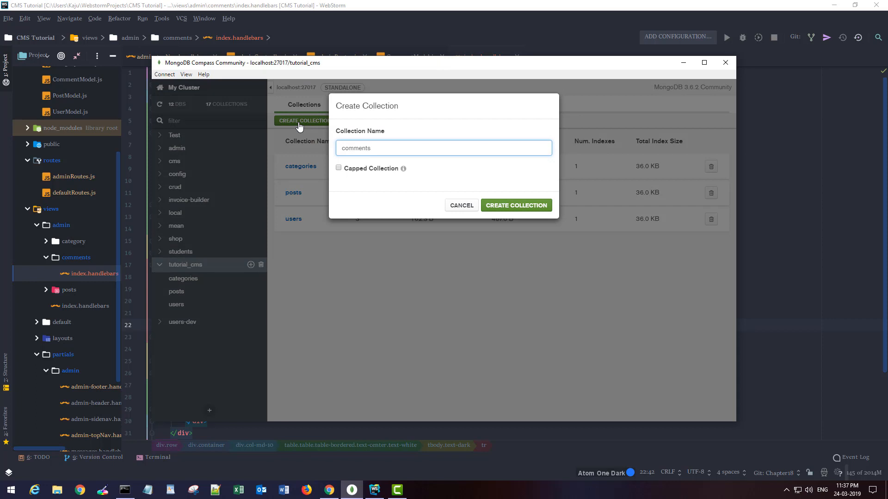
{"action": "left_click", "coordinate": [515, 206]}
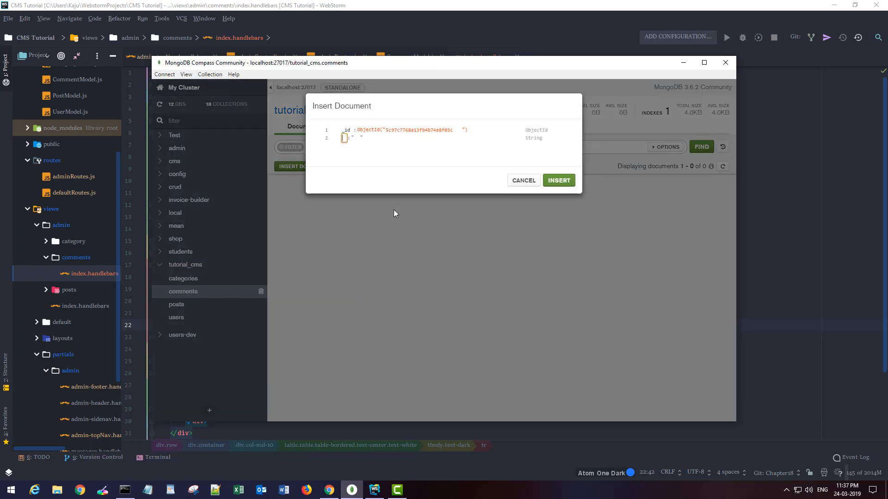
{"action": "mouse_move", "coordinate": [398, 151]}
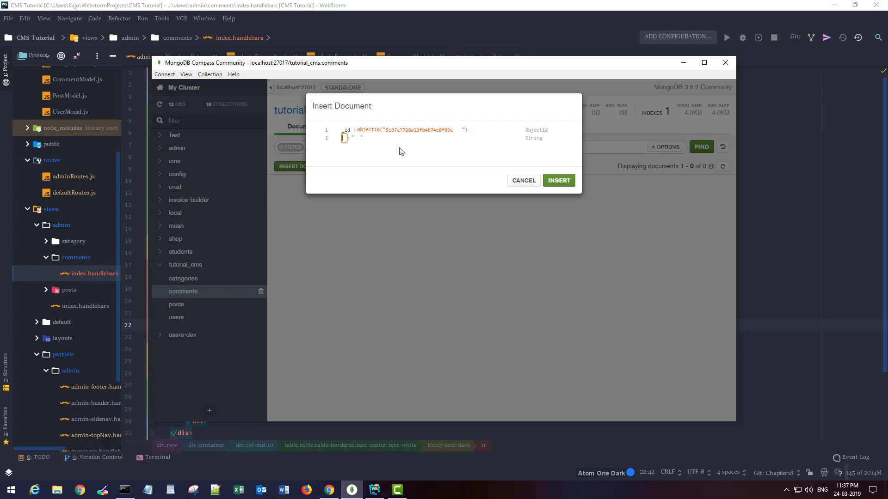
{"action": "type", "text": "body"}
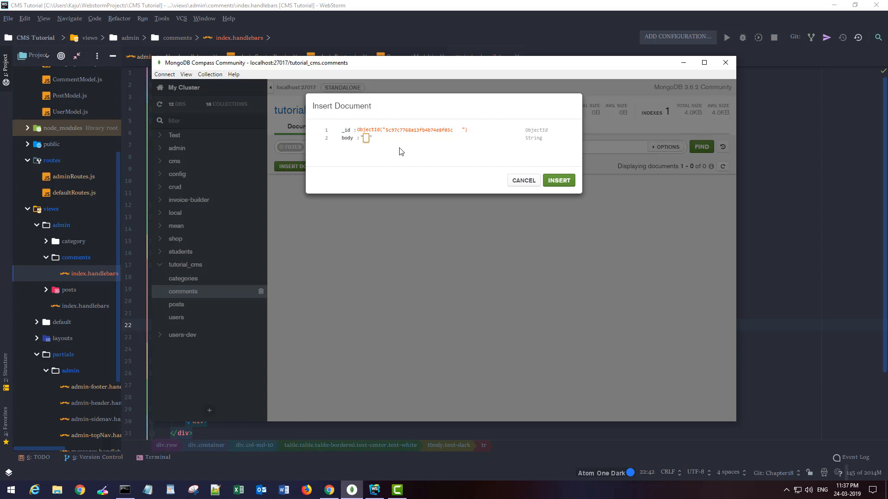
{"action": "type", "text": "This is a test comm"}
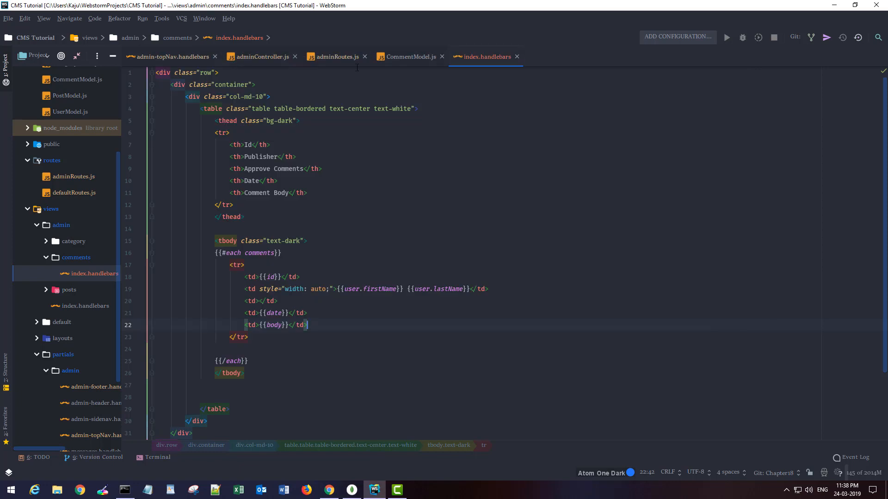
Add user, date and a Boolean commentIsApproved true, then insert the test comment.
{"action": "left_click", "coordinate": [410, 56]}
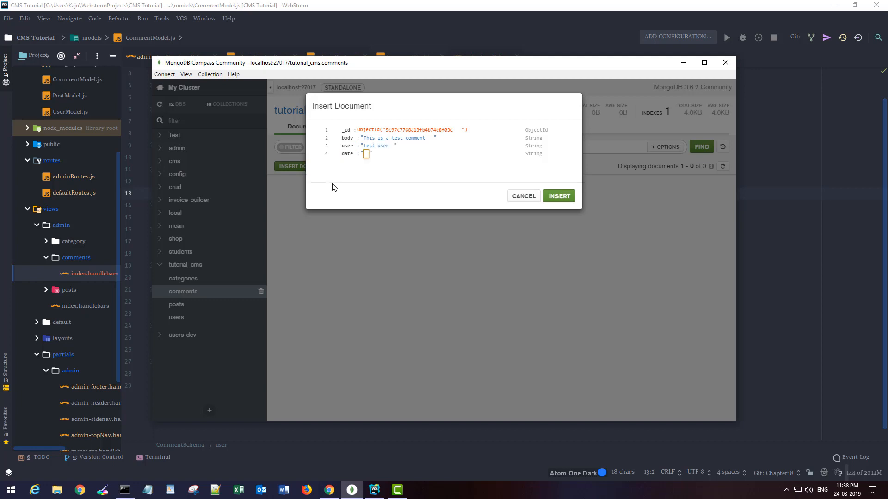
{"action": "type", "text": "td"}
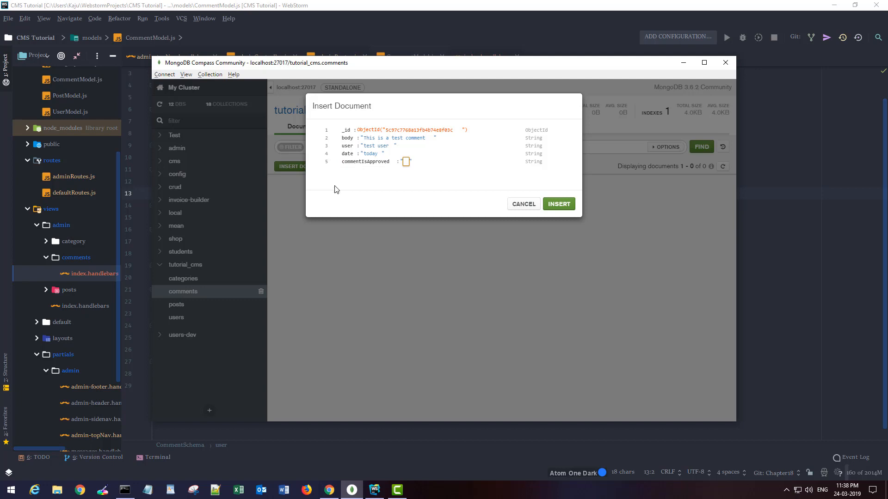
{"action": "left_click", "coordinate": [558, 203]}
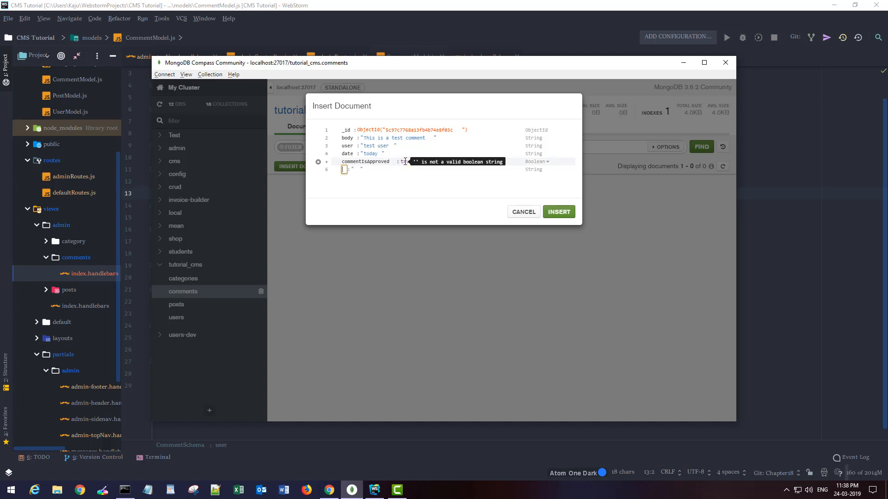
{"action": "left_click", "coordinate": [558, 211]}
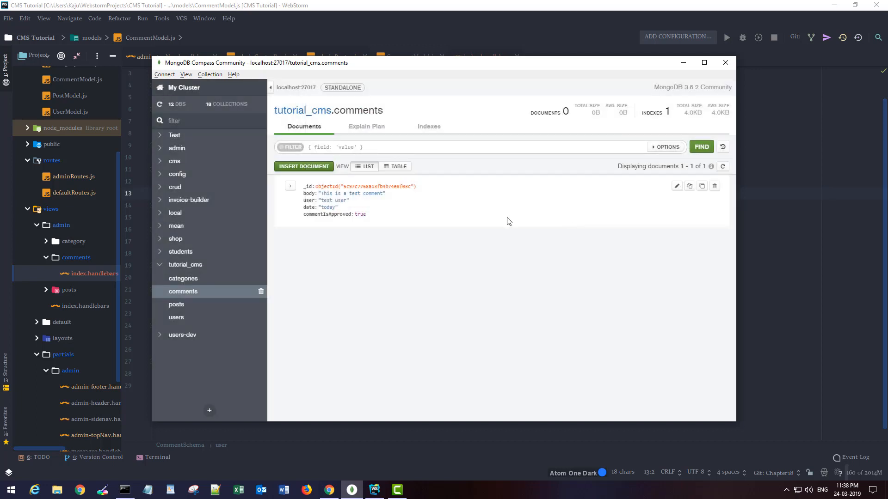
Reload the comments page and view the terminal's CastError that "test user" is not an ObjectId.
{"action": "left_click", "coordinate": [327, 490]}
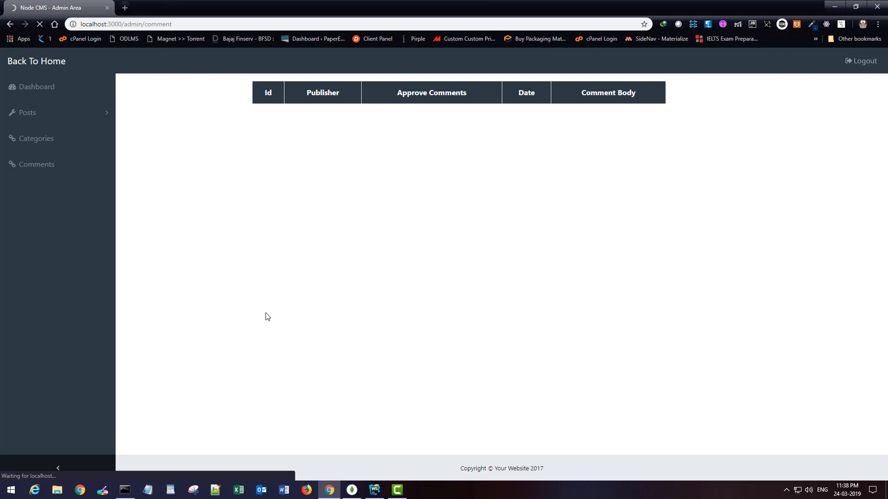
{"action": "left_click", "coordinate": [373, 490]}
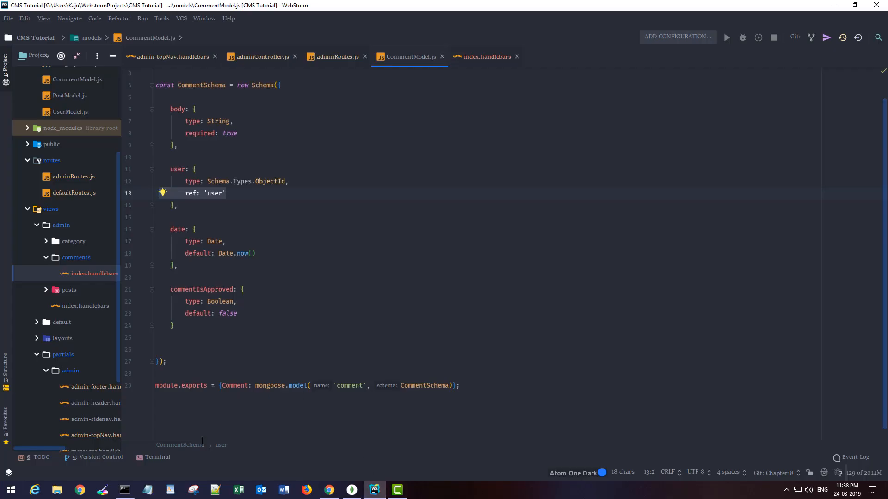
{"action": "left_click", "coordinate": [157, 457]}
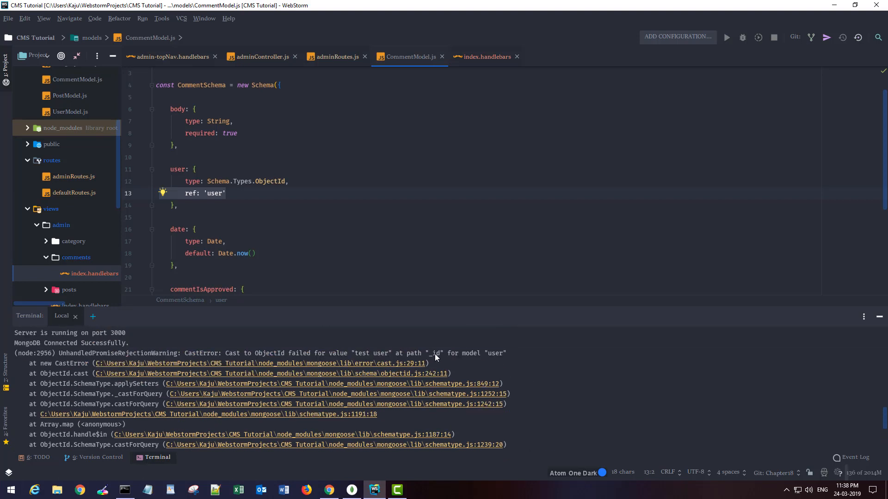
{"action": "mouse_move", "coordinate": [322, 260]}
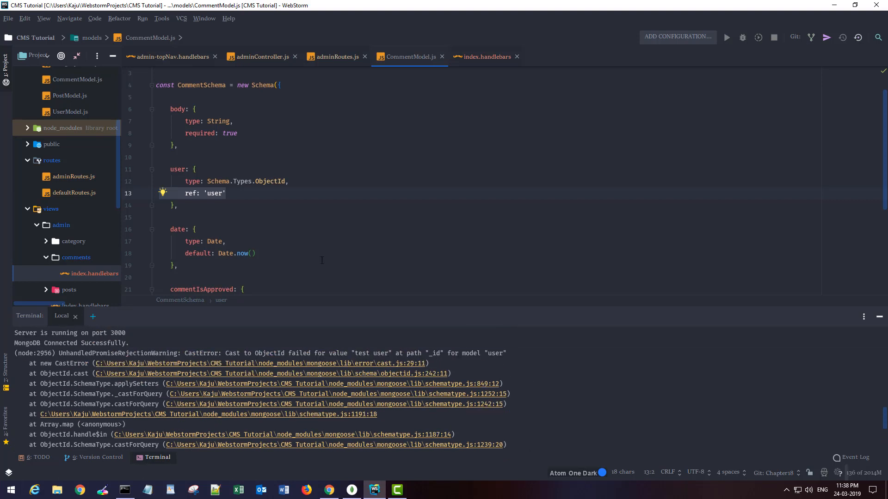
{"action": "left_click", "coordinate": [397, 490]}
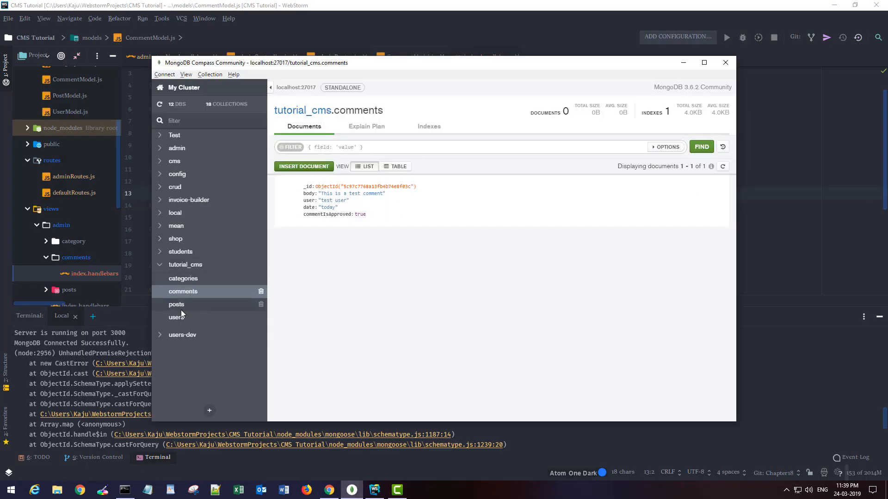
Set the test comment's user to John Doe's ObjectId 5c5e68cb1d00b339e0fc693b and update it.
{"action": "left_click", "coordinate": [175, 318]}
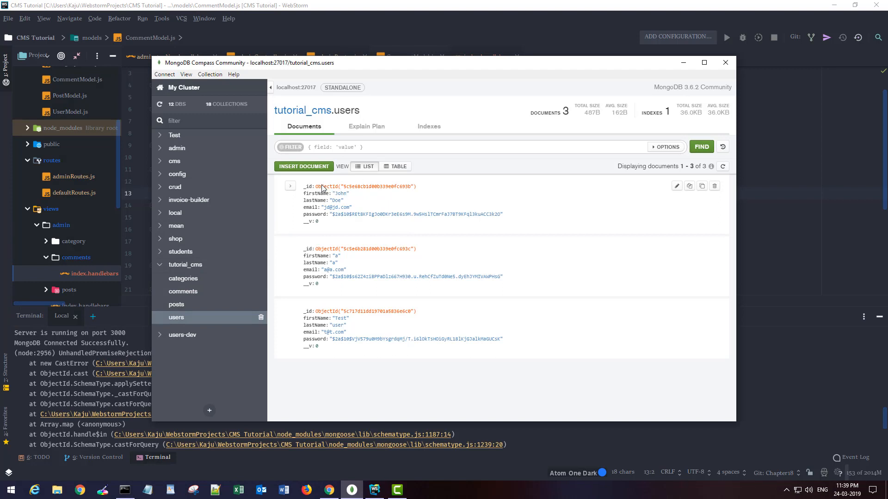
{"action": "mouse_move", "coordinate": [378, 186]}
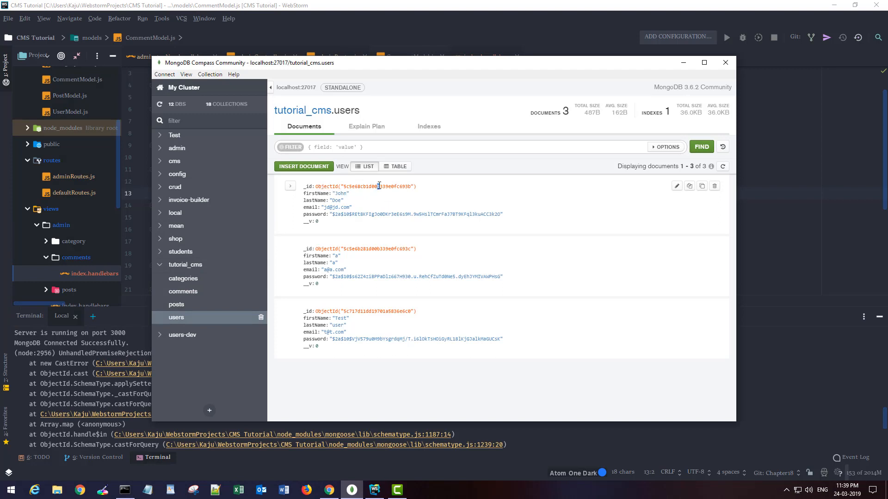
{"action": "left_click", "coordinate": [676, 186]}
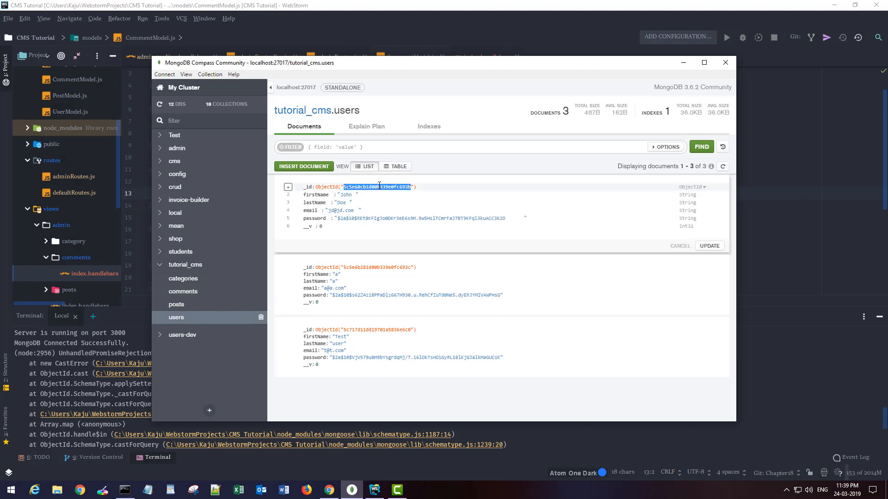
{"action": "left_click", "coordinate": [183, 291]}
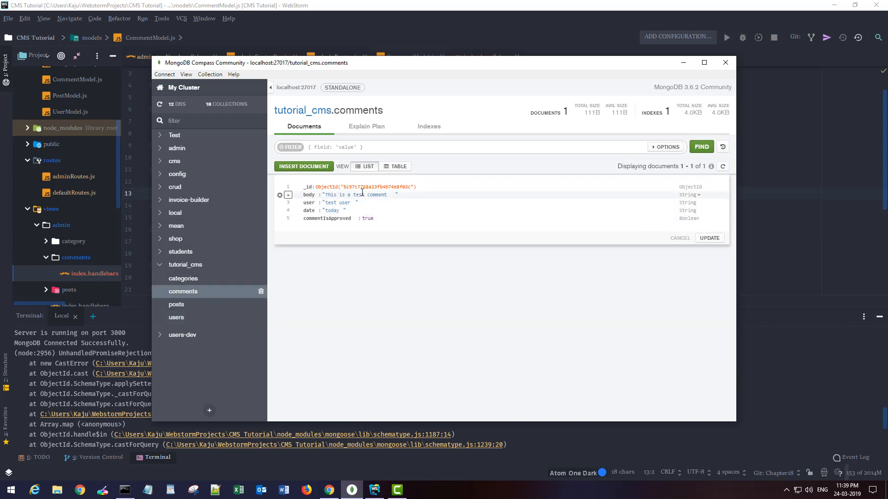
{"action": "mouse_move", "coordinate": [771, 198]}
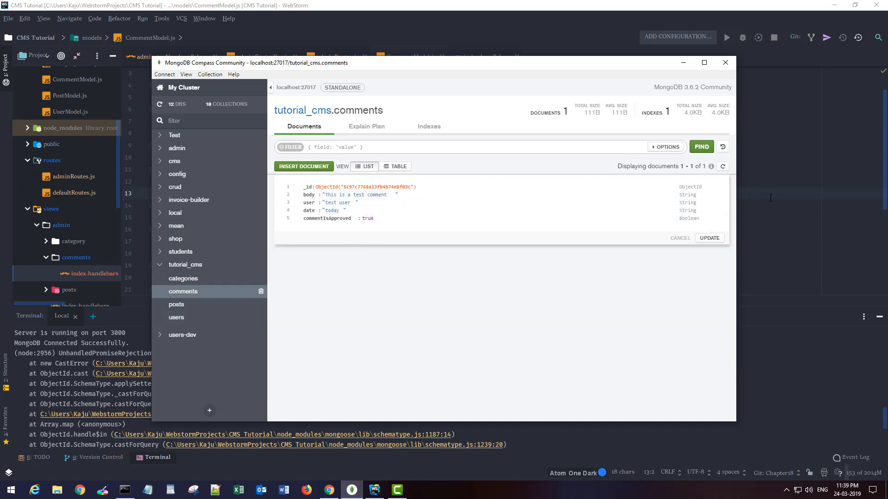
{"action": "left_click", "coordinate": [688, 202]}
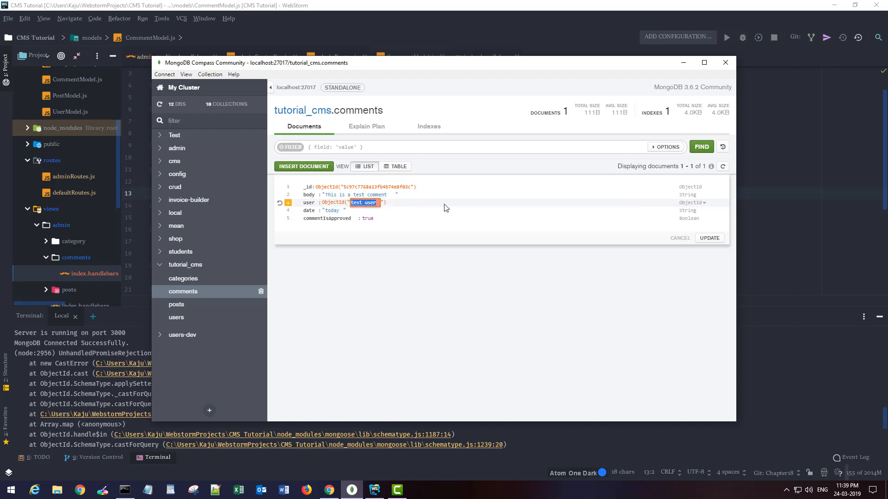
{"action": "type", "text": "5c5e68cb1d00b339e0fc693b"}
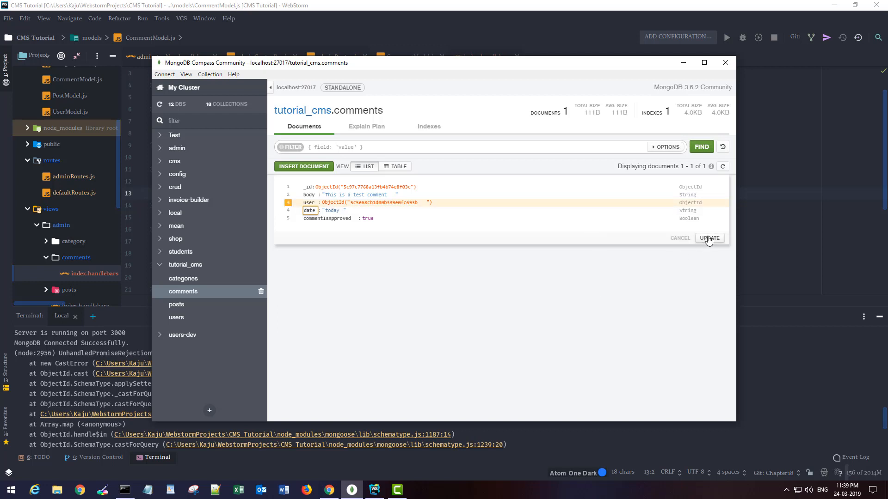
{"action": "left_click", "coordinate": [709, 238]}
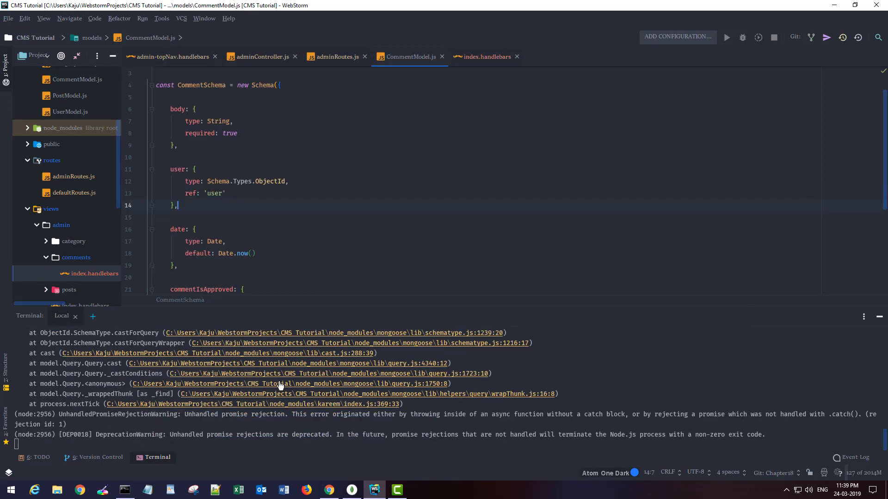
Restart the server with npm start so it runs on port 3000 with MongoDB connected.
{"action": "key", "text": "ctrl+c"}
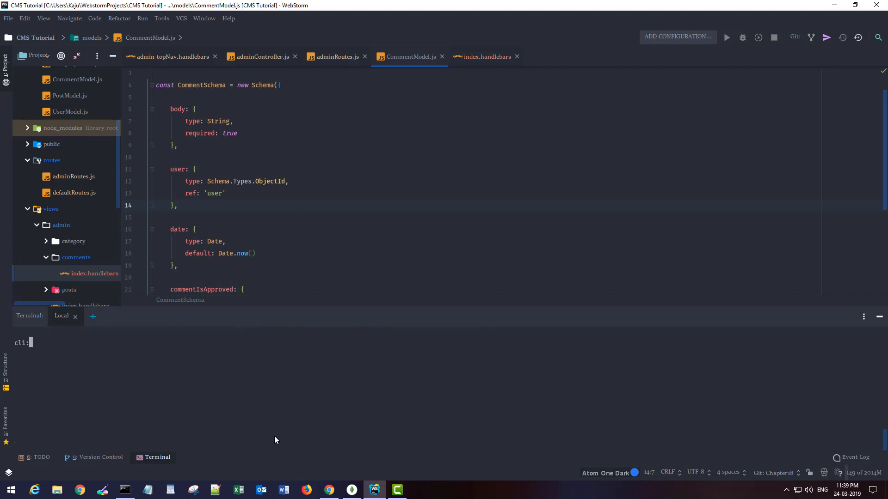
{"action": "type", "text": "npm start"}
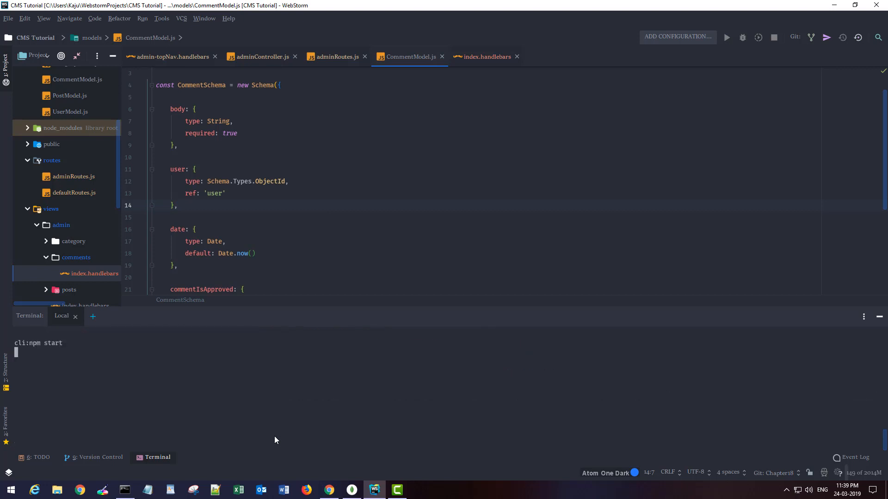
{"action": "key", "text": "Return"}
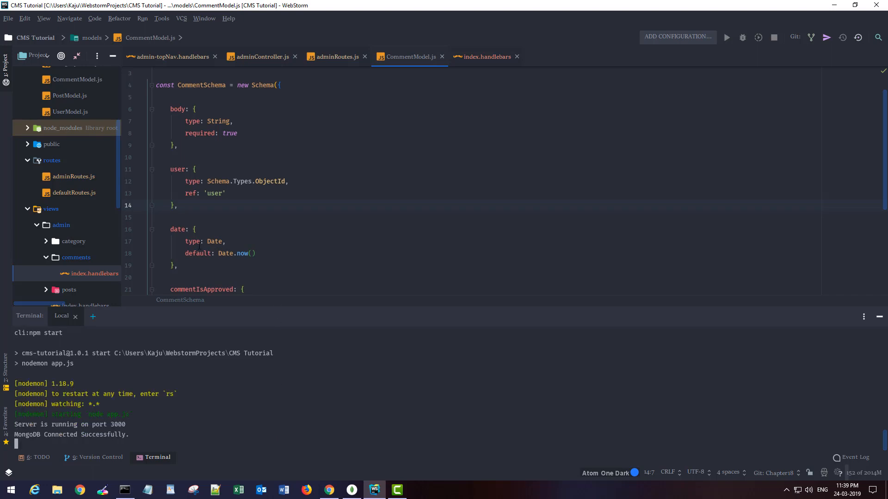
{"action": "mouse_move", "coordinate": [357, 490]}
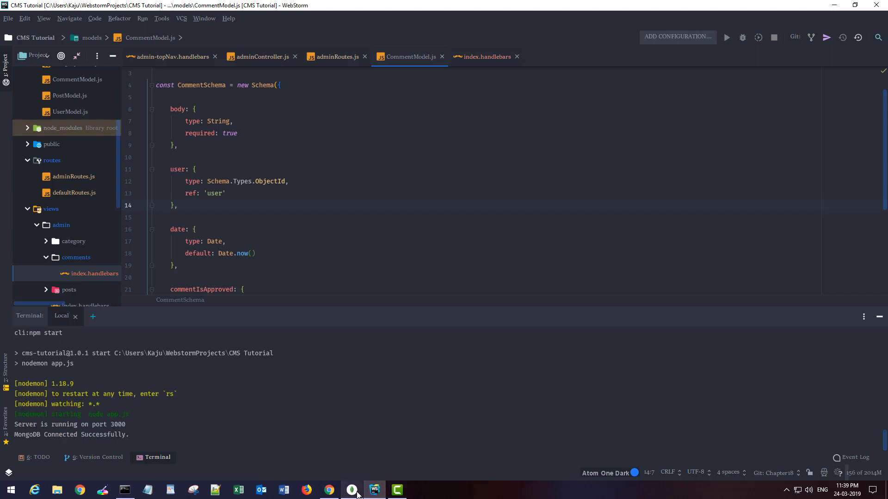
Copy the first post's creationDate value from the posts collection.
{"action": "left_click", "coordinate": [350, 490]}
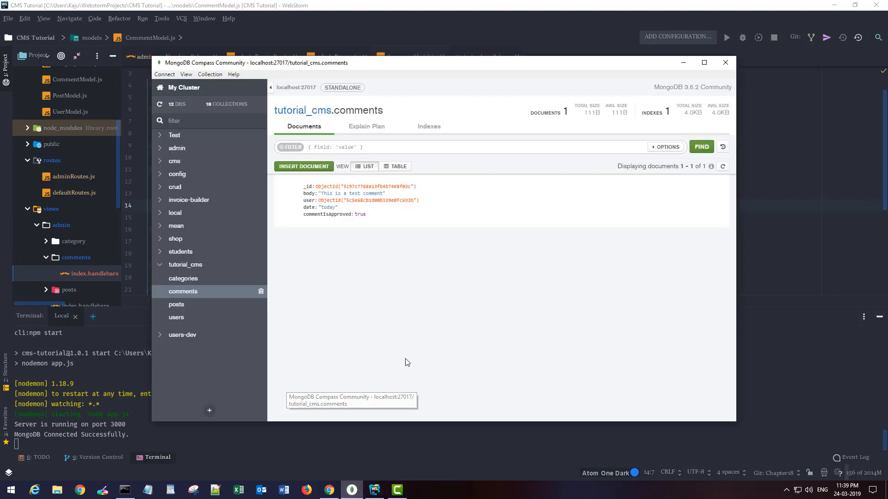
{"action": "mouse_move", "coordinate": [190, 289]}
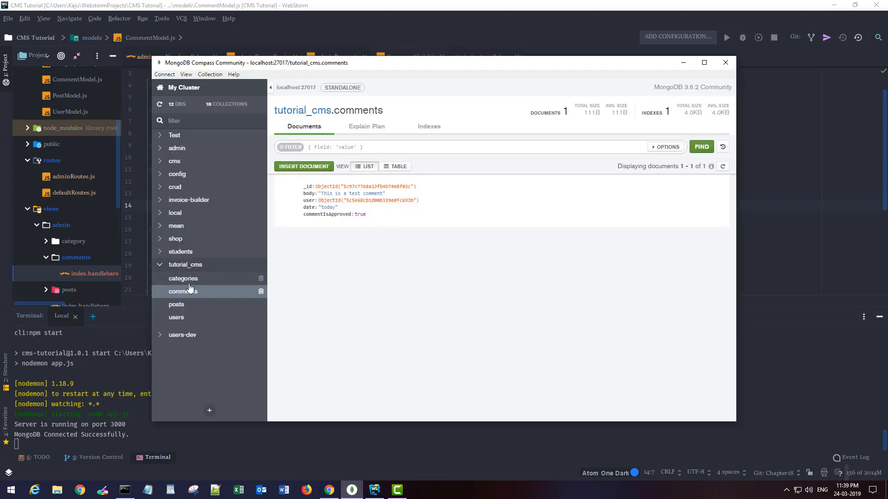
{"action": "left_click", "coordinate": [175, 304]}
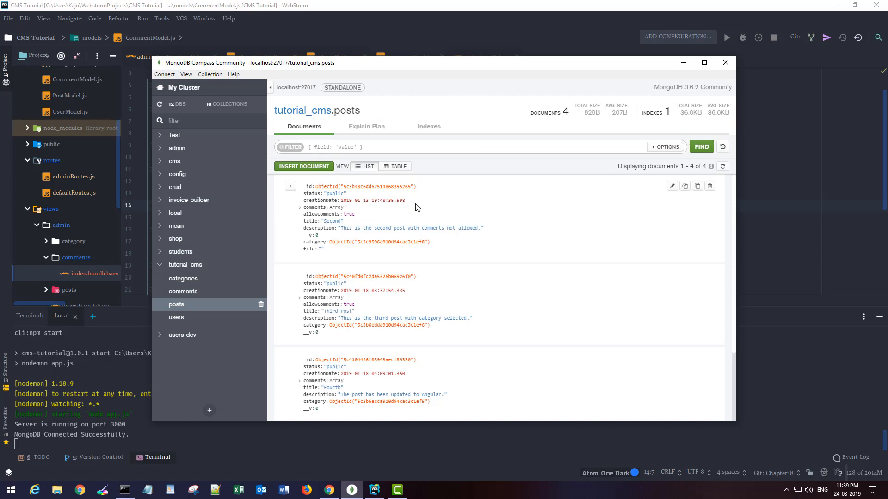
{"action": "mouse_move", "coordinate": [342, 201]}
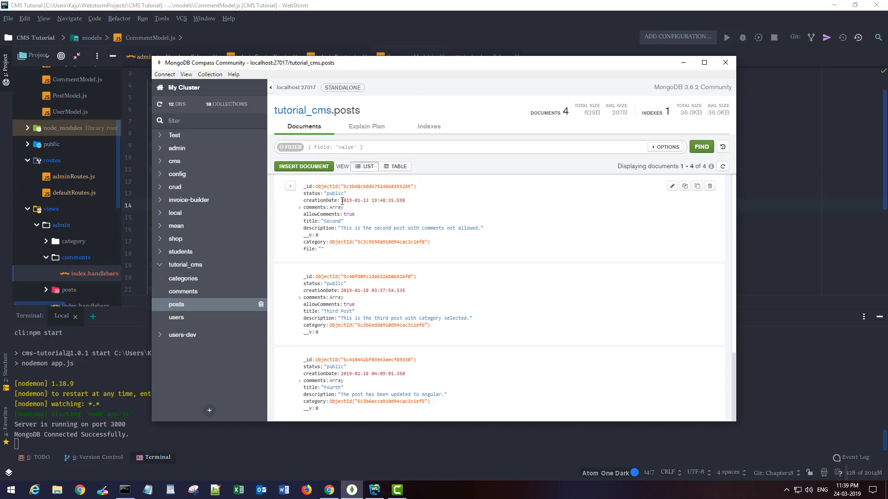
{"action": "double_click", "coordinate": [372, 201]}
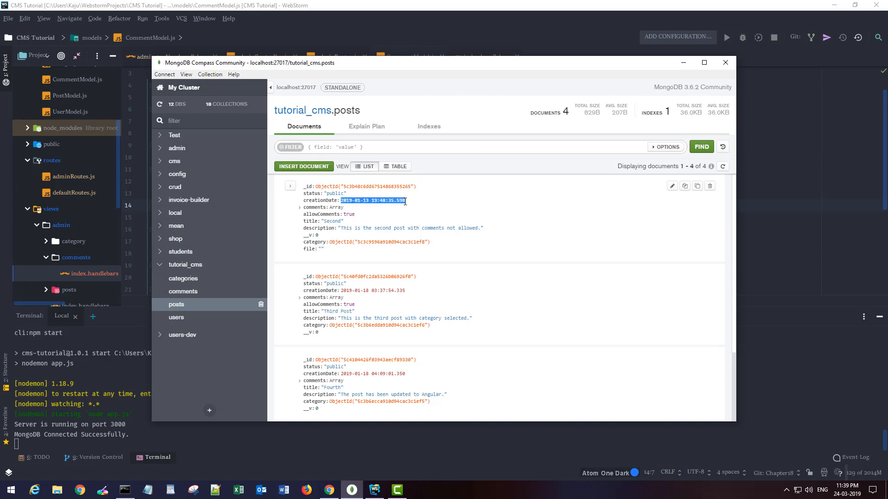
{"action": "left_click", "coordinate": [183, 291]}
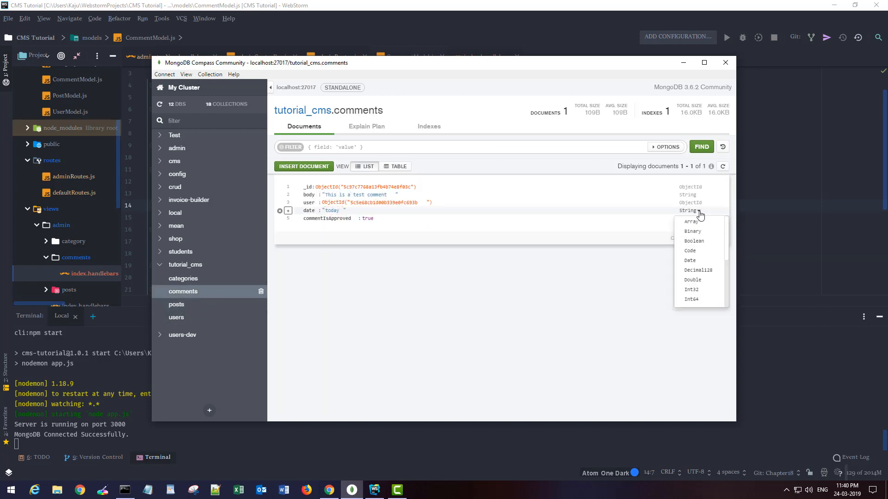
{"action": "left_click", "coordinate": [689, 260]}
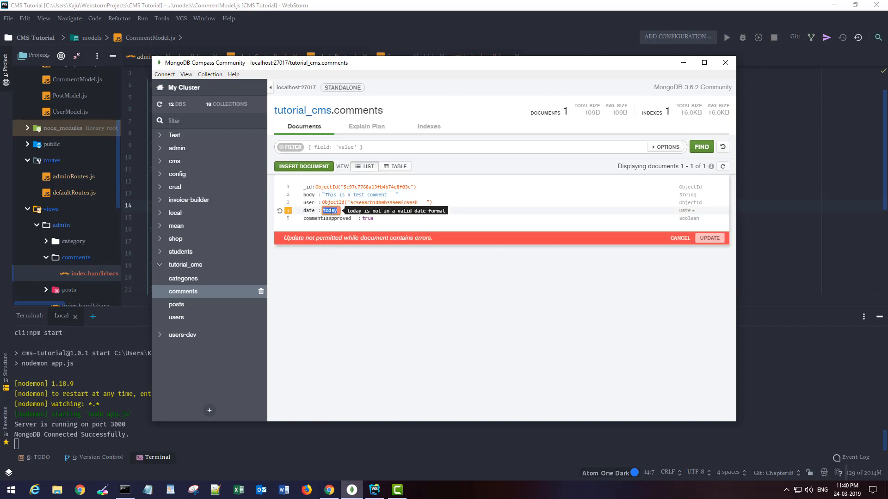
{"action": "type", "text": "2019-01-13 19:48:35.598"}
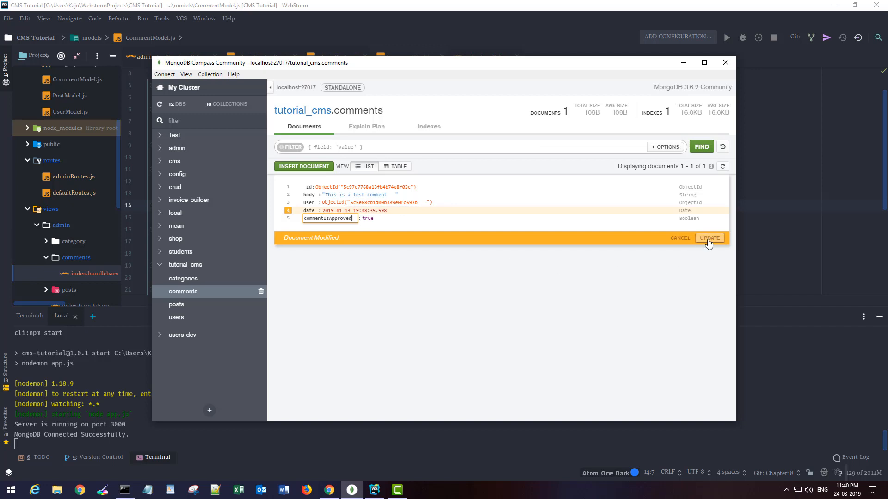
{"action": "left_click", "coordinate": [709, 237]}
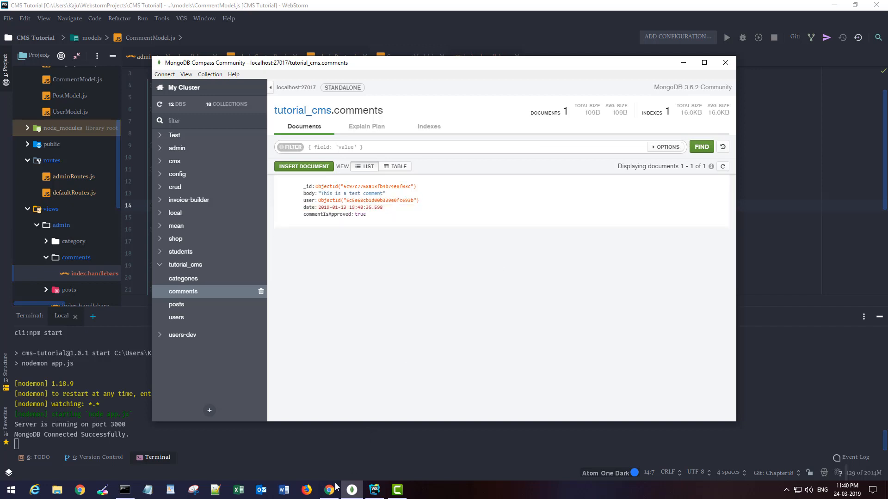
Log into Node CMS admin and view the comments table showing the John Doe test comment.
{"action": "left_click", "coordinate": [328, 490]}
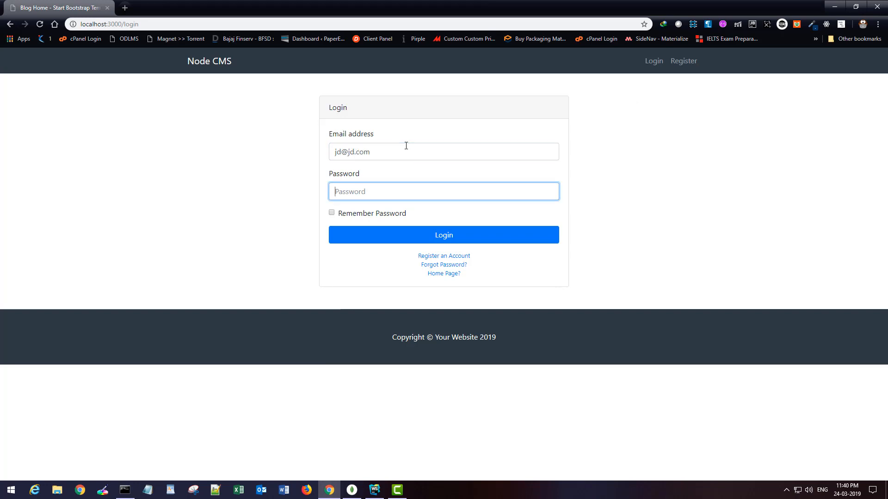
{"action": "left_click", "coordinate": [443, 234]}
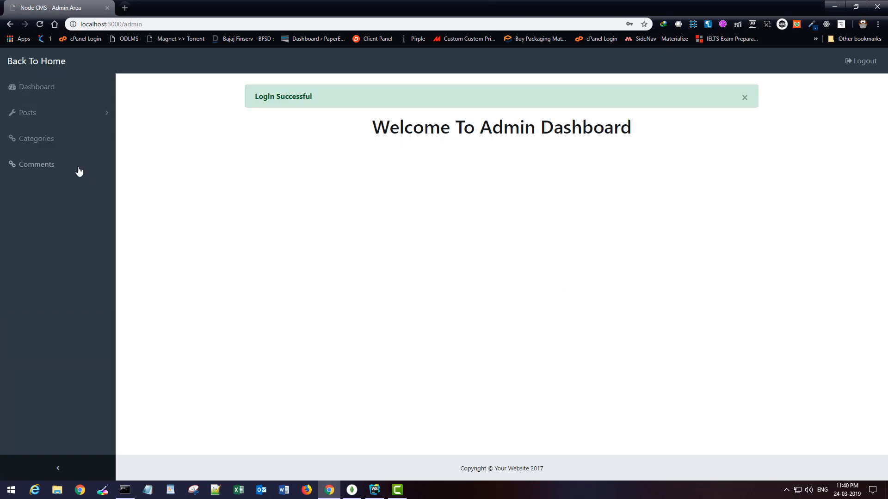
{"action": "left_click", "coordinate": [36, 165]}
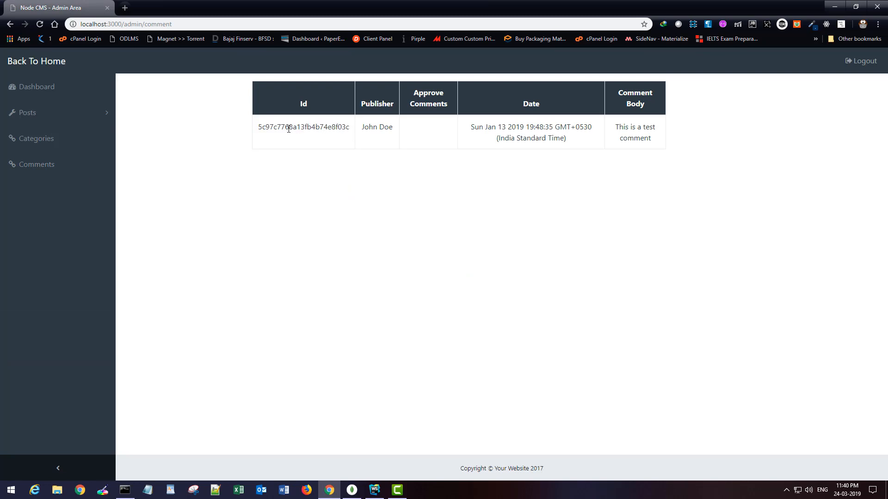
{"action": "double_click", "coordinate": [303, 127]}
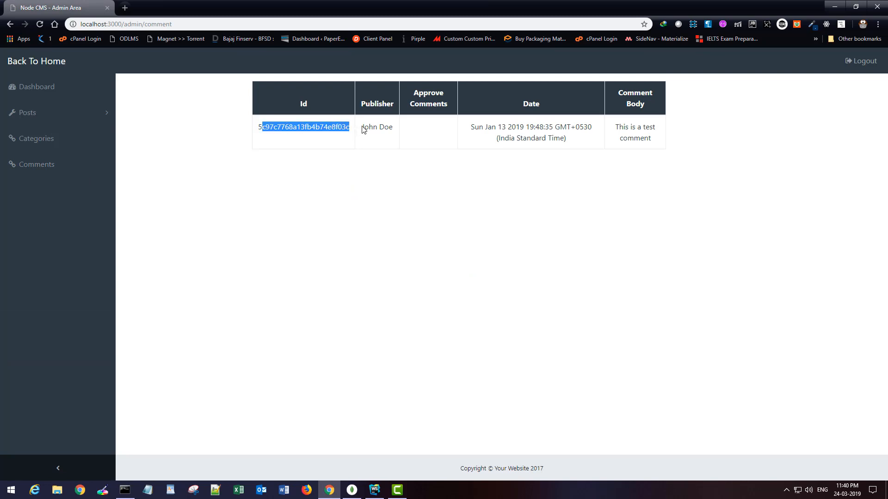
{"action": "mouse_move", "coordinate": [392, 142]}
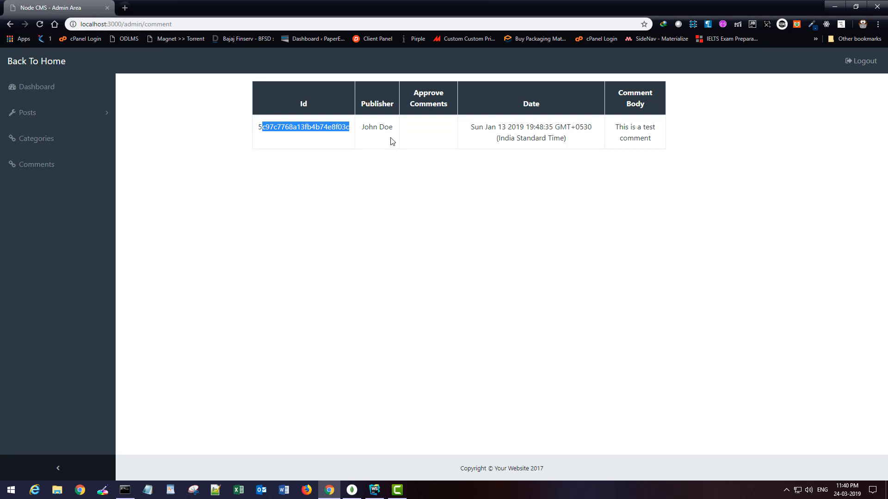
{"action": "mouse_move", "coordinate": [431, 137]}
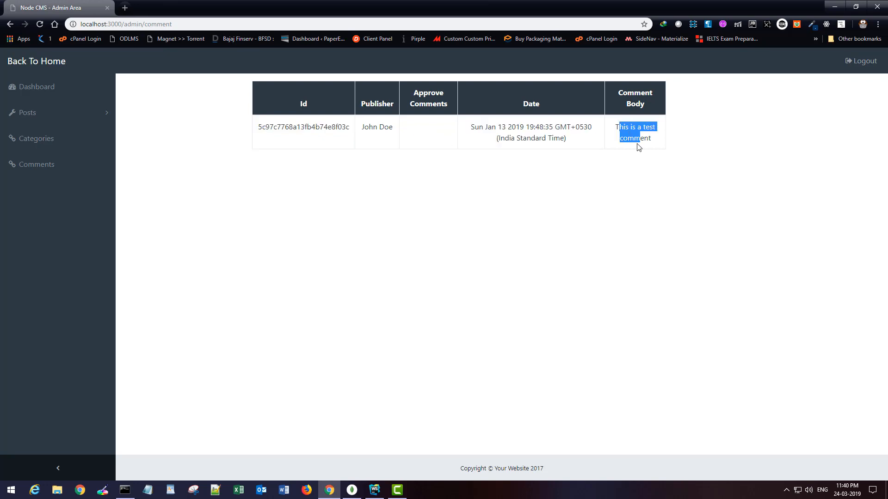
{"action": "left_click", "coordinate": [634, 132]}
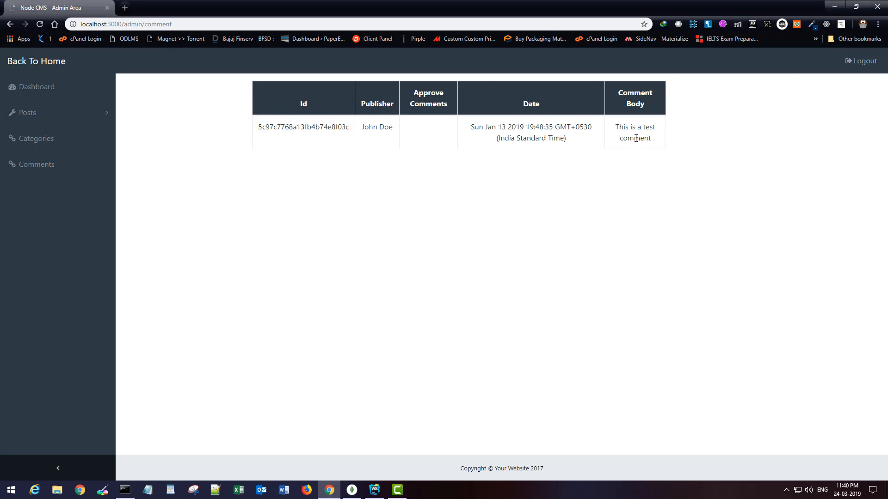
{"action": "mouse_move", "coordinate": [427, 139]}
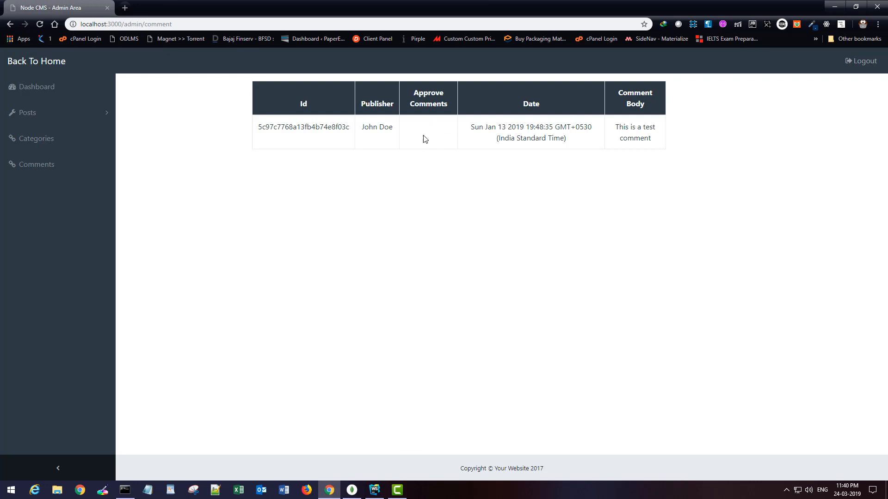
{"action": "mouse_move", "coordinate": [425, 130]}
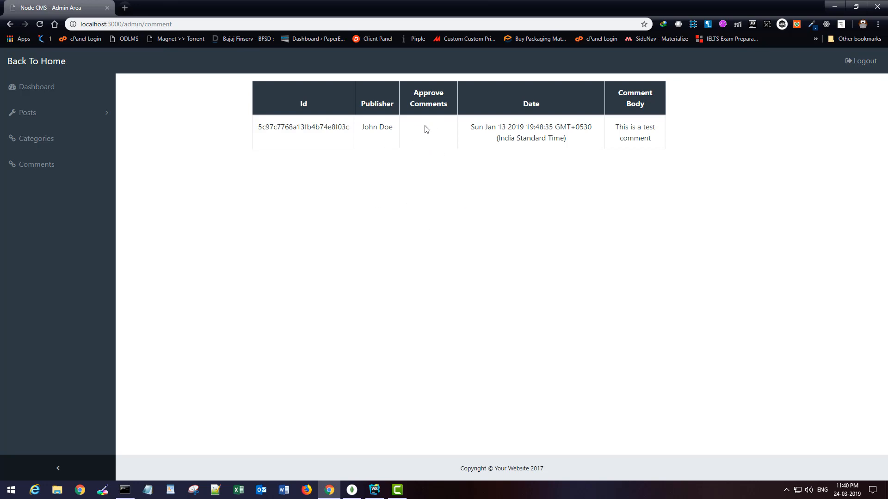
{"action": "mouse_move", "coordinate": [445, 144]}
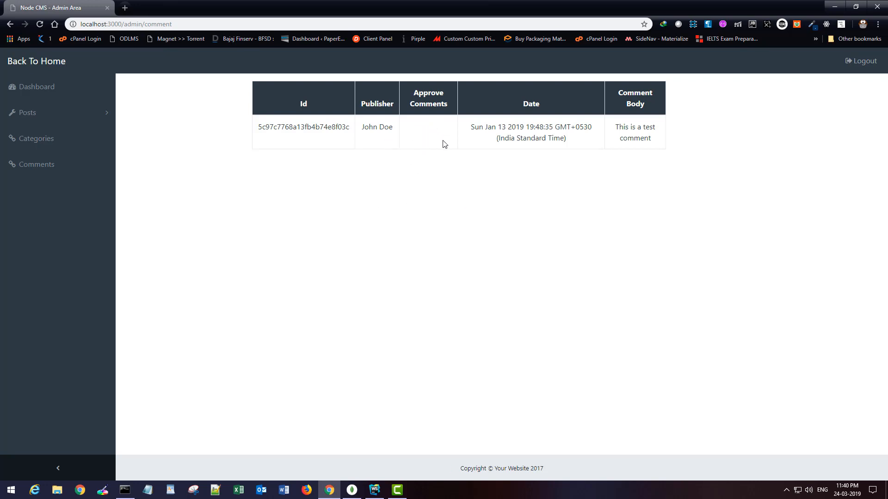